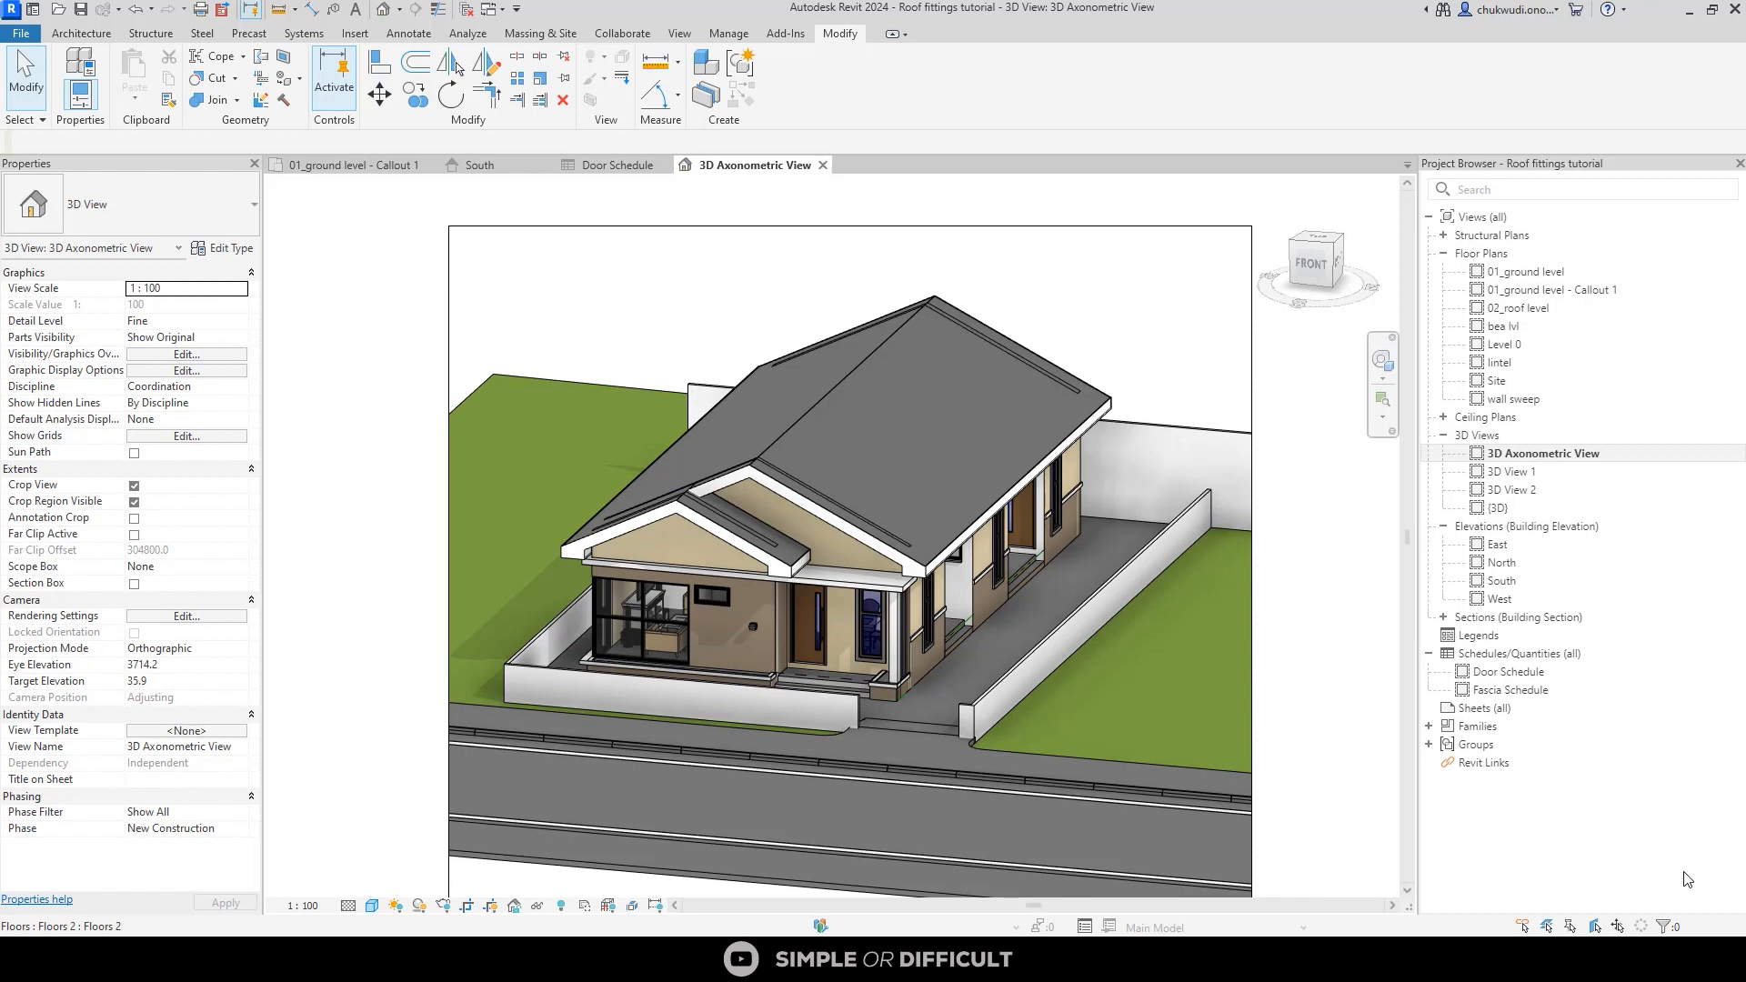
{"action": "mouse_move", "coordinate": [1687, 874]}
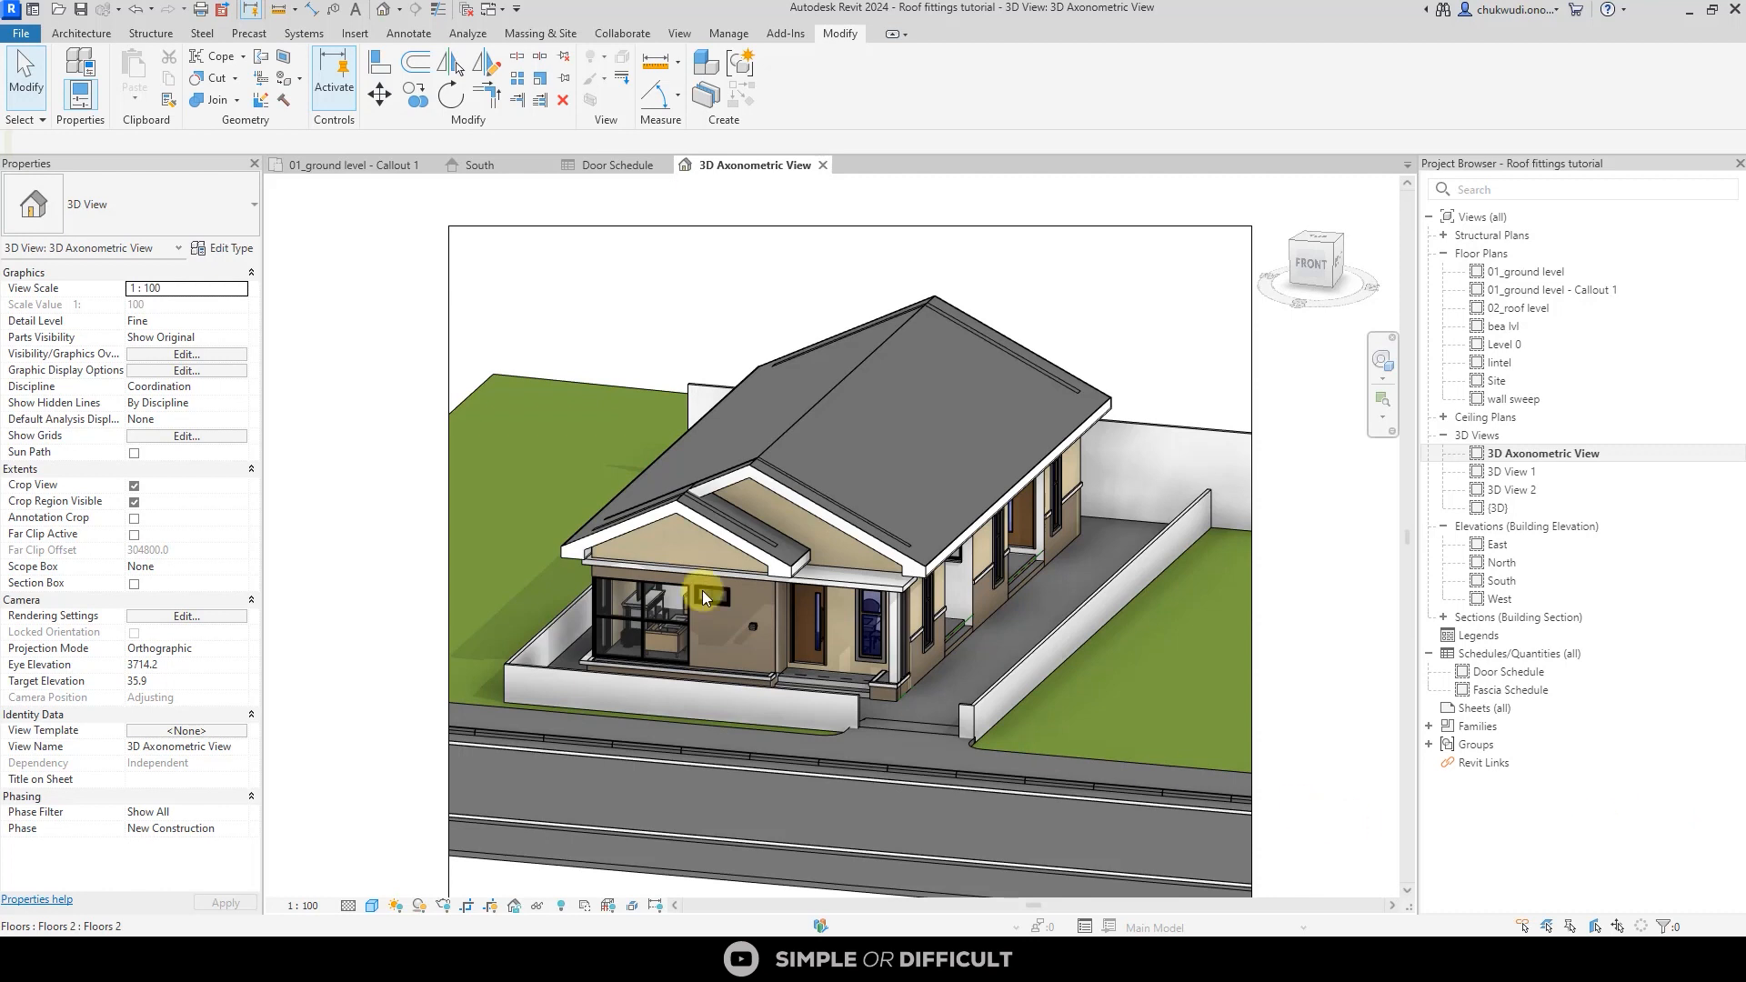
{"action": "mouse_move", "coordinate": [545, 411]}
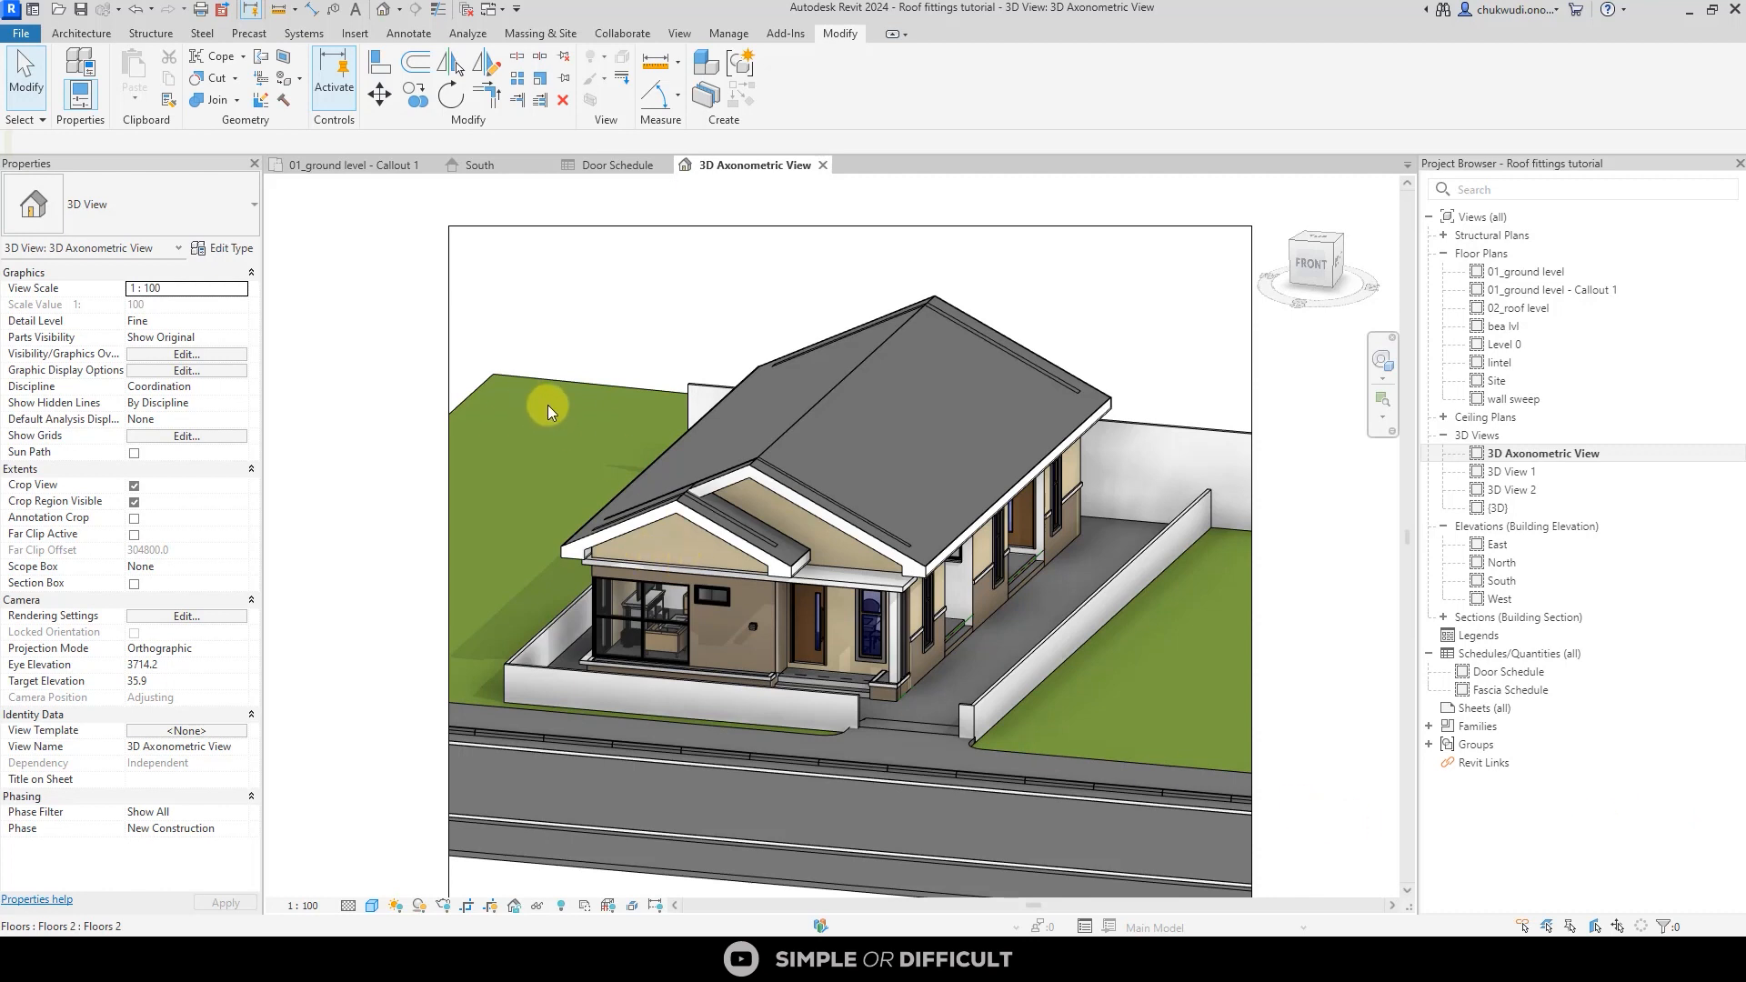
{"action": "mouse_move", "coordinate": [423, 204]}
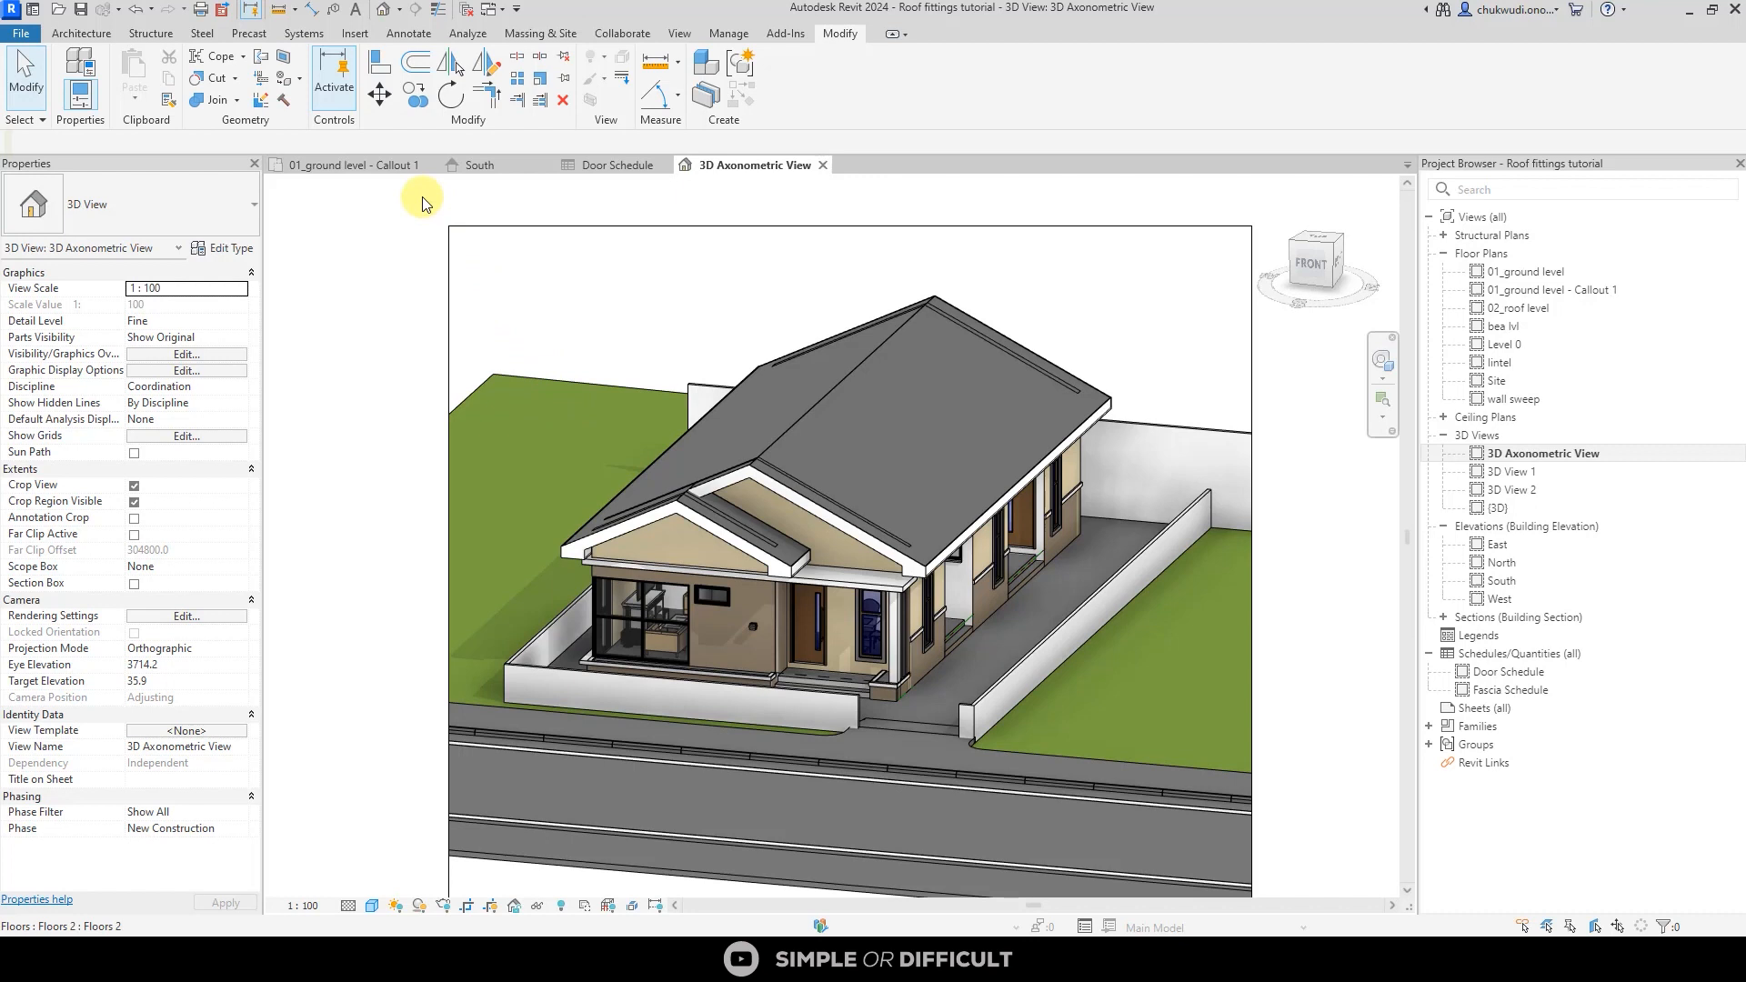
{"action": "mouse_move", "coordinate": [791, 291]}
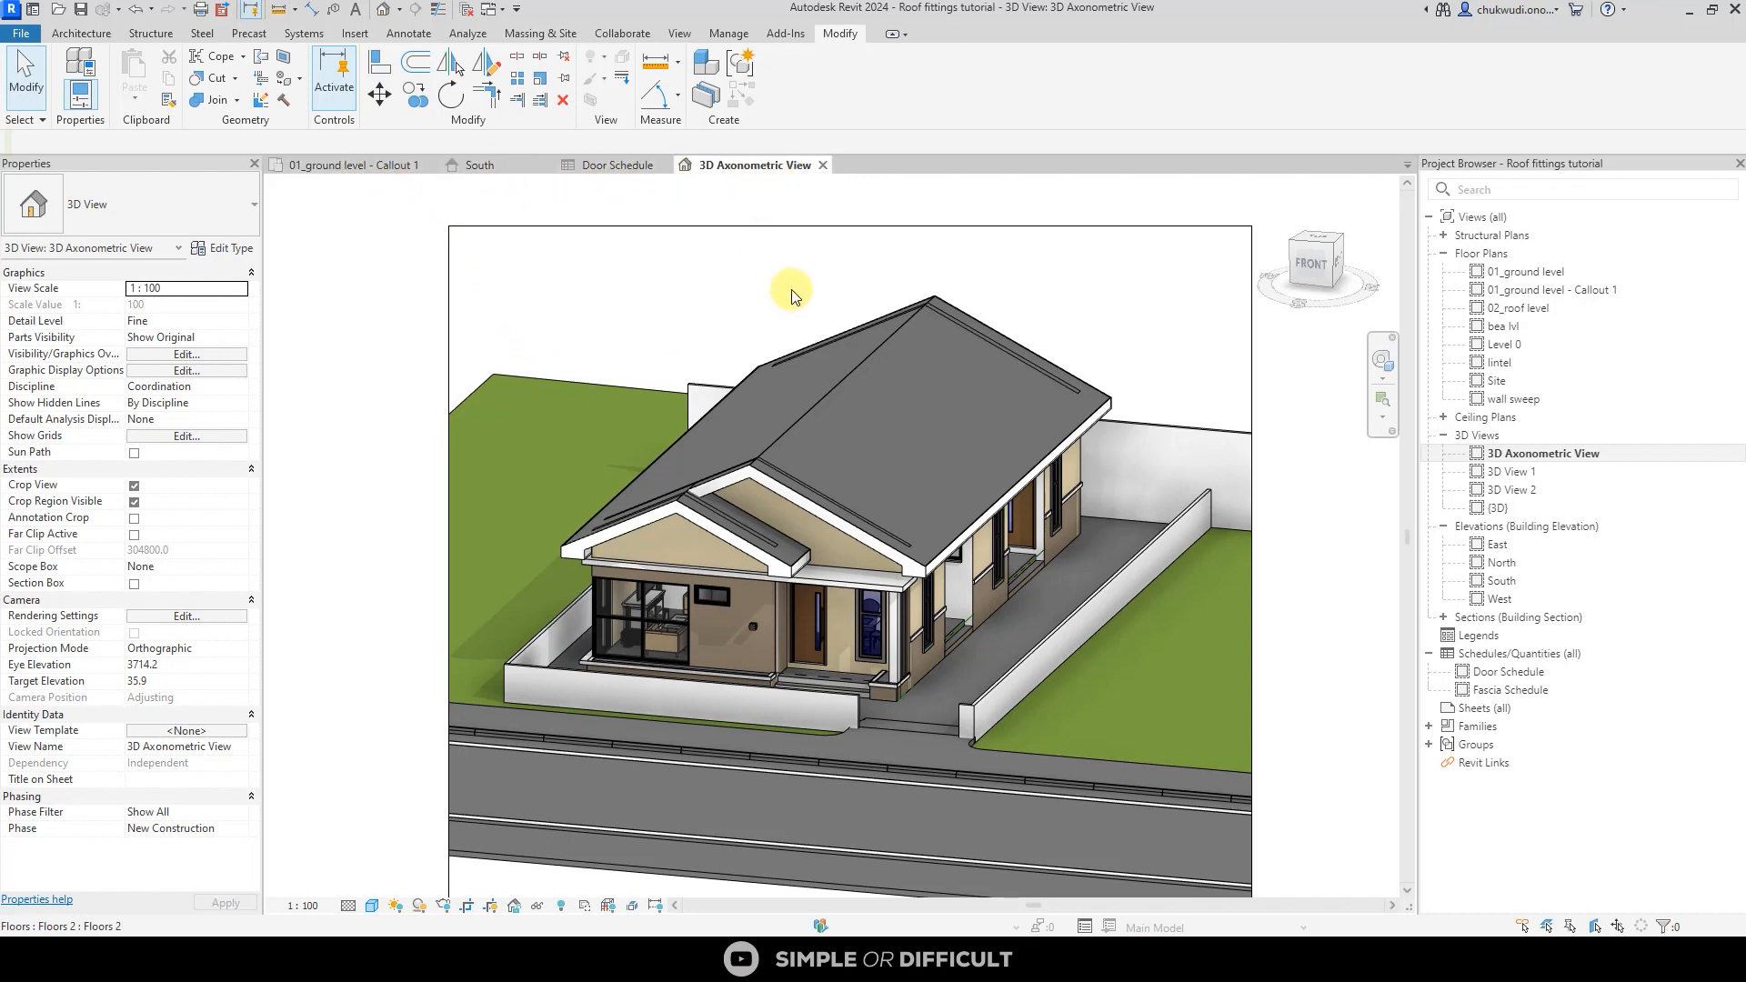
{"action": "mouse_move", "coordinate": [798, 302]}
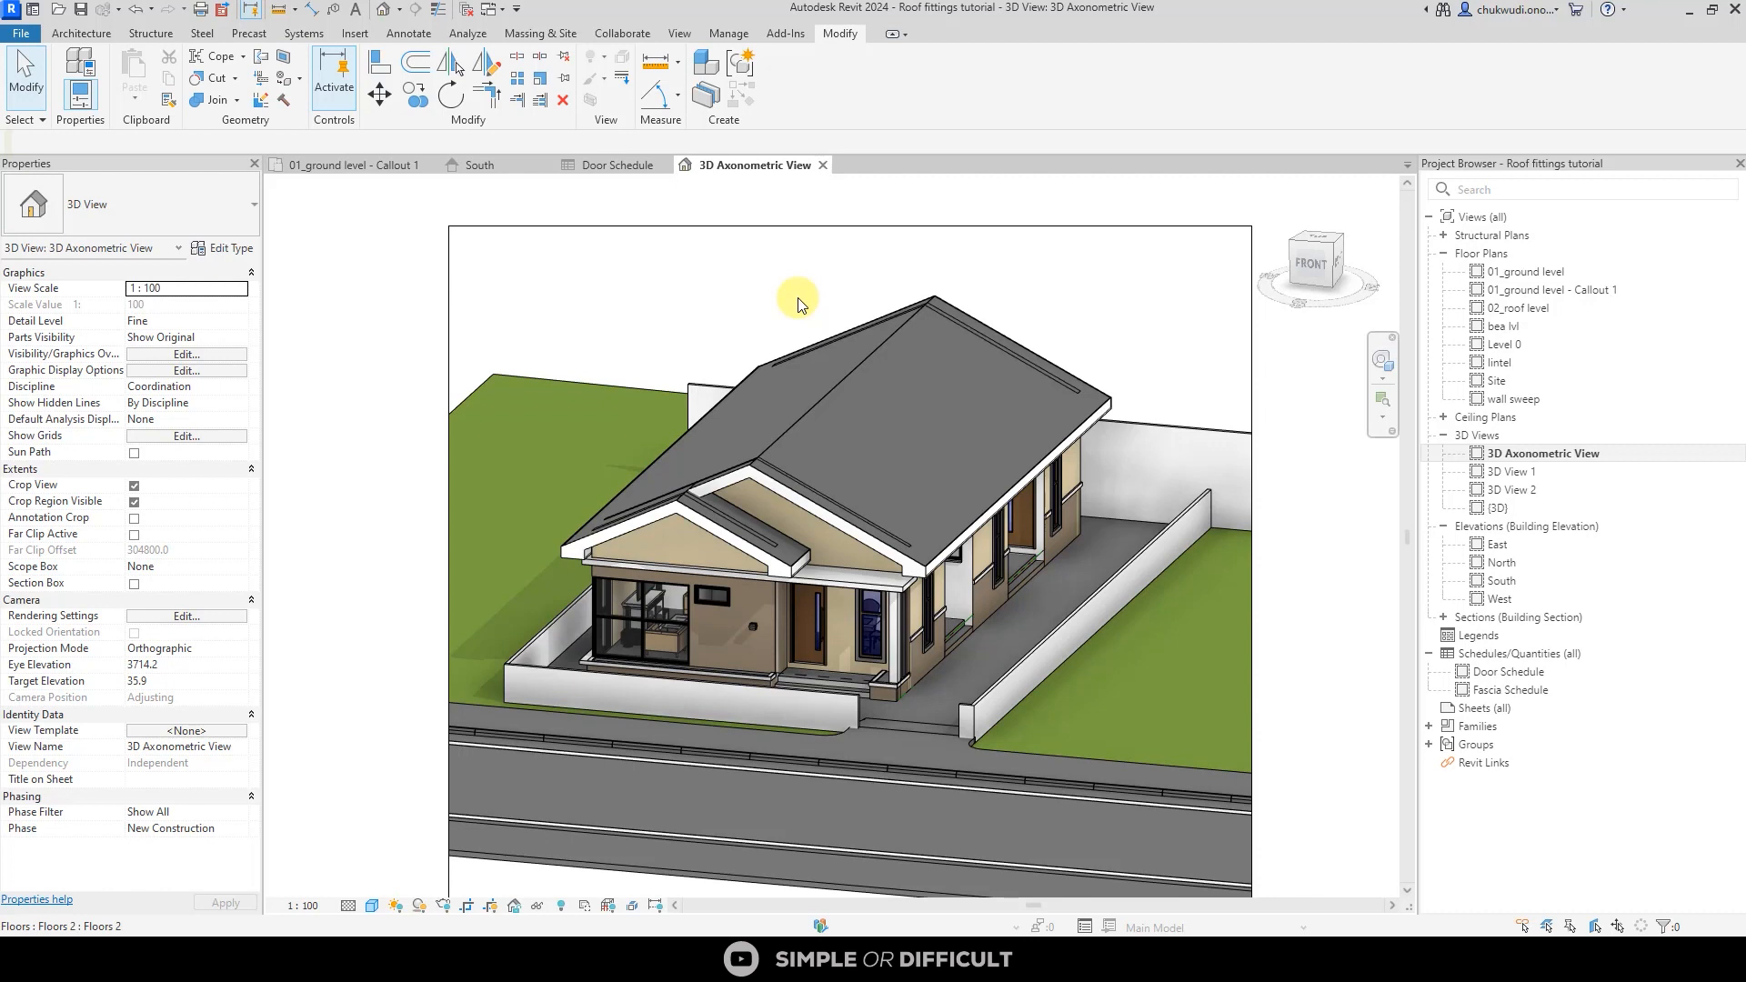
{"action": "mouse_move", "coordinate": [379, 210]}
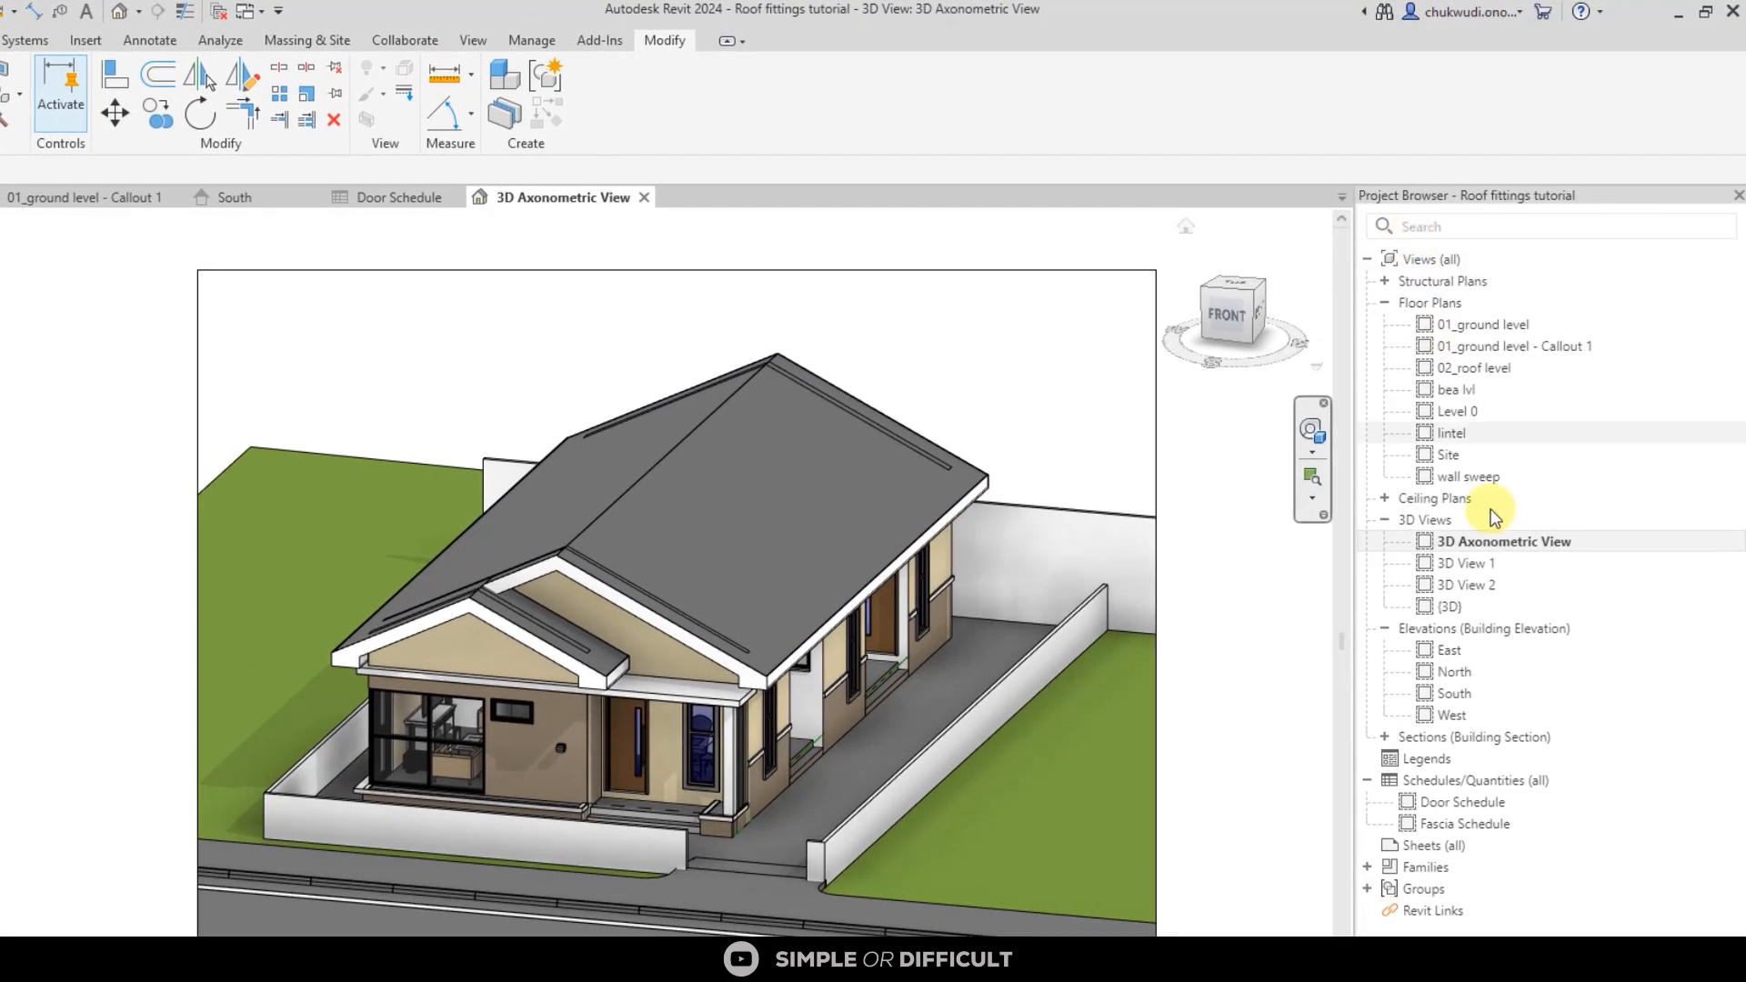
{"action": "mouse_move", "coordinate": [1460, 547]}
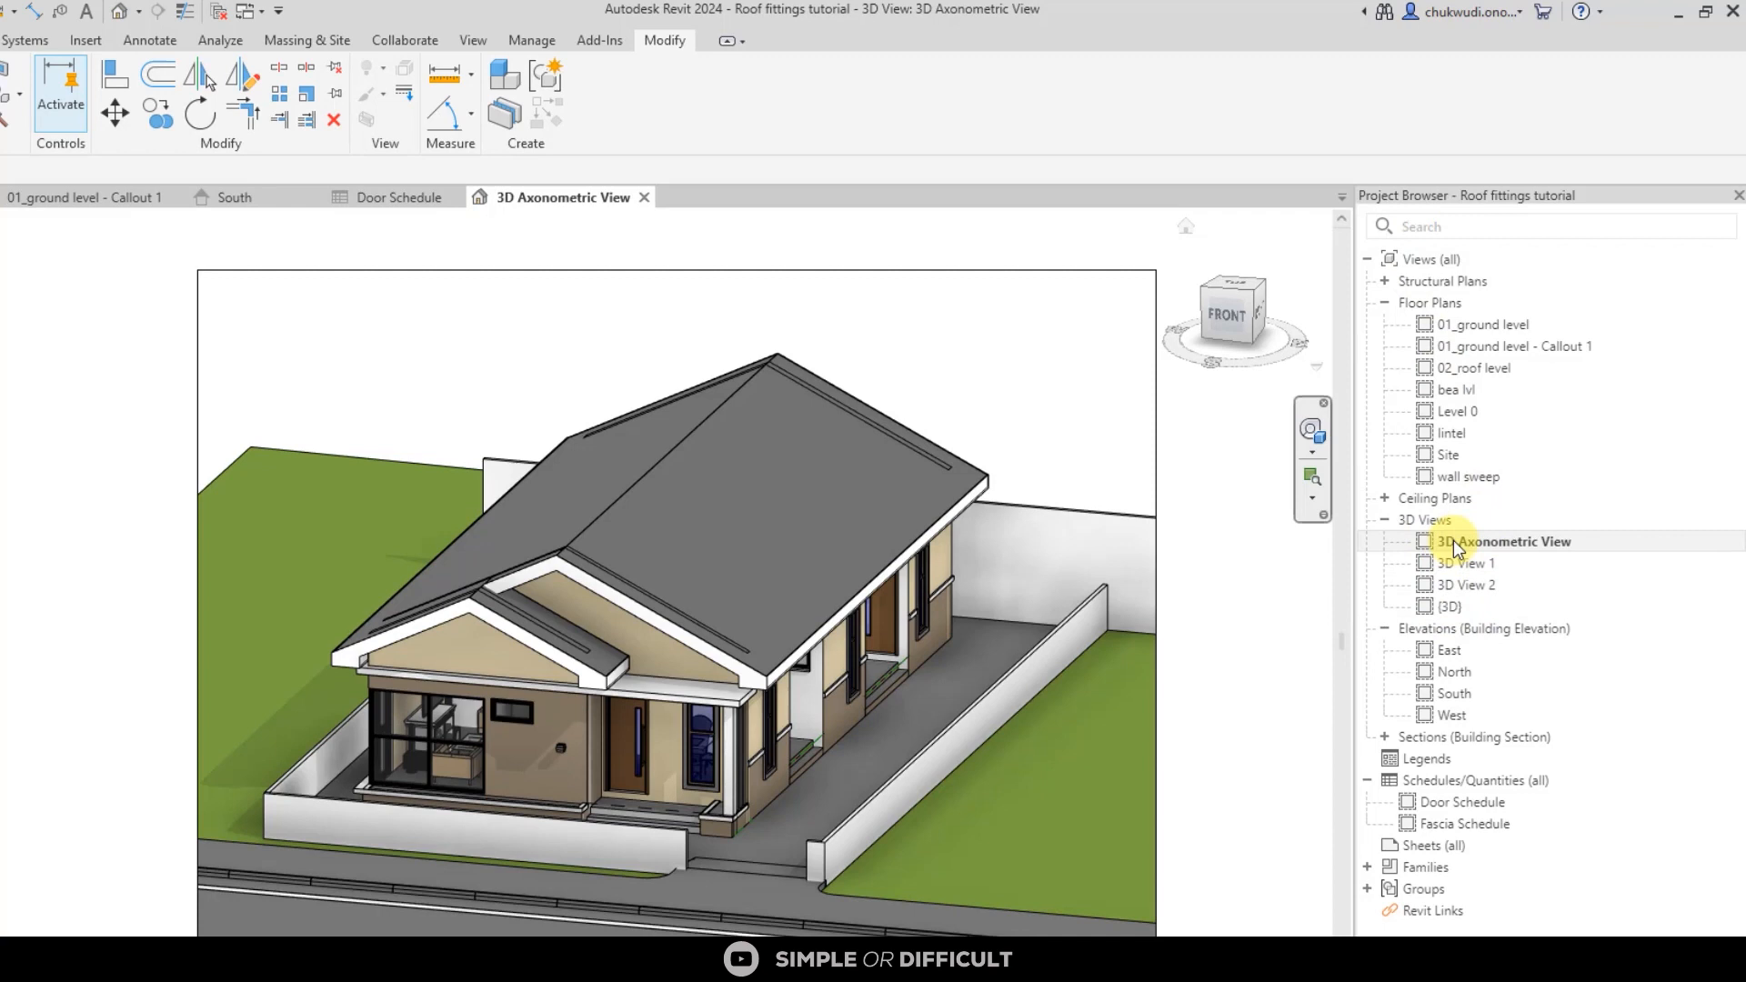
{"action": "mouse_move", "coordinate": [1494, 526]}
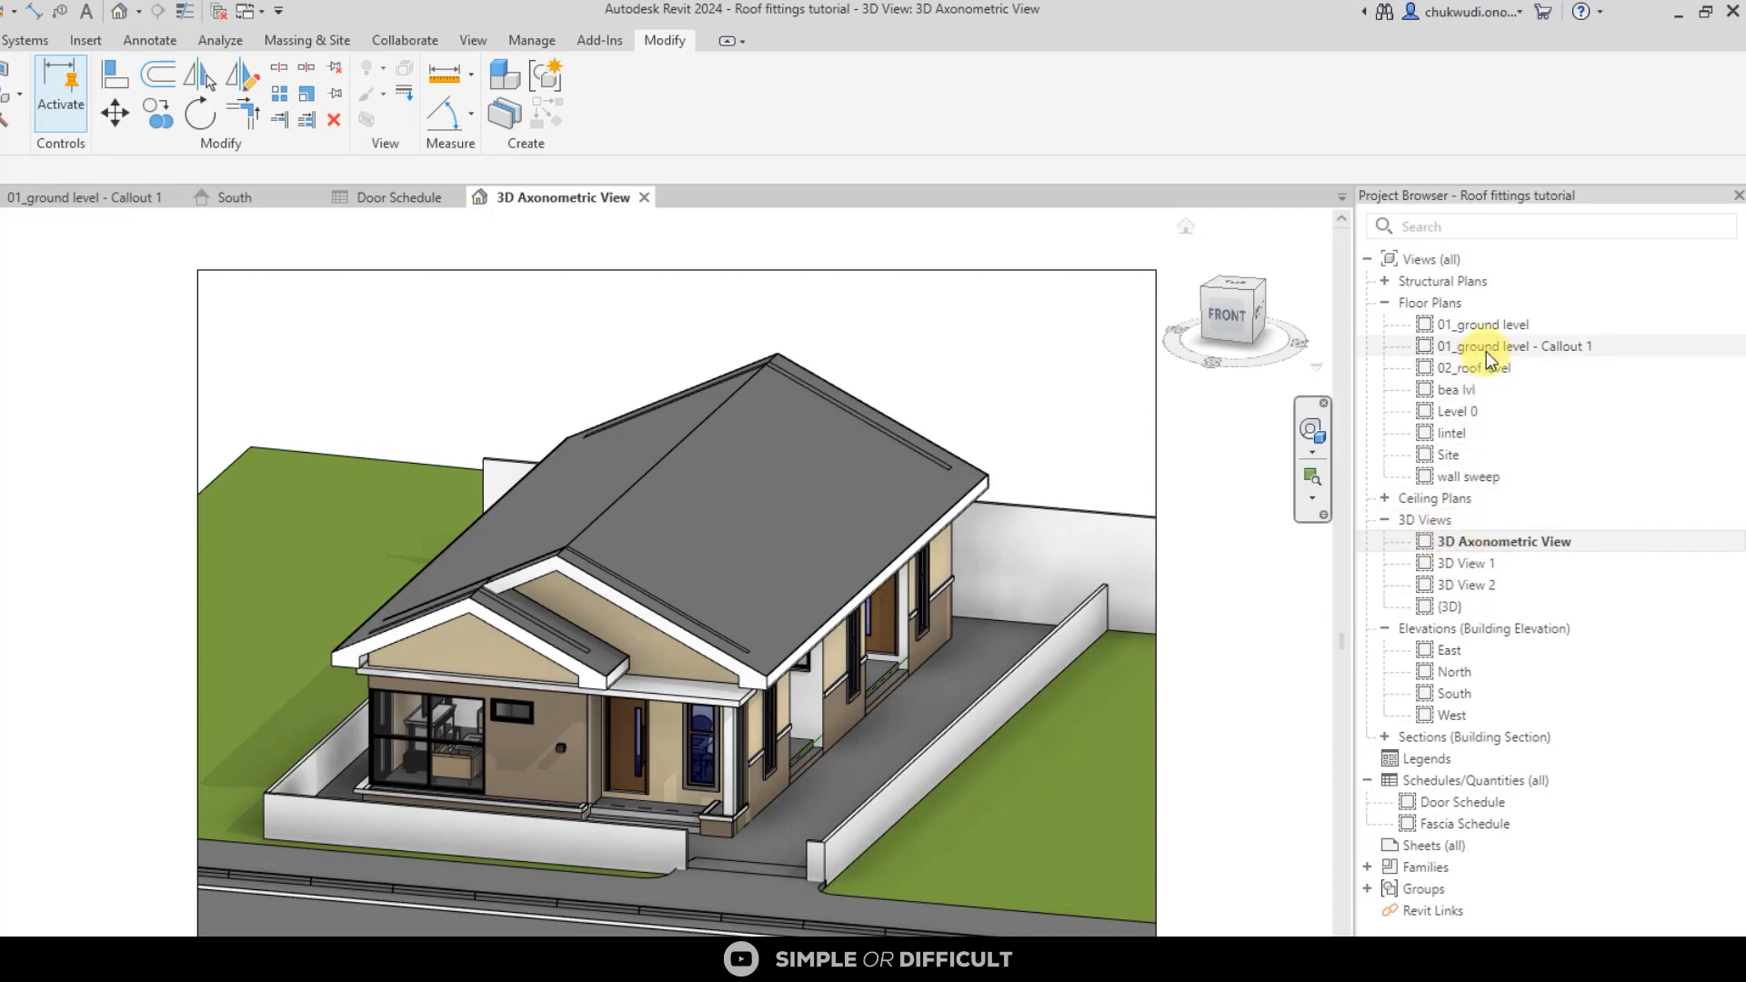
{"action": "mouse_move", "coordinate": [1455, 693]}
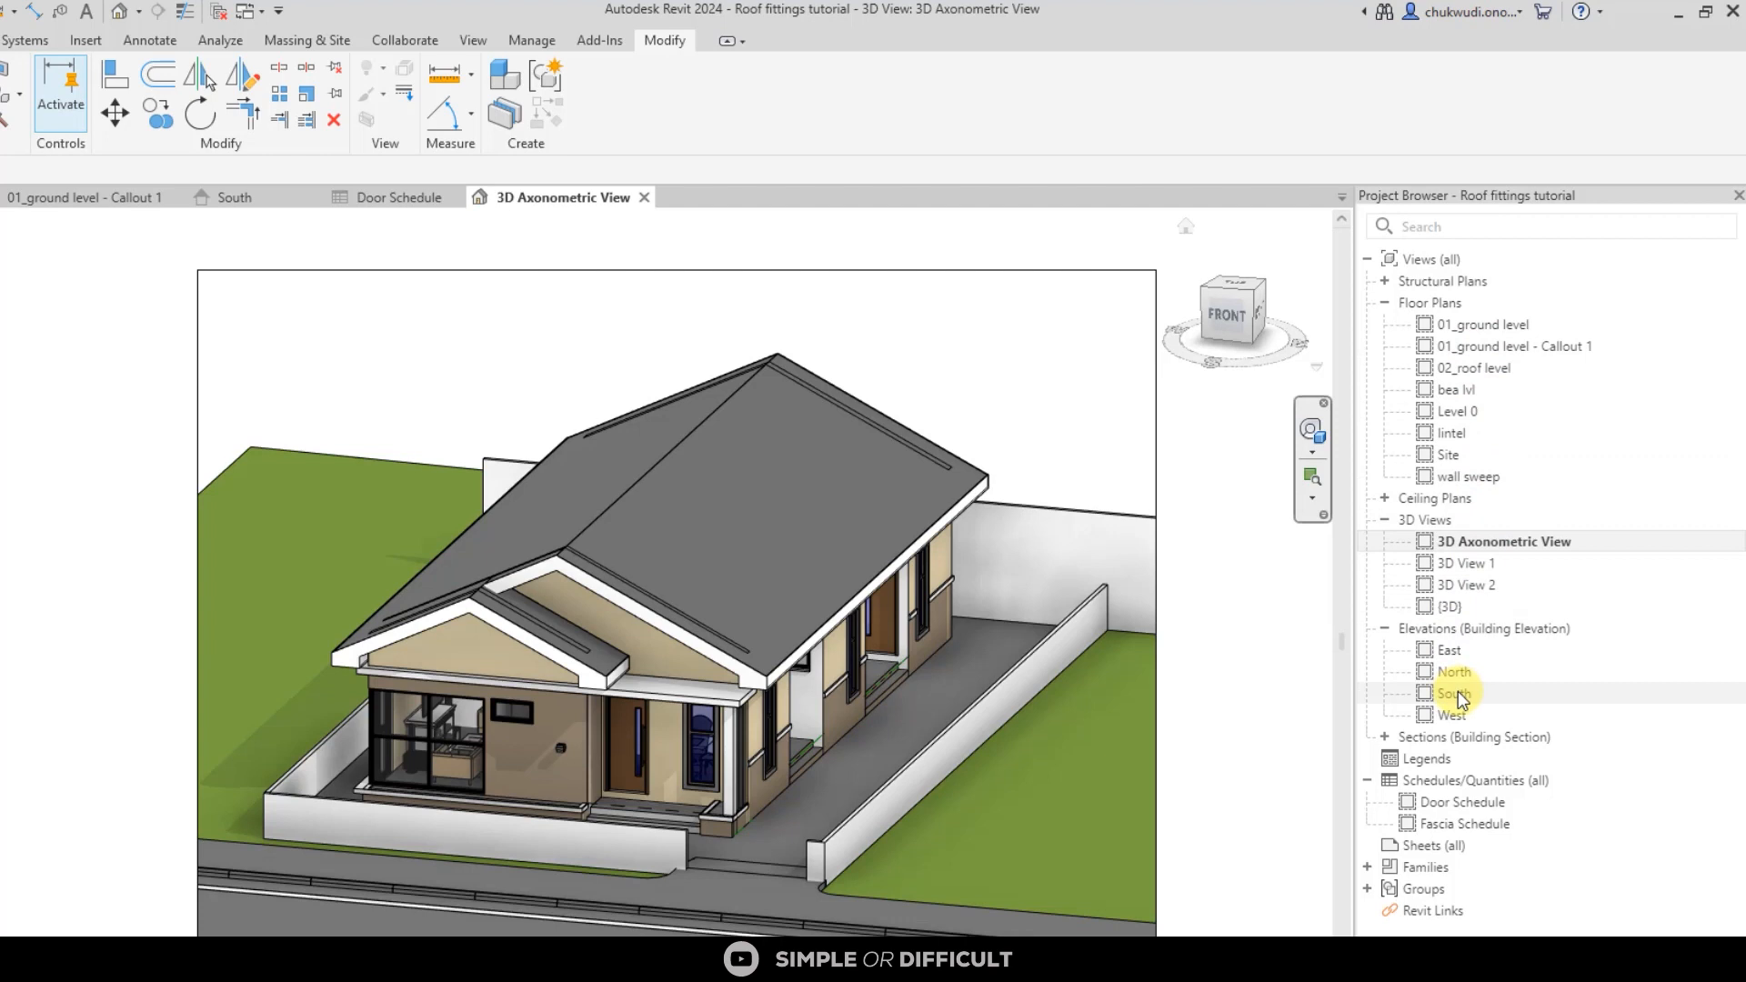
{"action": "mouse_move", "coordinate": [1482, 824]}
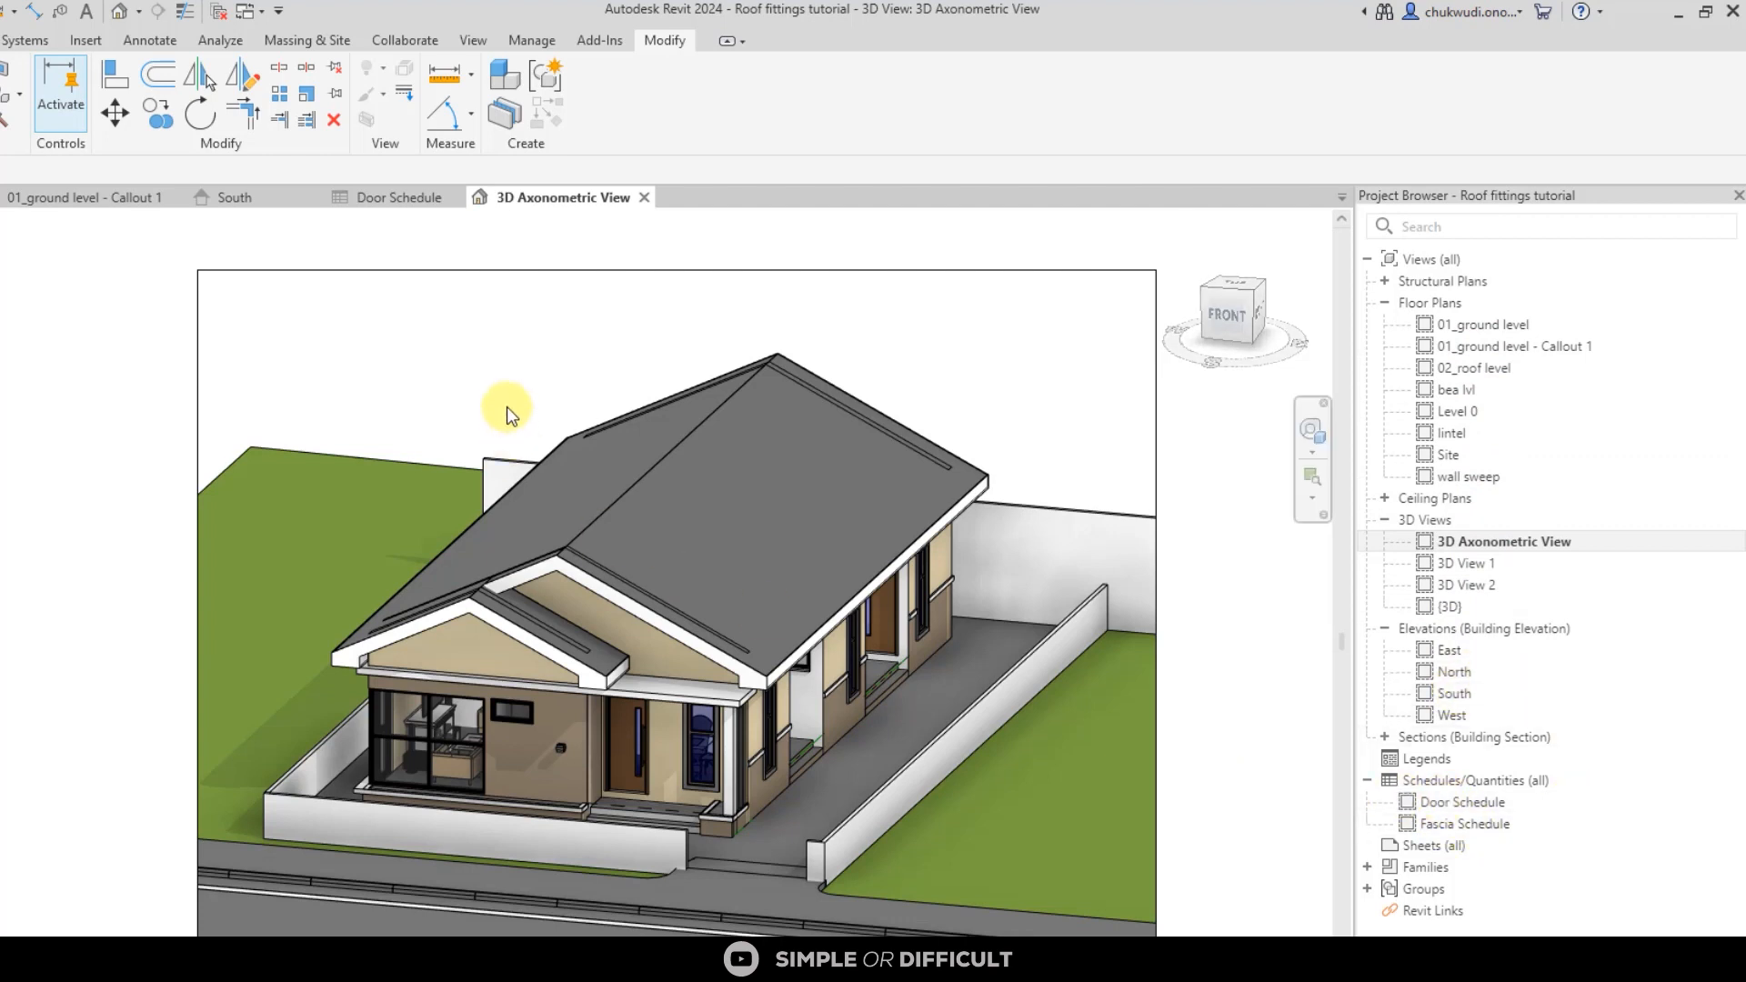
- Open the ground-level callout plan and 3D view, then tile all four open views
{"action": "left_click", "coordinate": [84, 197]}
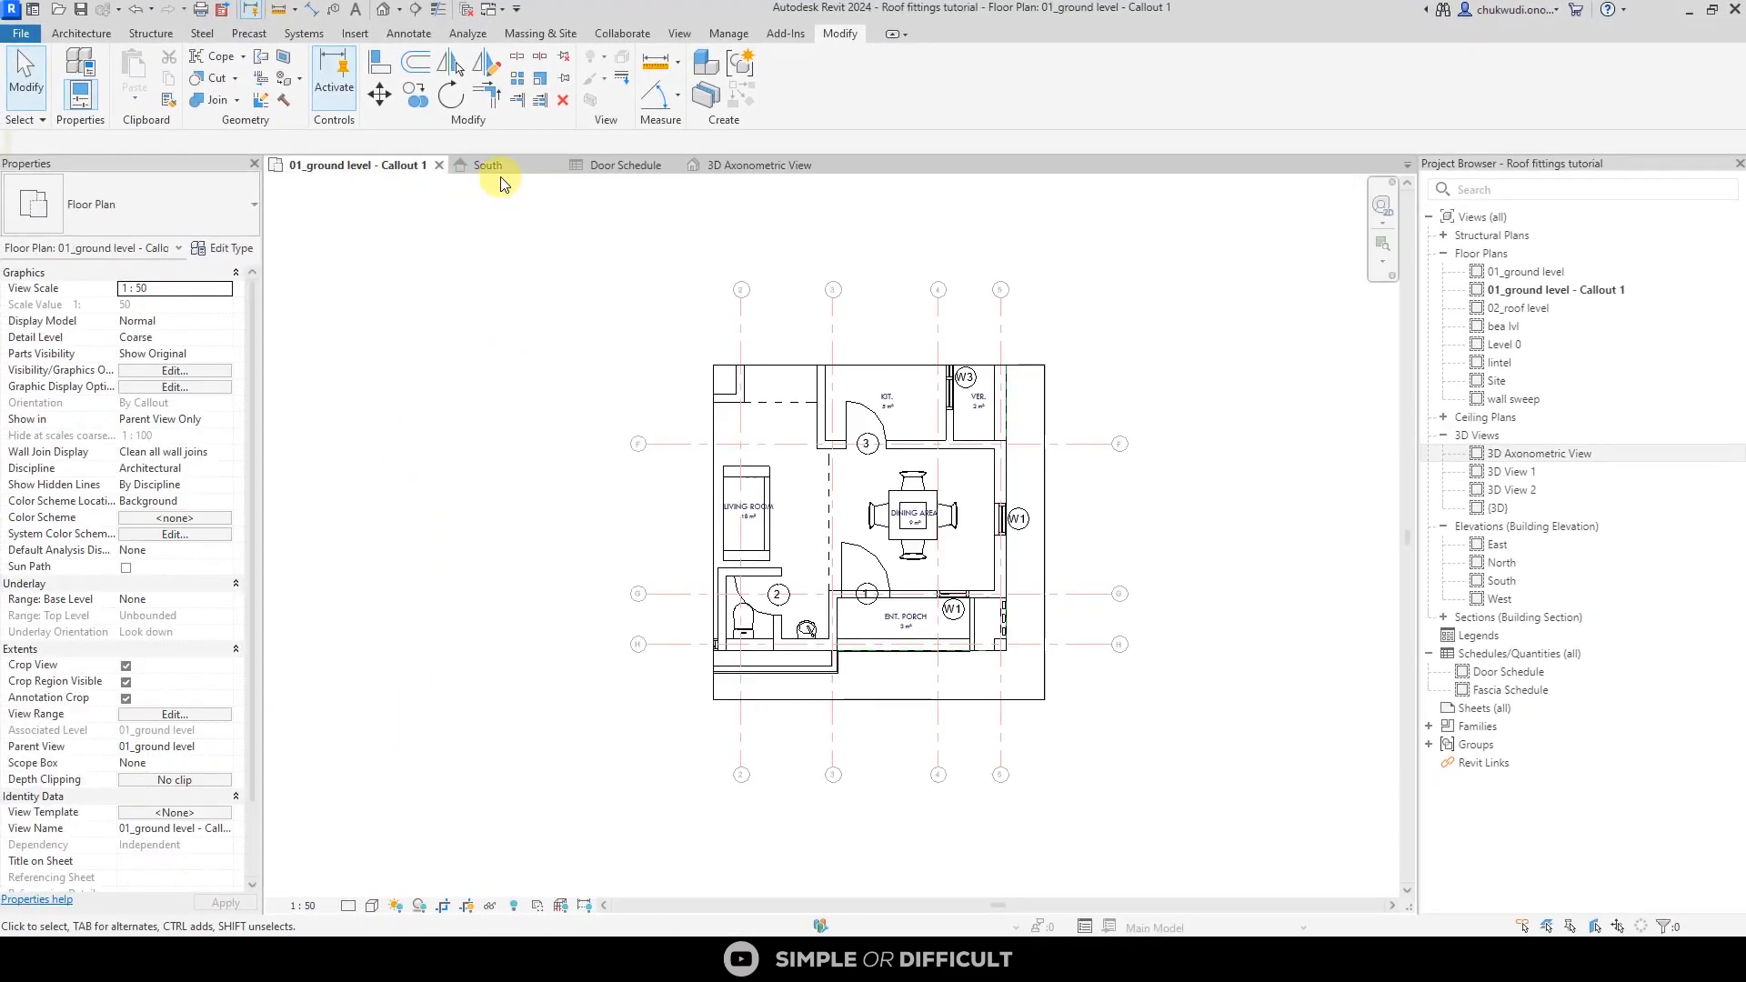
{"action": "left_click", "coordinate": [752, 164]}
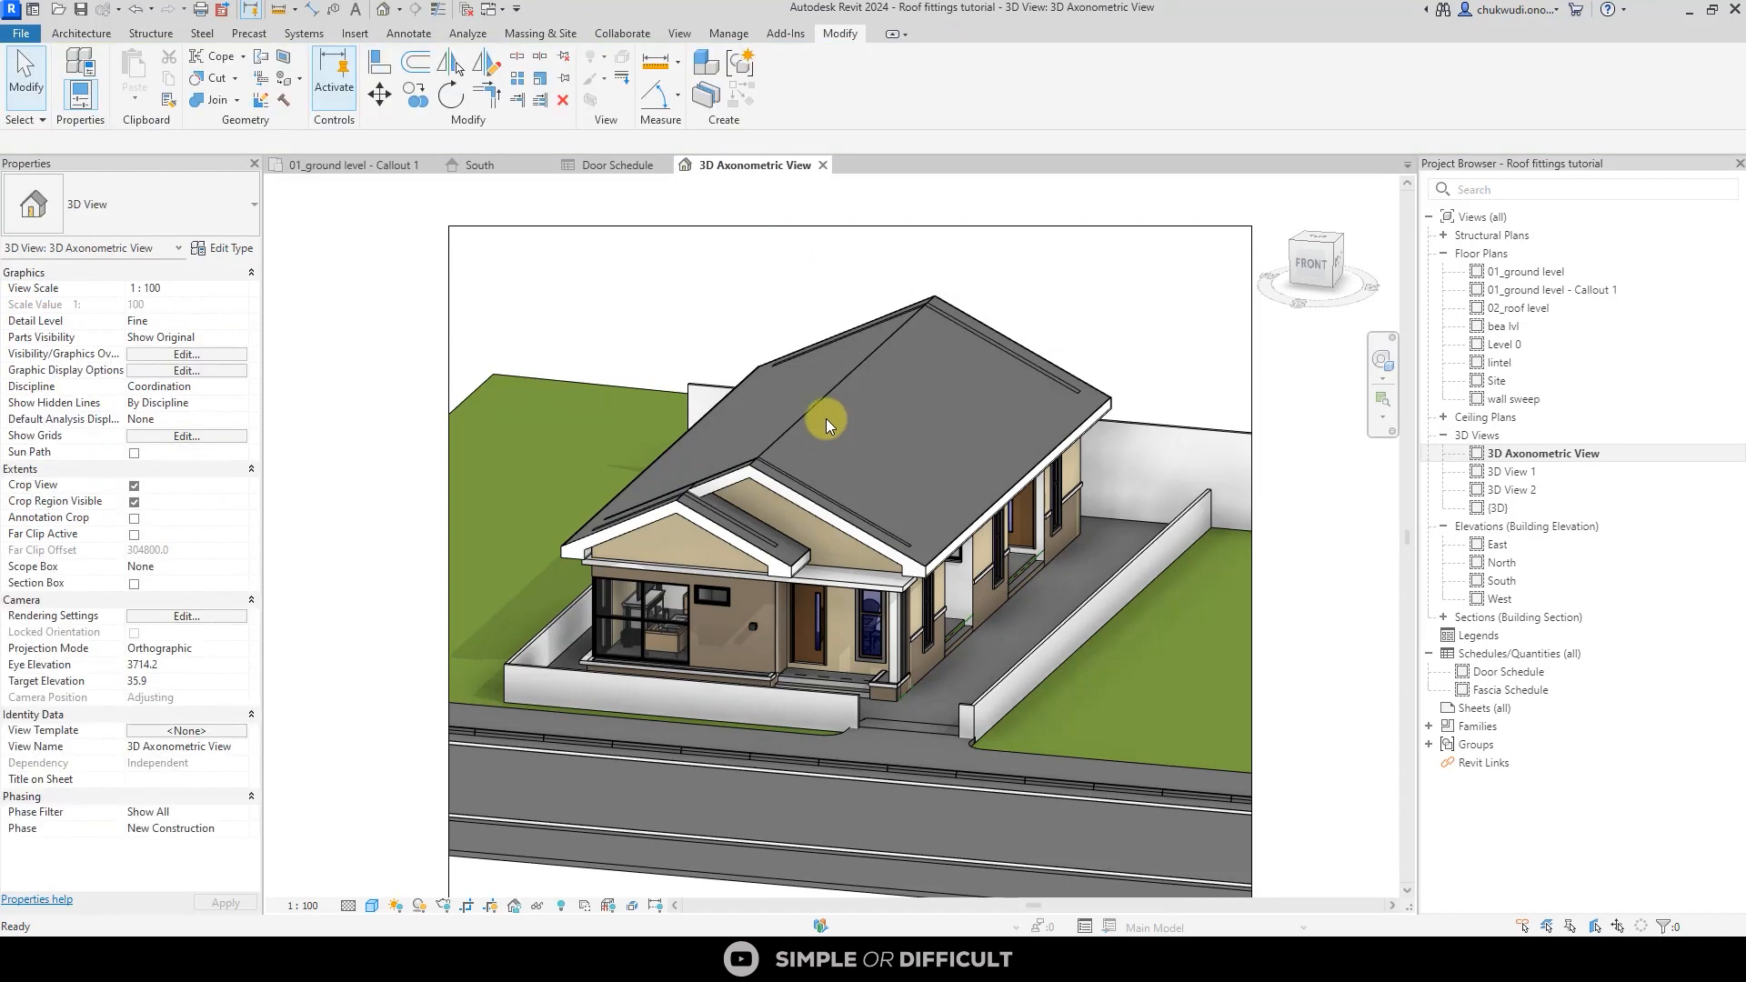
{"action": "mouse_move", "coordinate": [565, 282]}
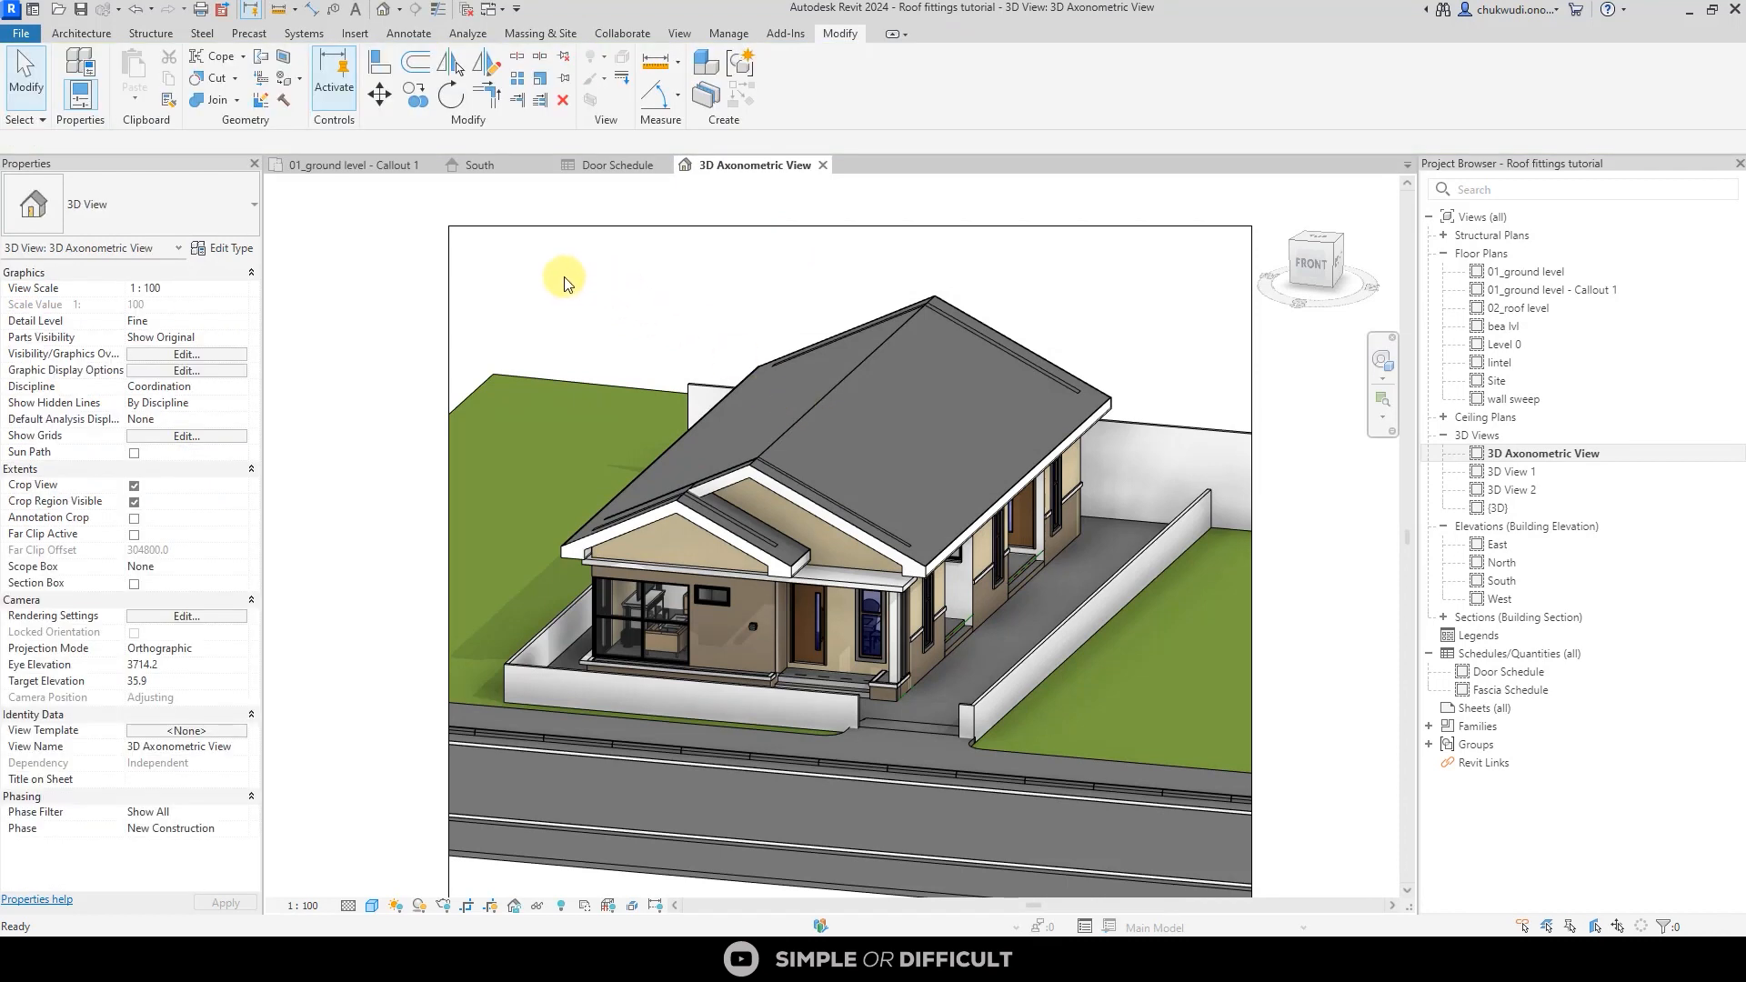
{"action": "mouse_move", "coordinate": [619, 243]}
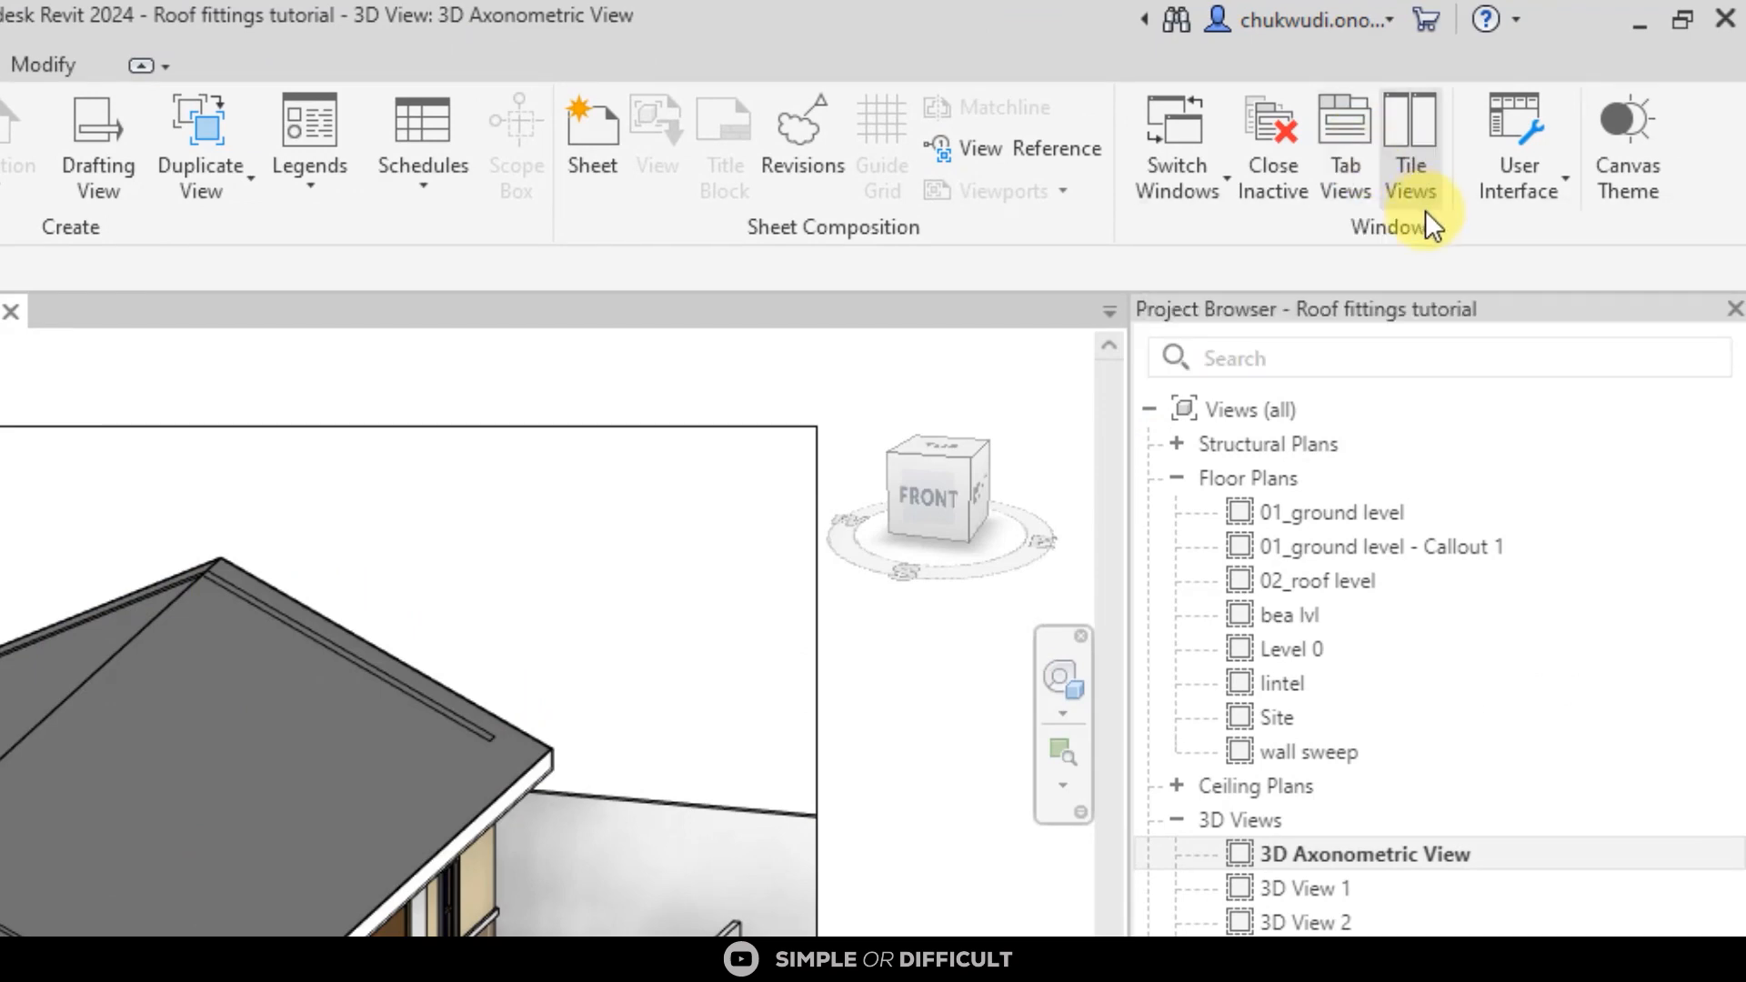
{"action": "left_click", "coordinate": [1409, 144]}
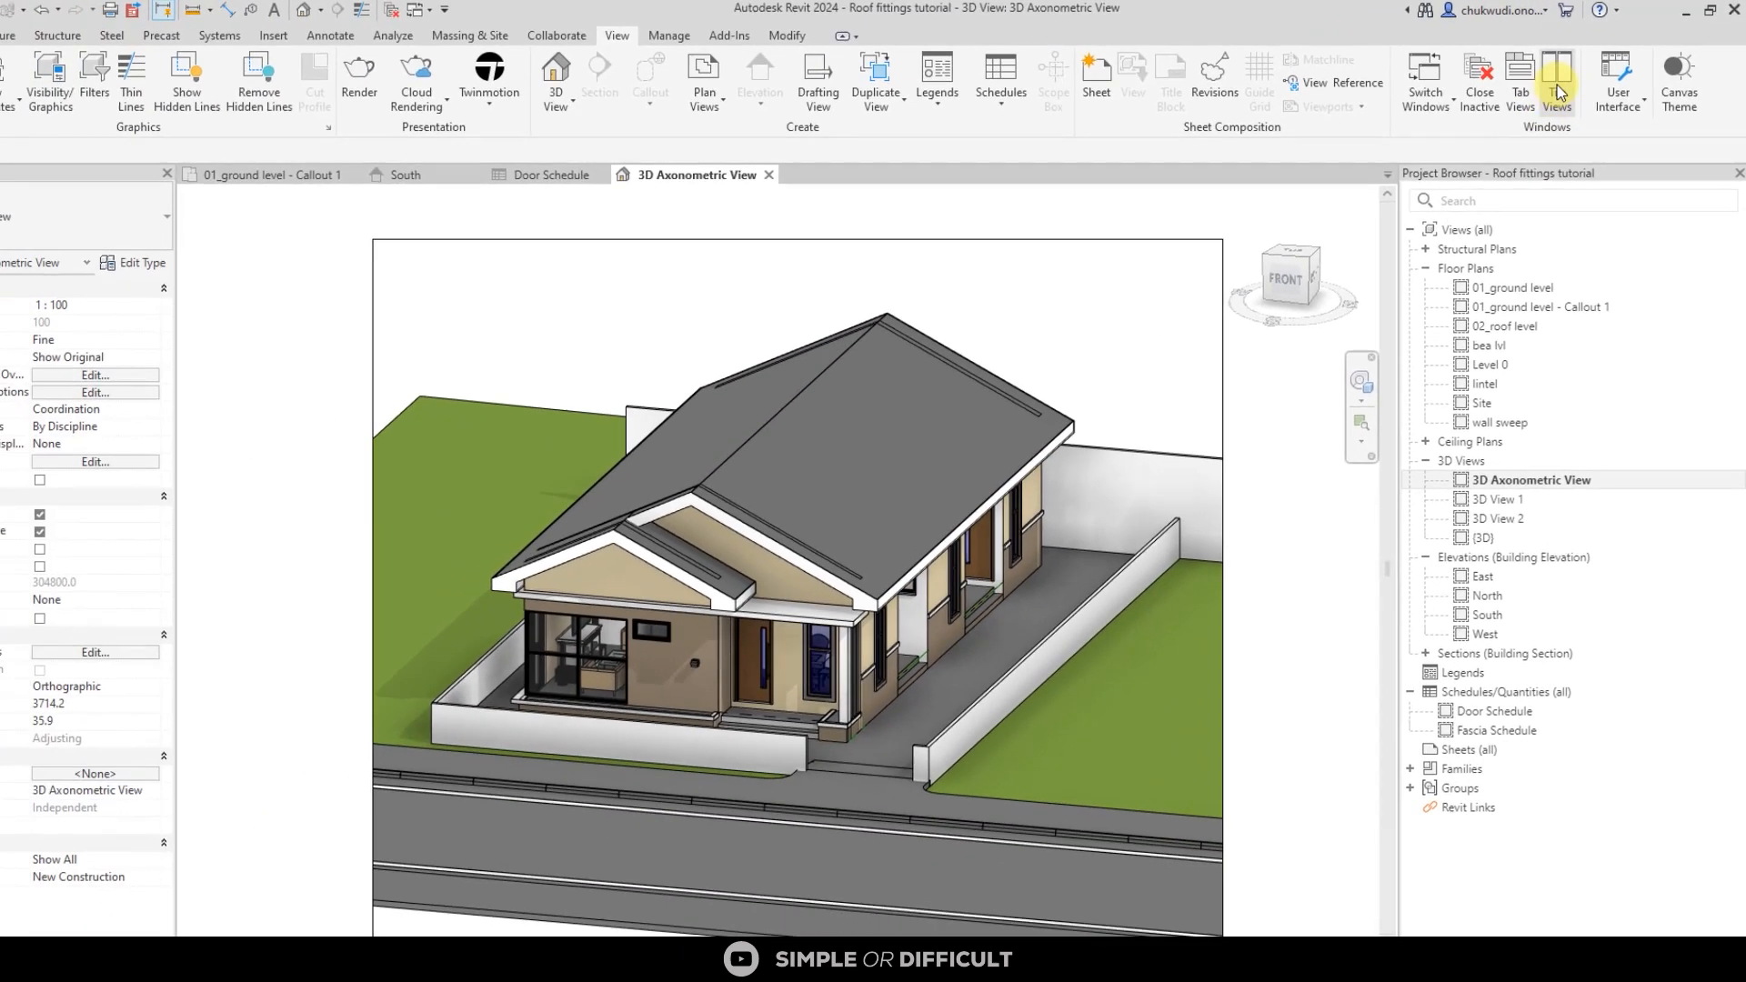
{"action": "left_click", "coordinate": [1558, 78]}
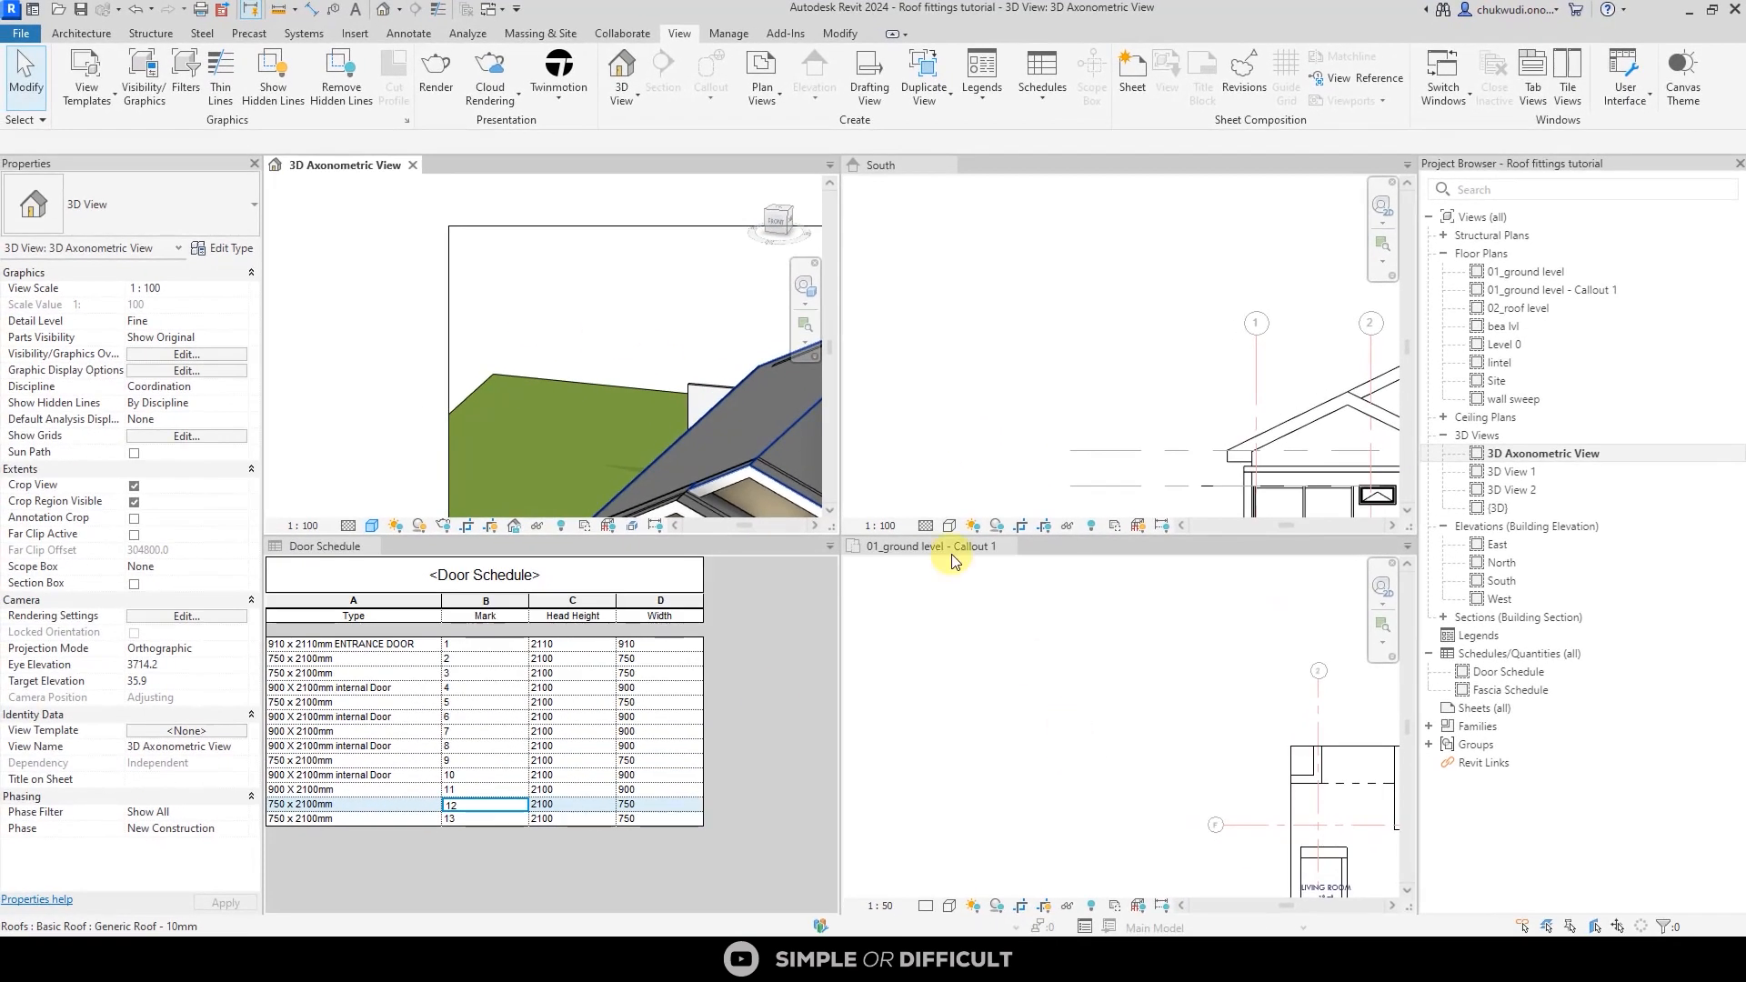
{"action": "mouse_move", "coordinate": [1017, 720]}
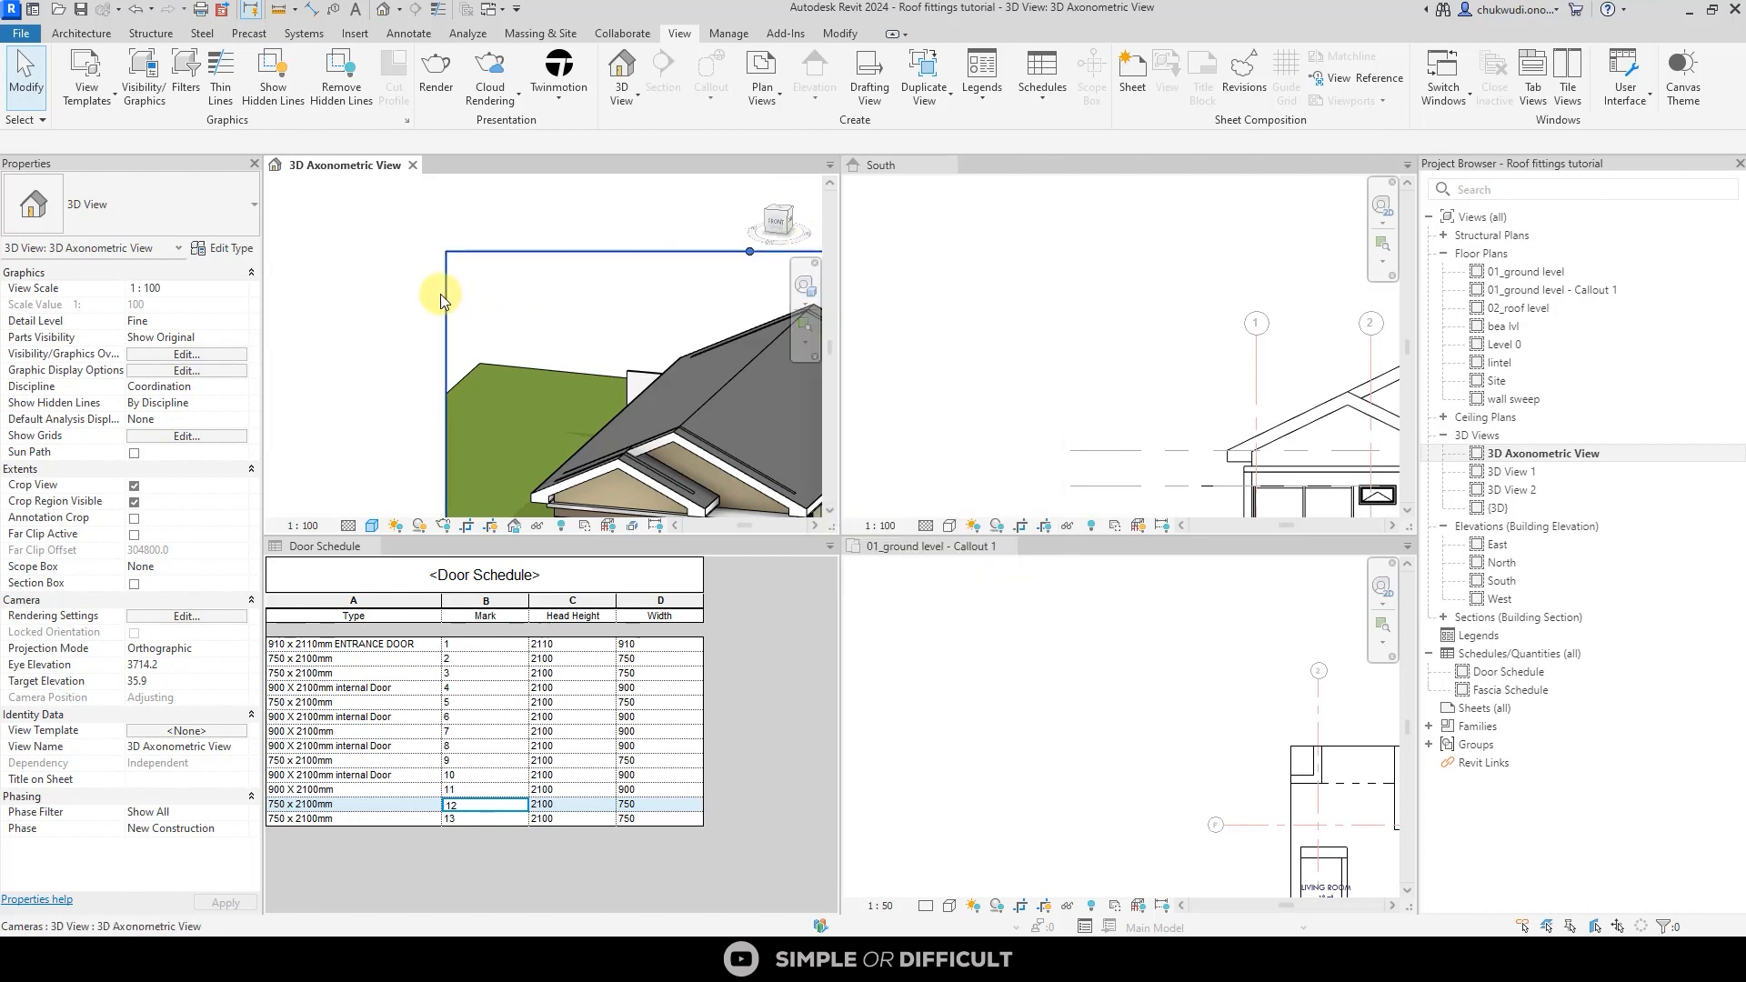
- Zoom the tiled 3D view to fit the whole house
{"action": "right_click", "coordinate": [442, 301]}
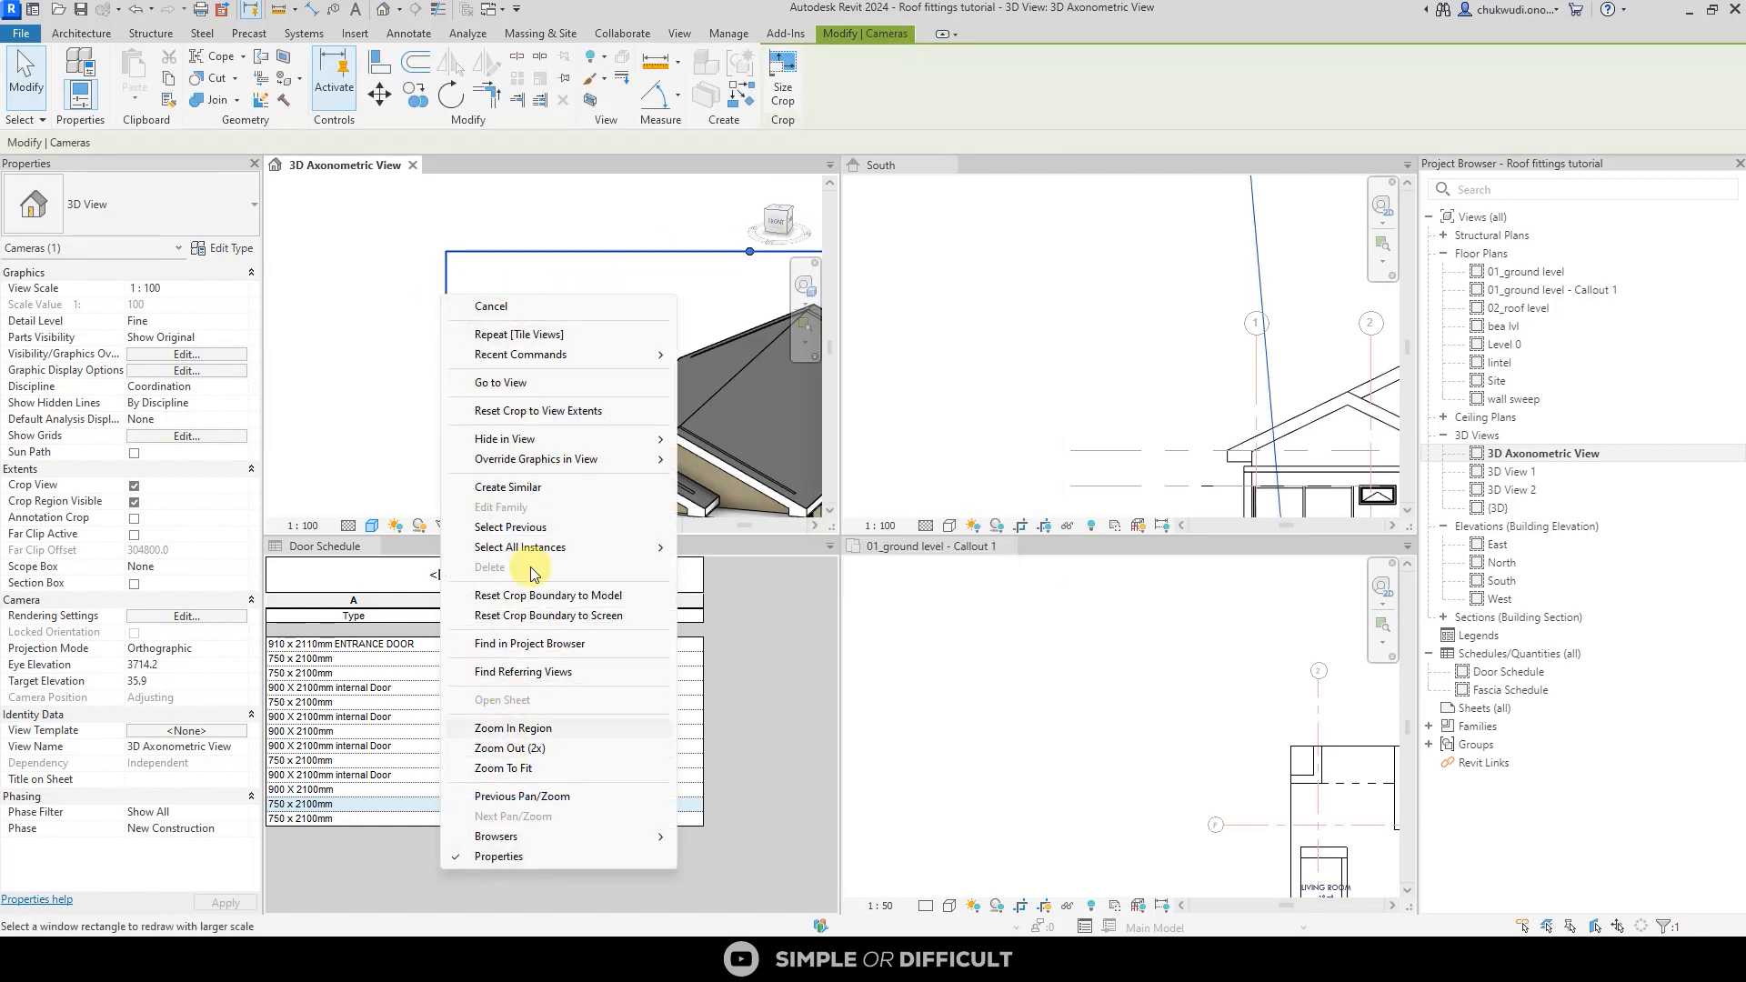
{"action": "left_click", "coordinate": [490, 307]}
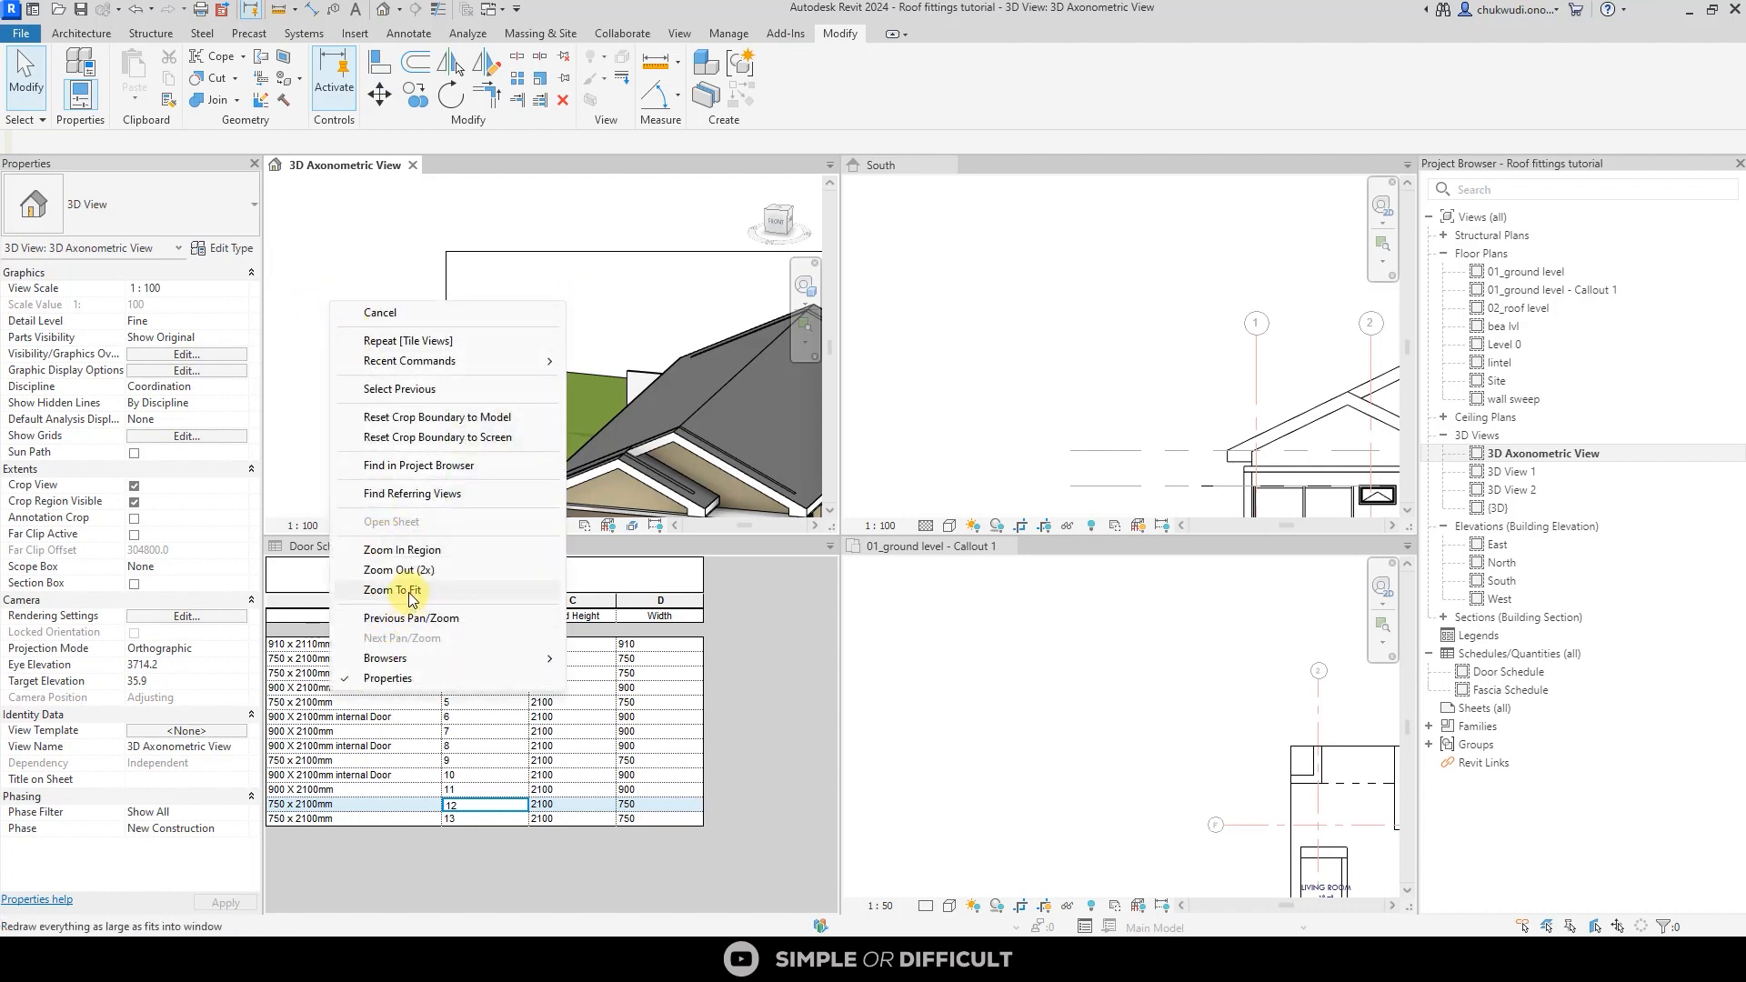
{"action": "left_click", "coordinate": [390, 589]}
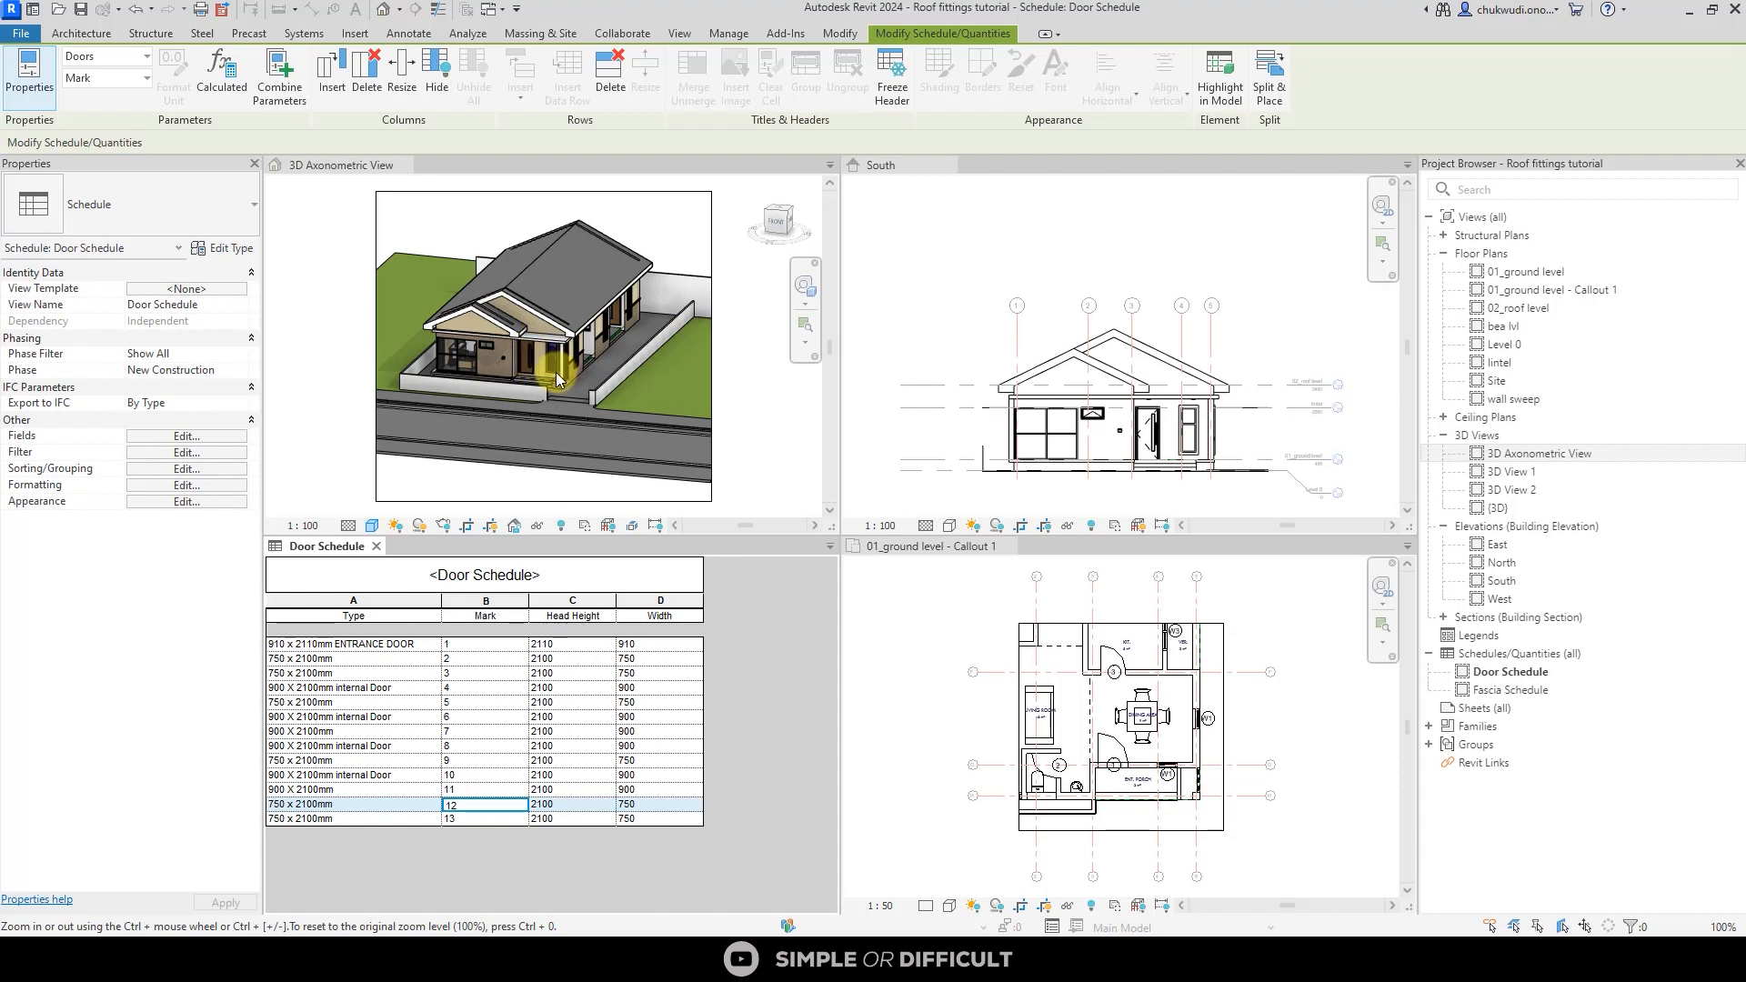
{"action": "mouse_move", "coordinate": [583, 386]}
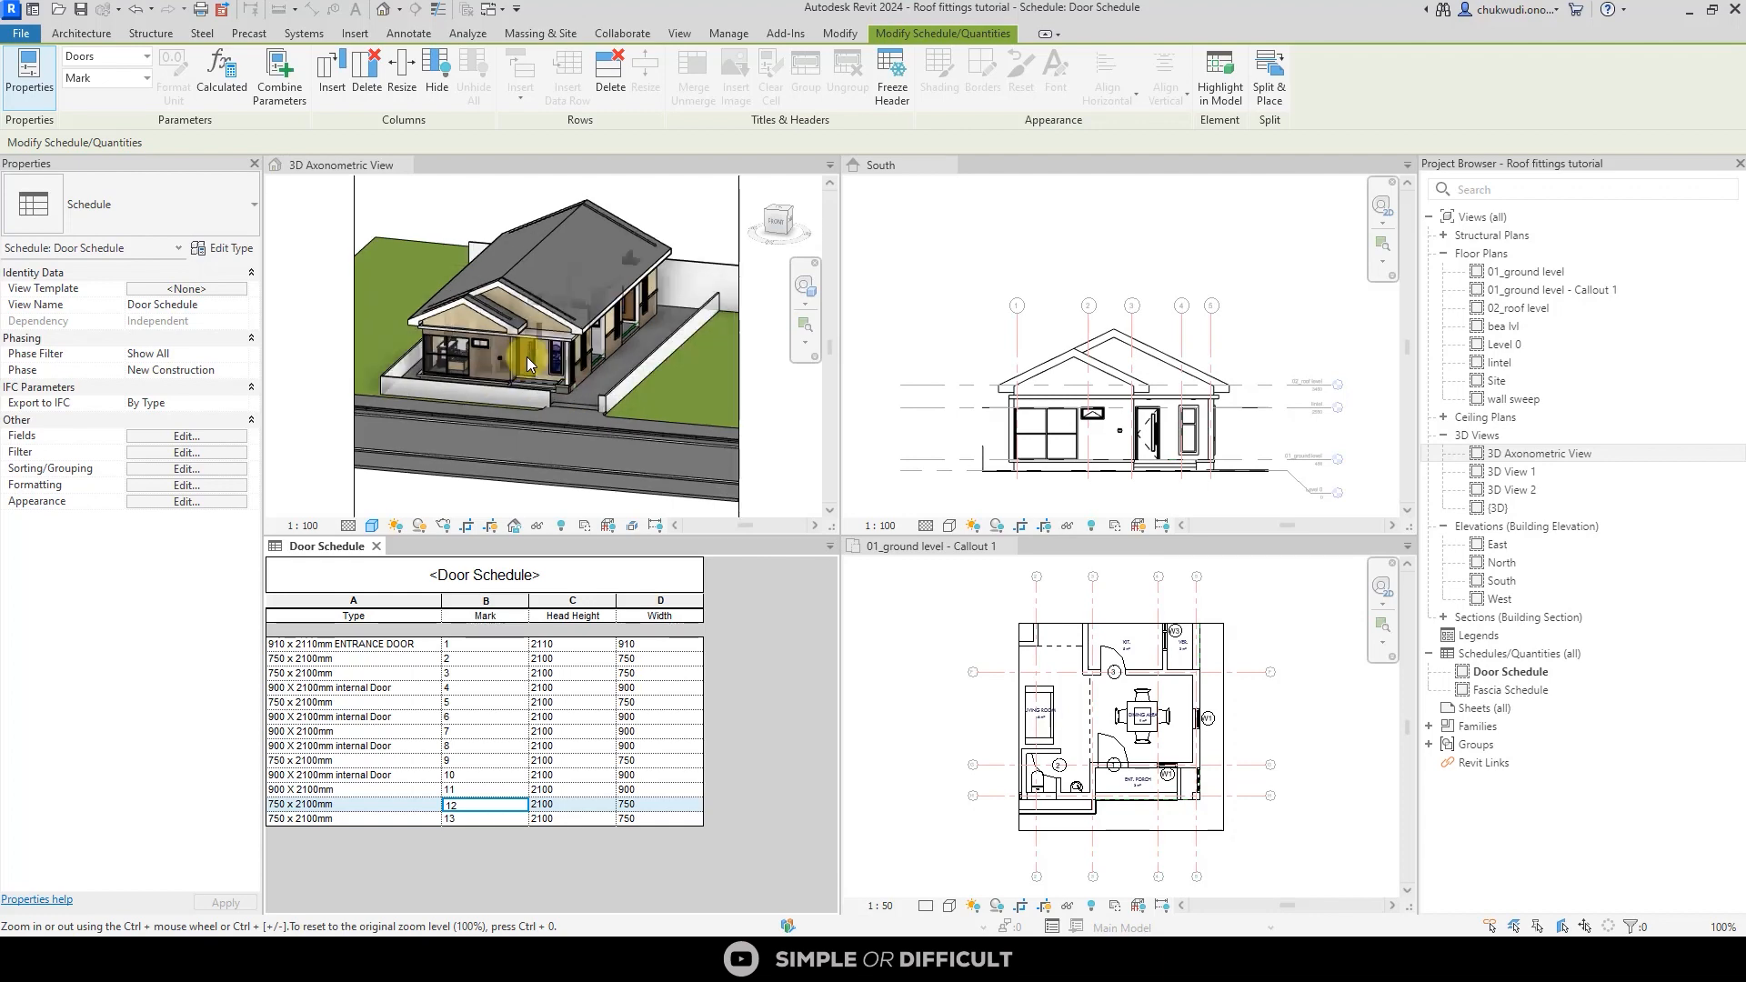
- Zoom the 3D view in close on the front entrance door and step
{"action": "scroll", "scroll_direction": "up", "scroll_amount": 3}
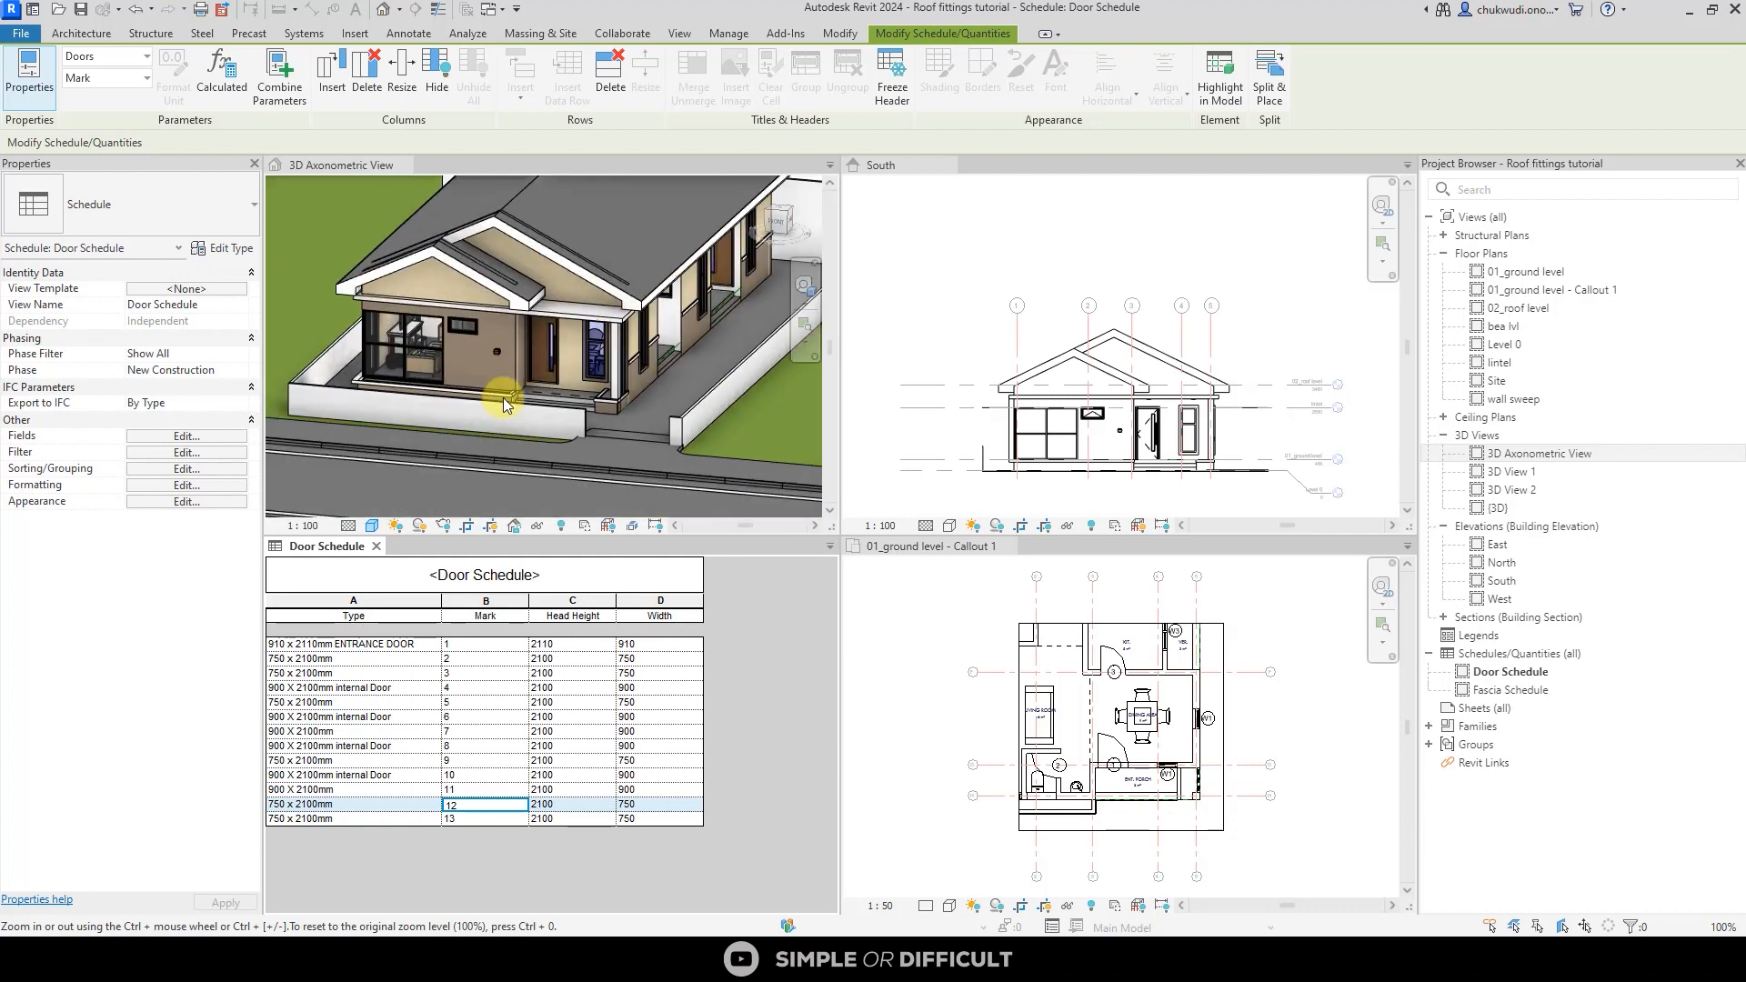
{"action": "scroll", "scroll_direction": "up", "scroll_amount": 3}
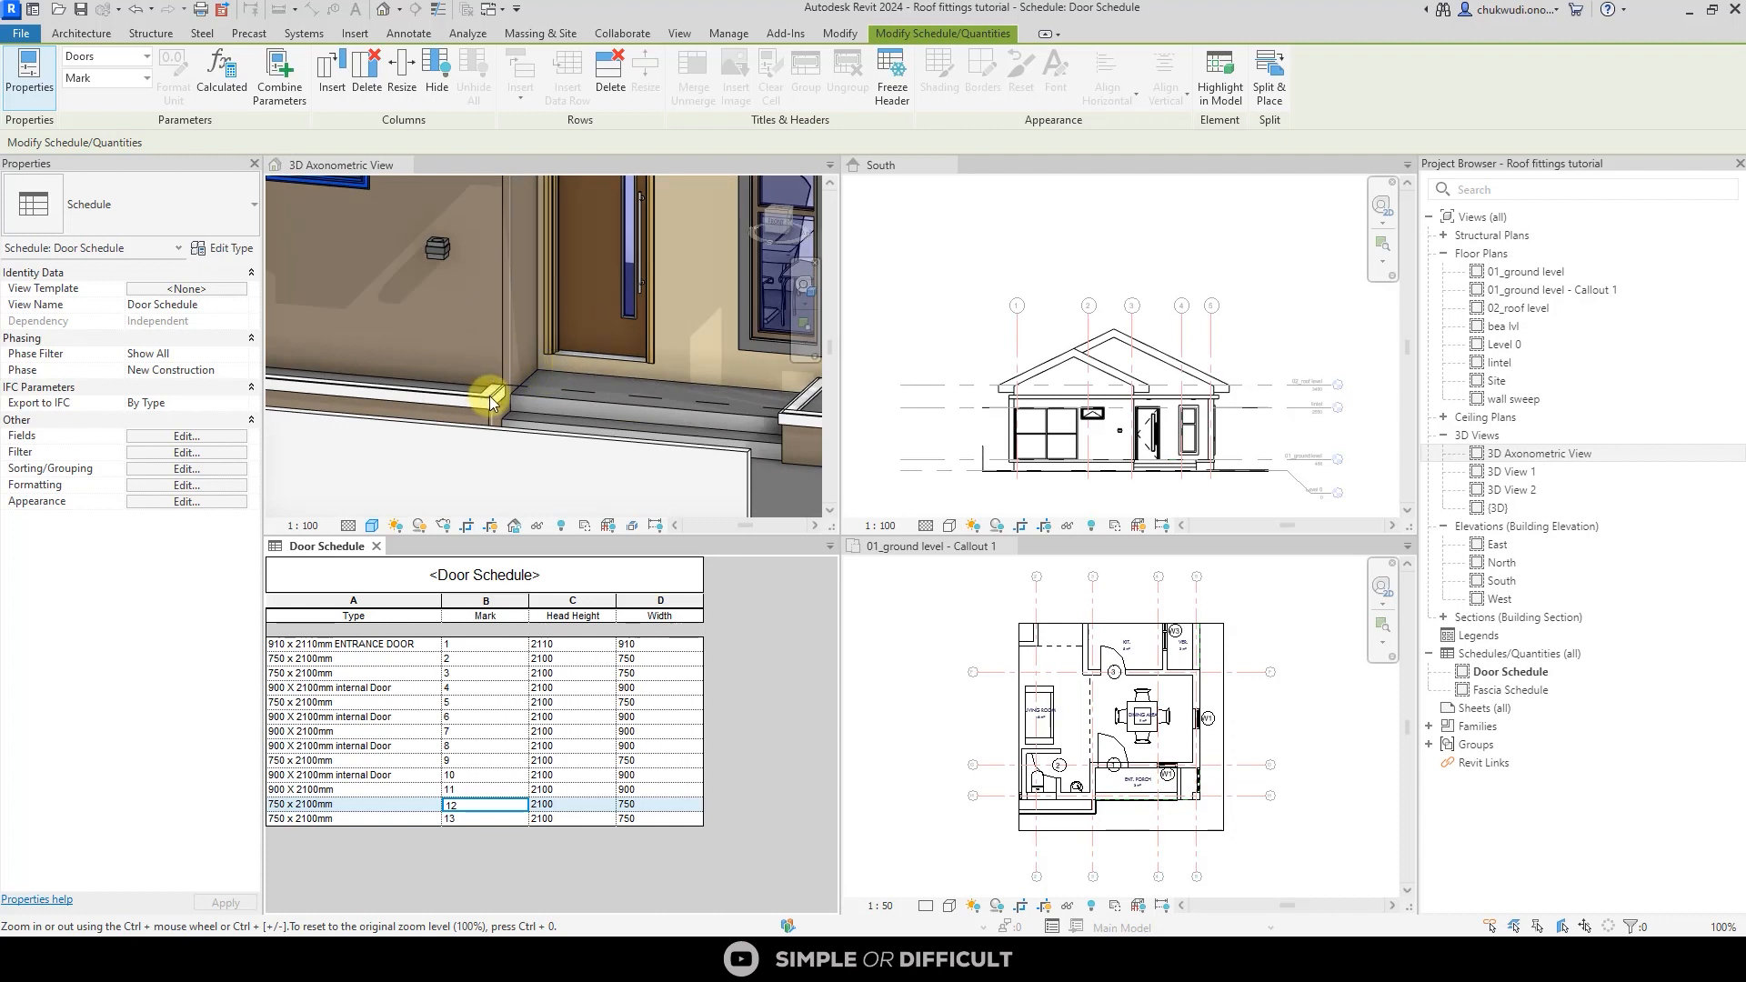
{"action": "mouse_move", "coordinate": [493, 392]}
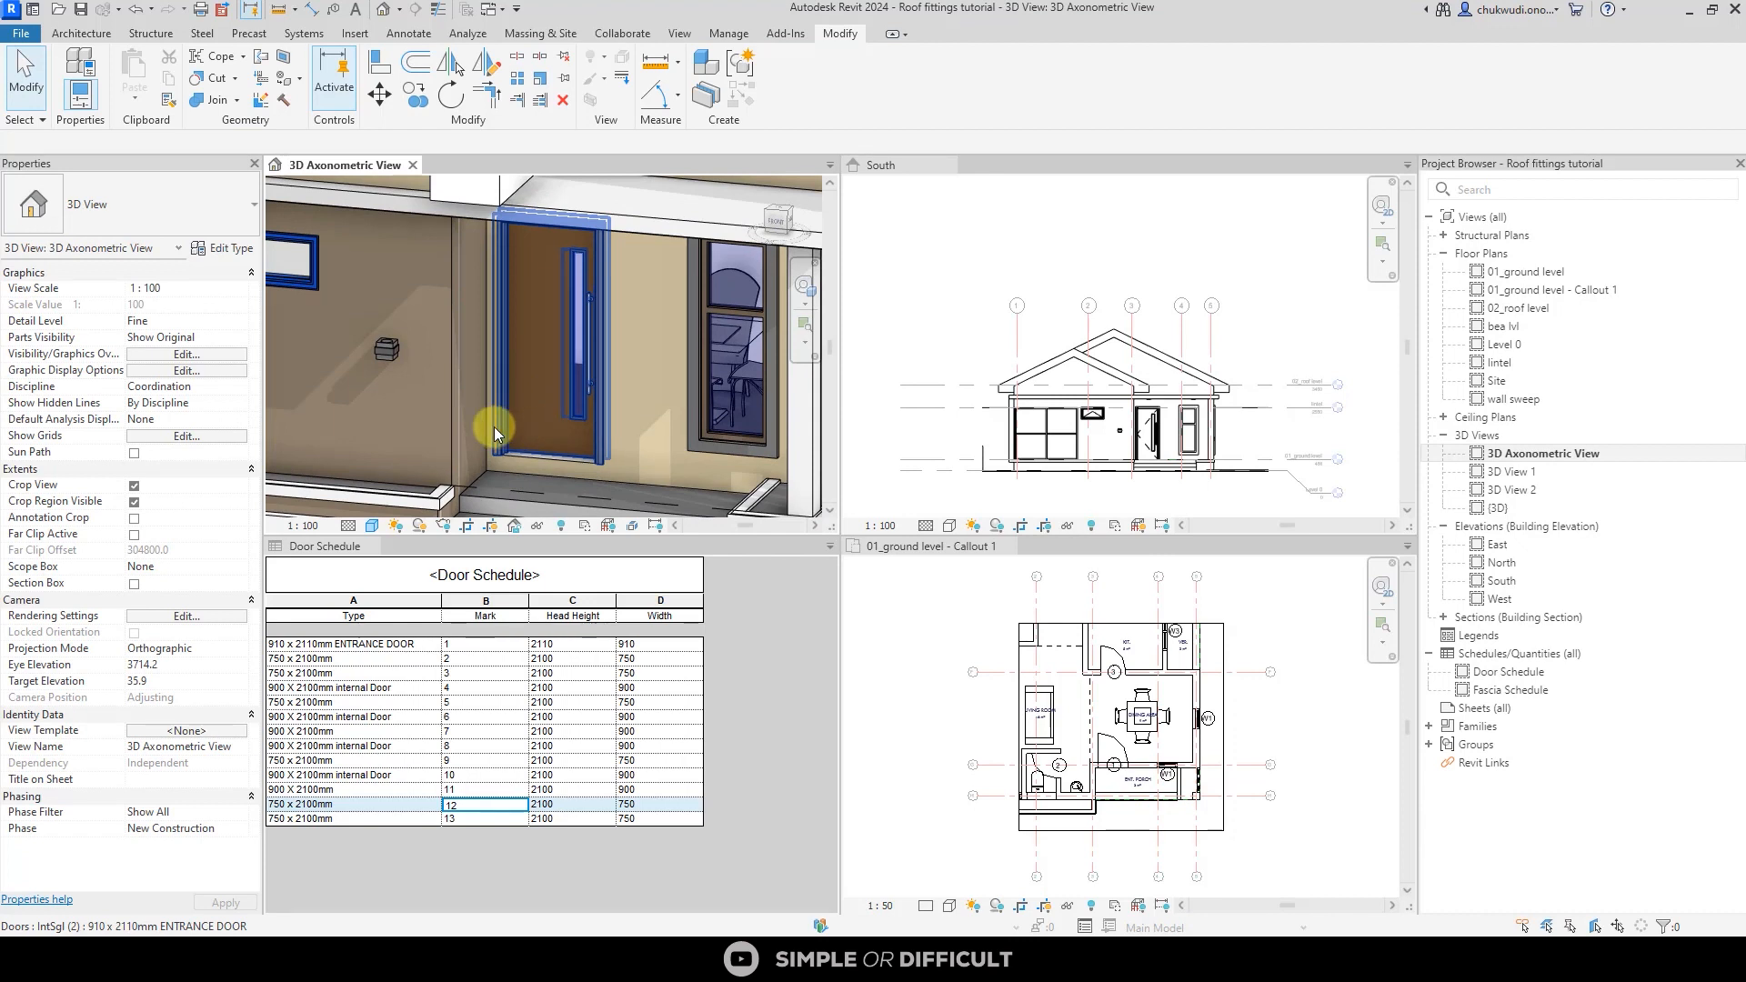
{"action": "mouse_move", "coordinate": [496, 432]}
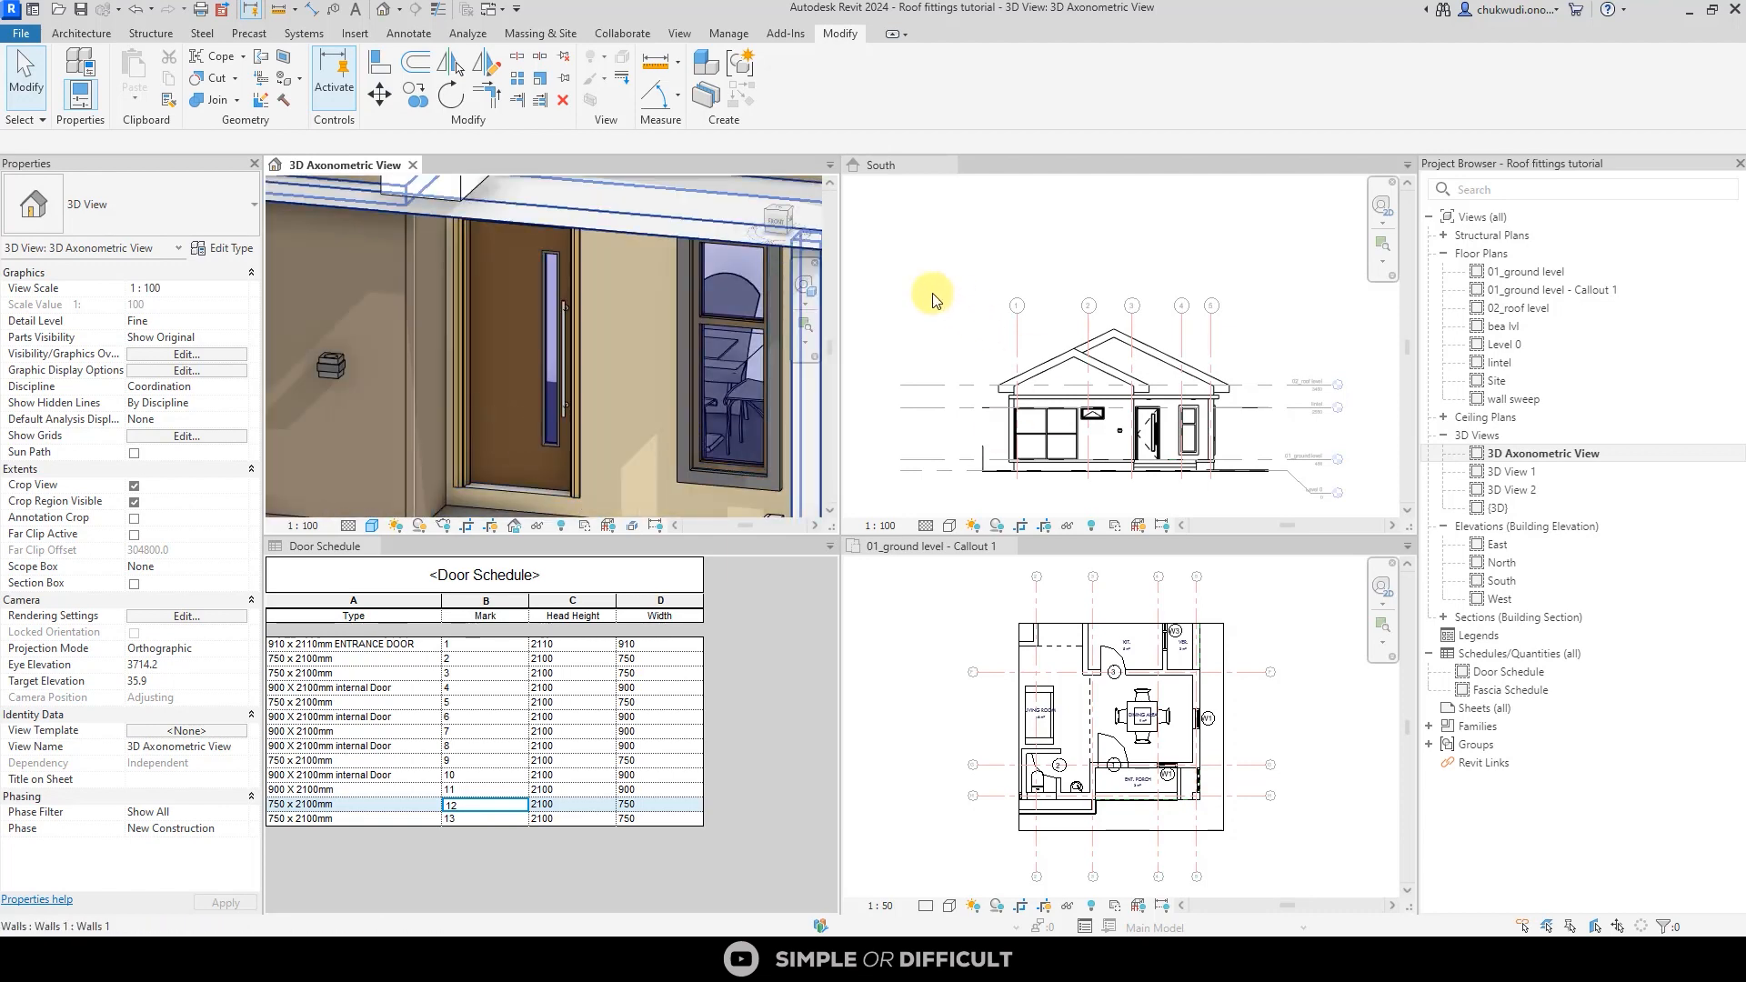
- Select the 910 x 2110mm entrance door and zoom in on the porch
{"action": "left_click", "coordinate": [524, 301]}
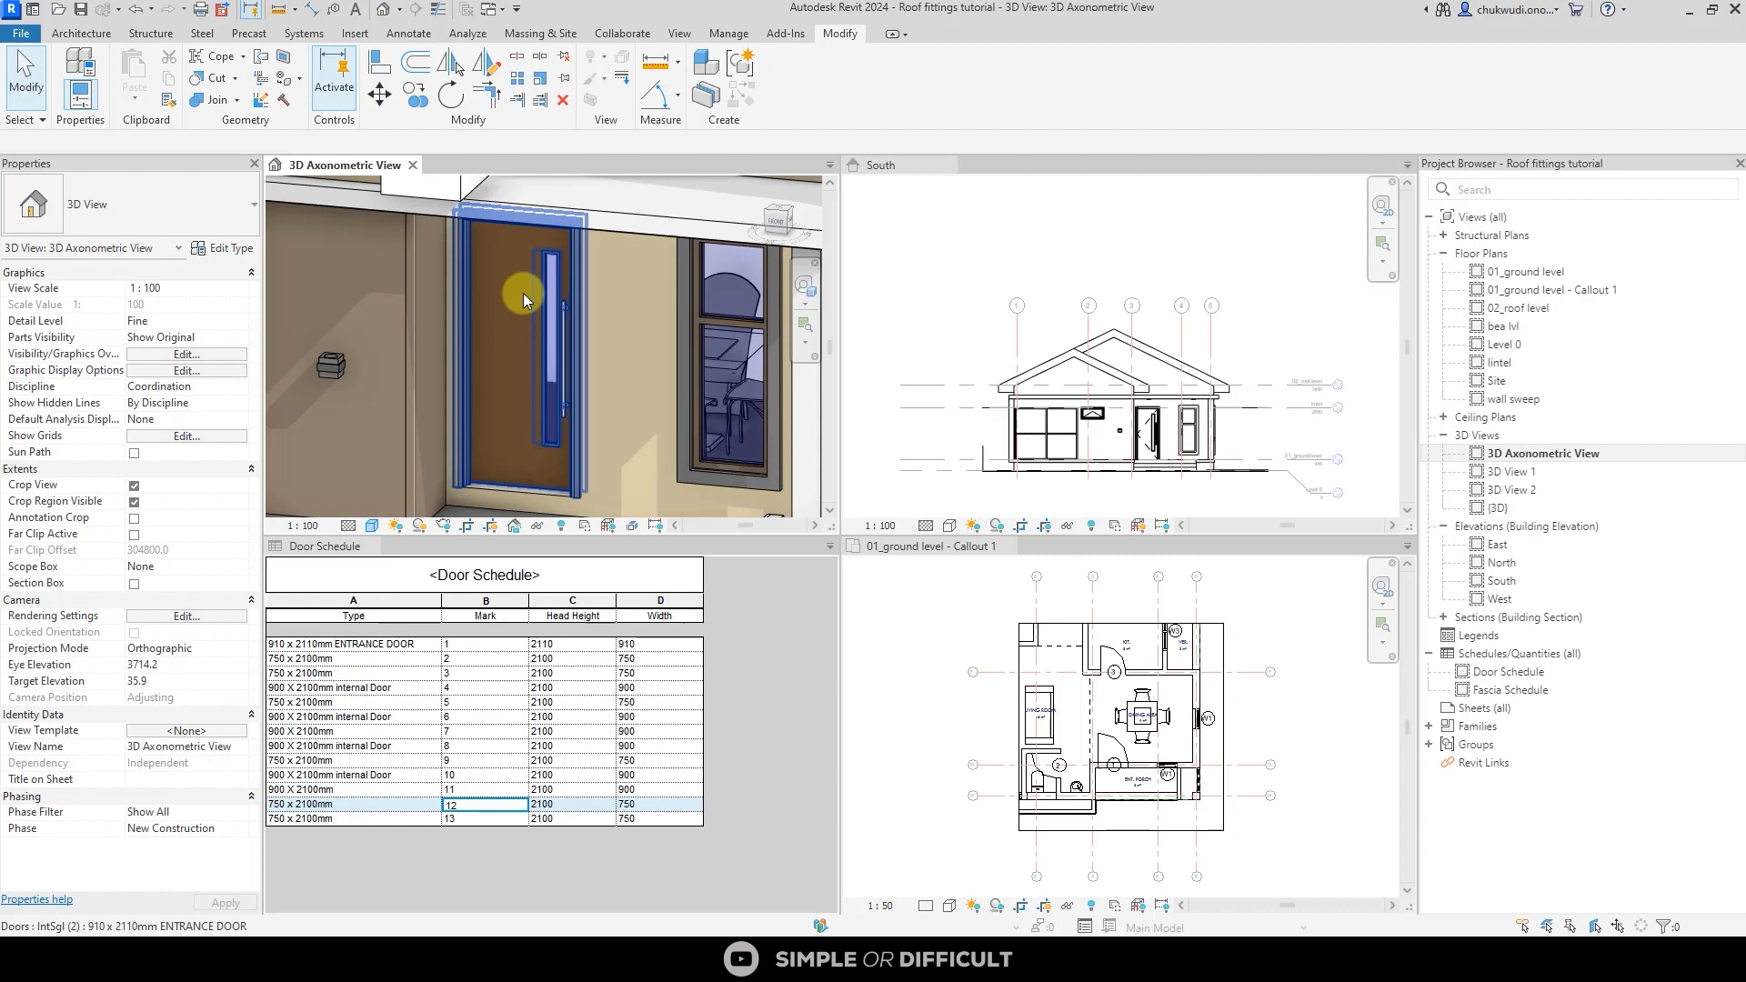
{"action": "mouse_move", "coordinate": [526, 301]}
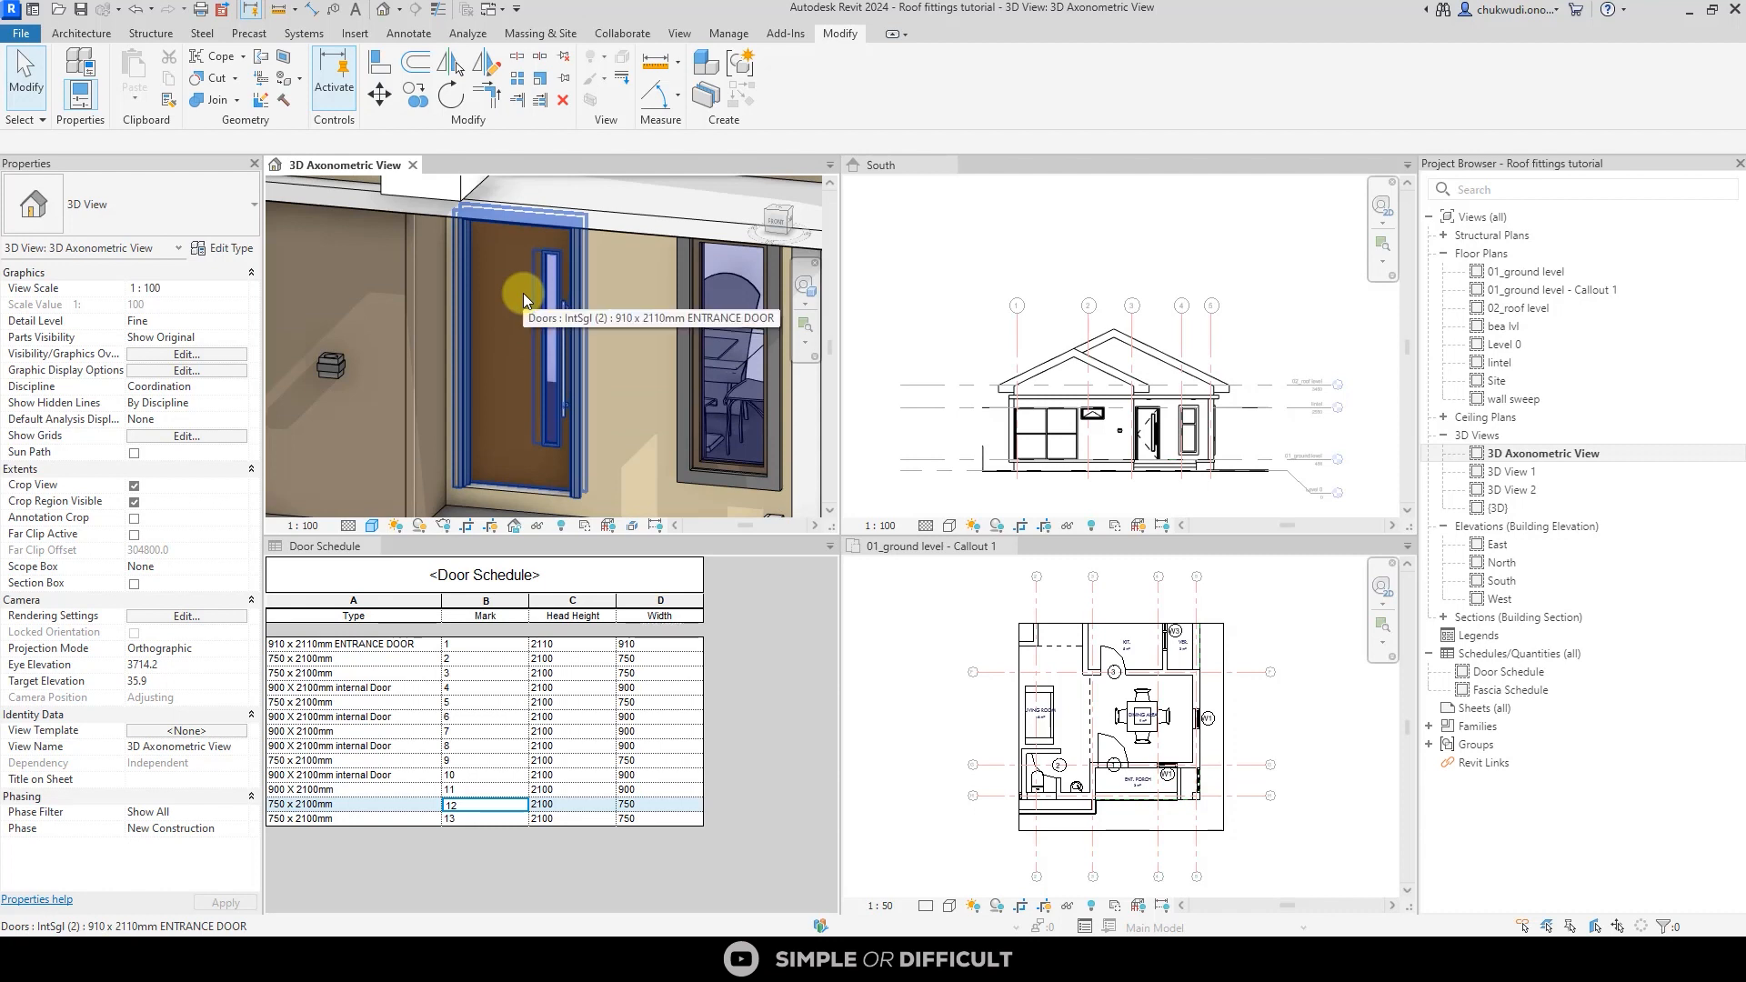
{"action": "mouse_move", "coordinate": [545, 294]}
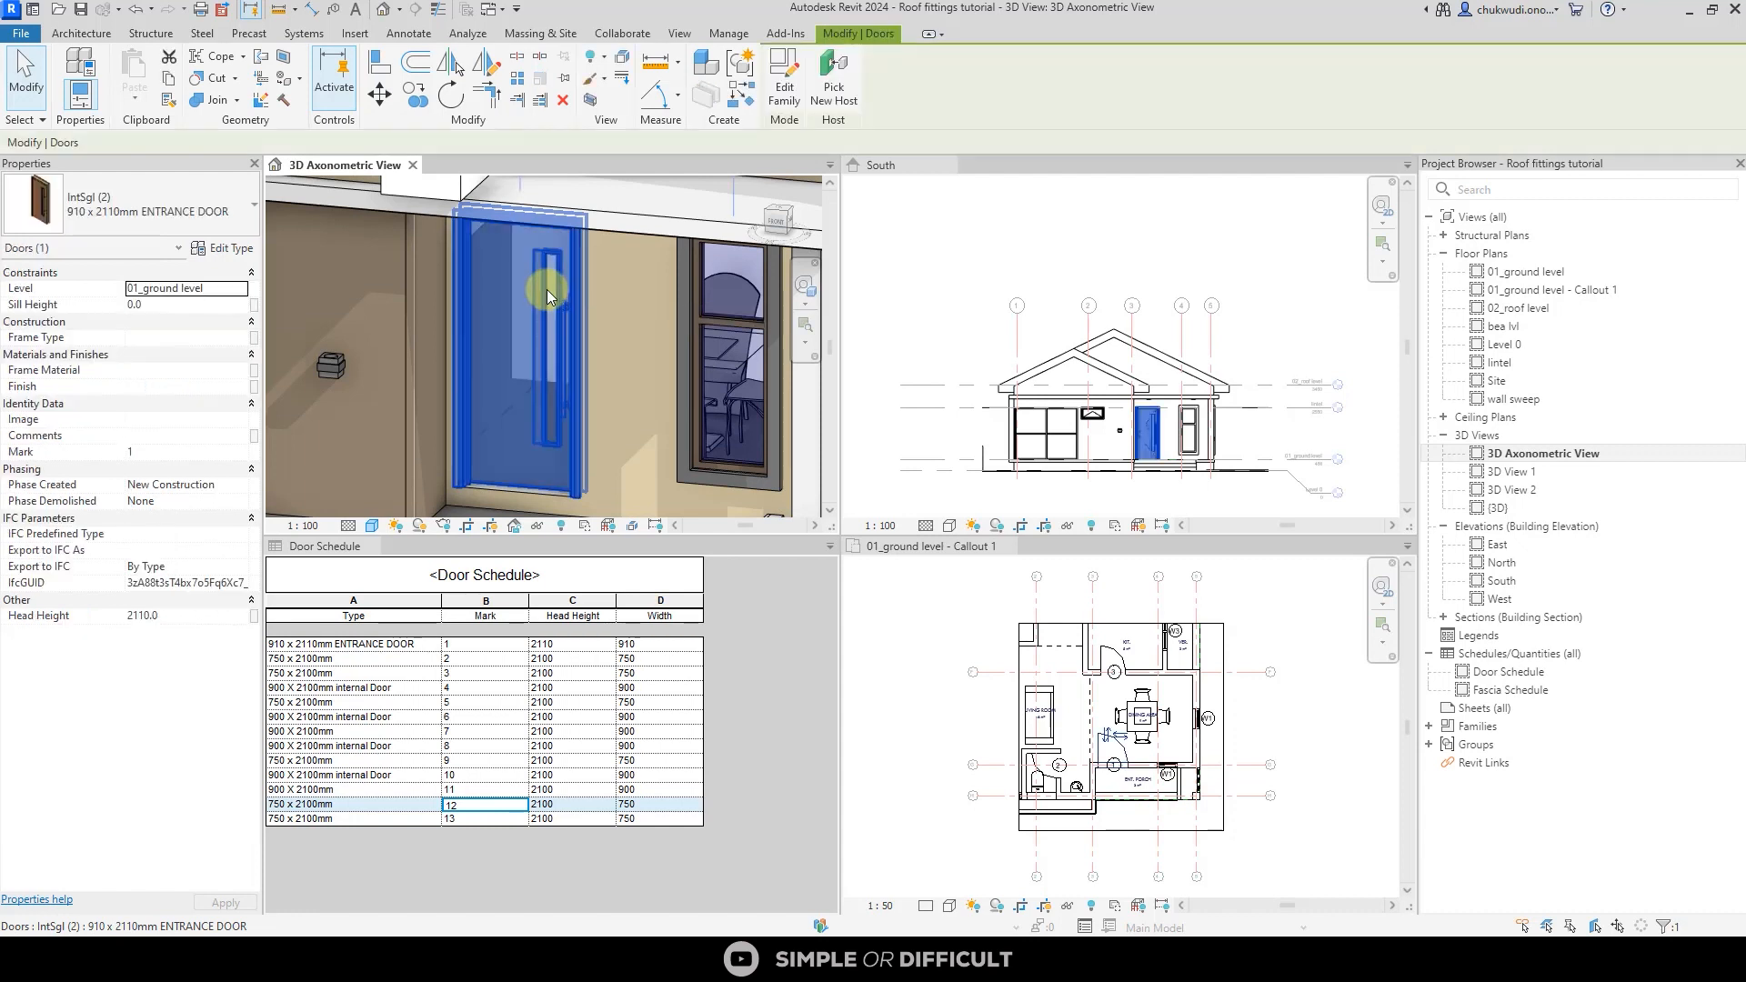
{"action": "mouse_move", "coordinate": [544, 294]}
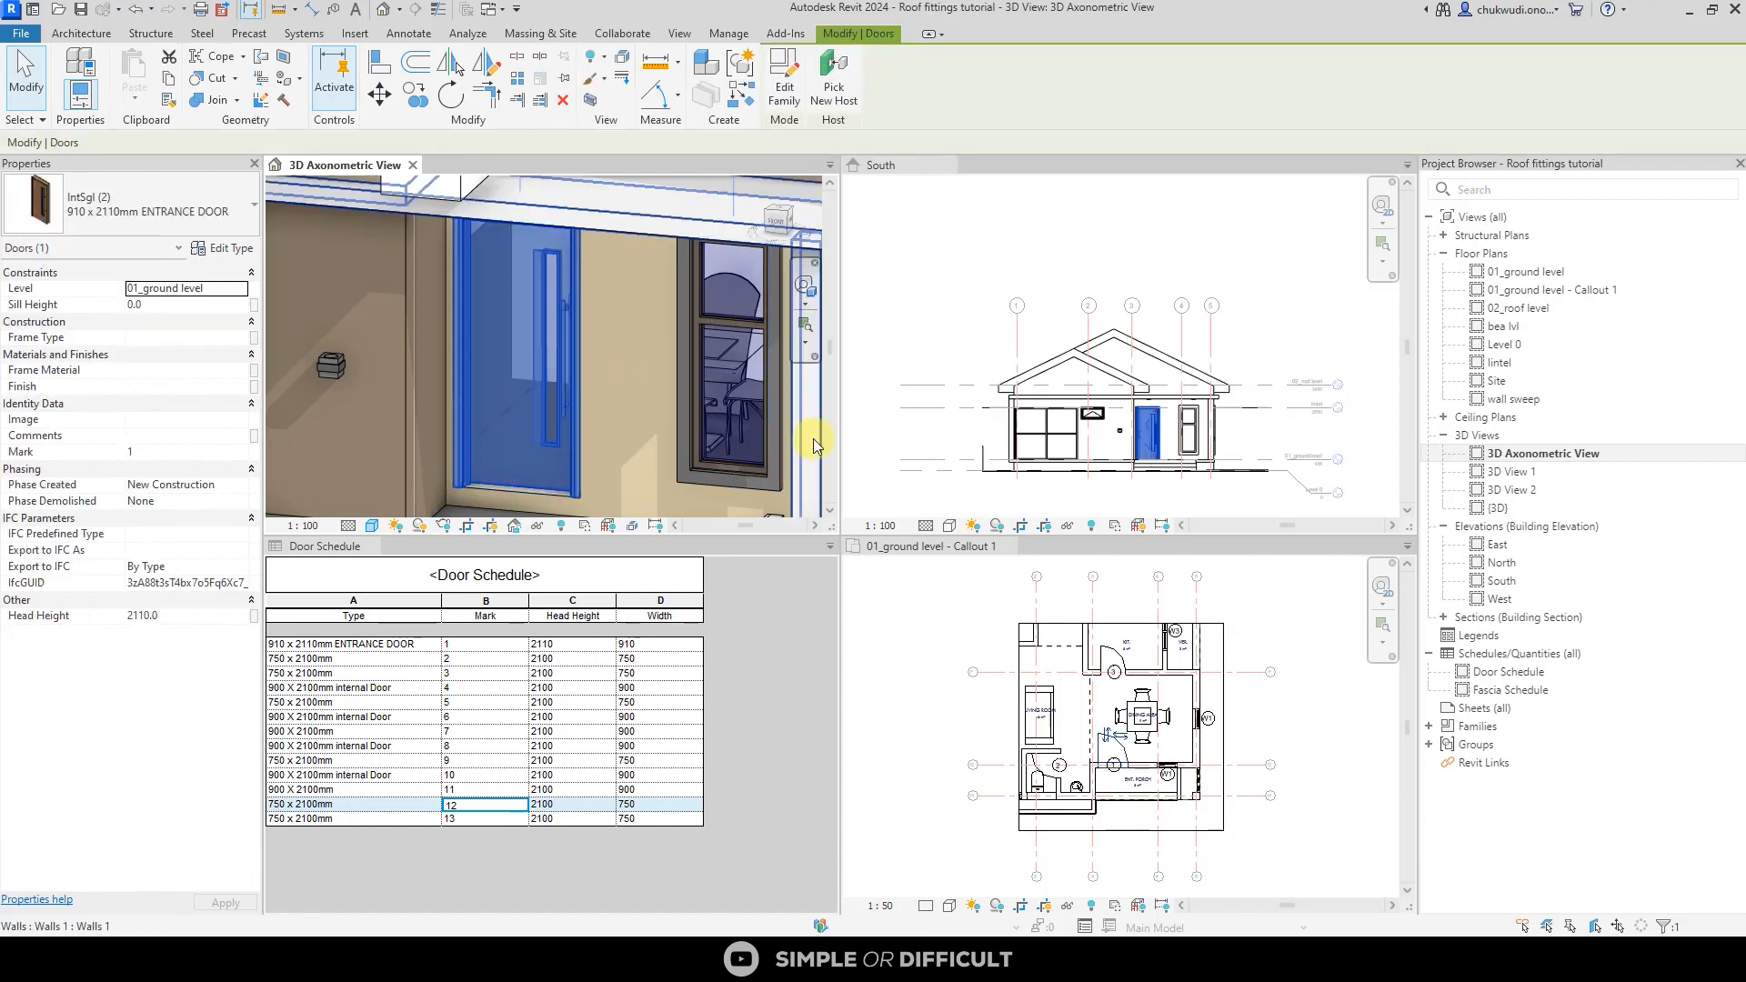
{"action": "mouse_move", "coordinate": [1102, 822]}
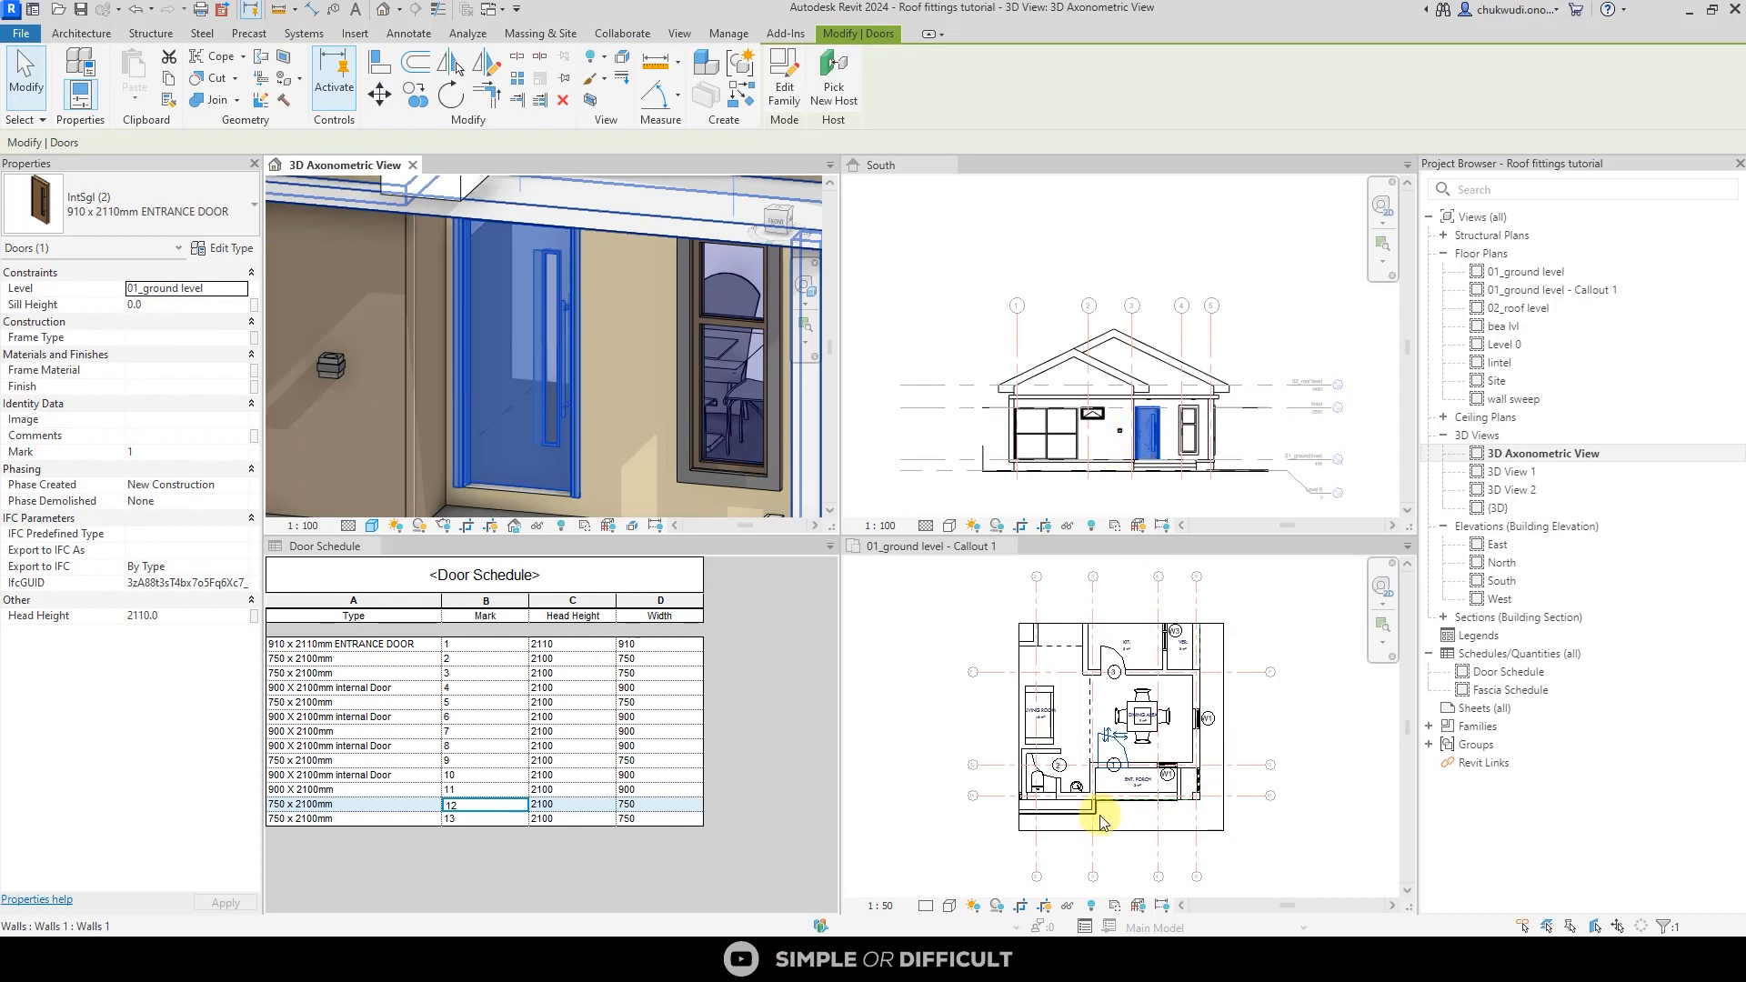
{"action": "scroll", "scroll_direction": "up", "scroll_amount": 3}
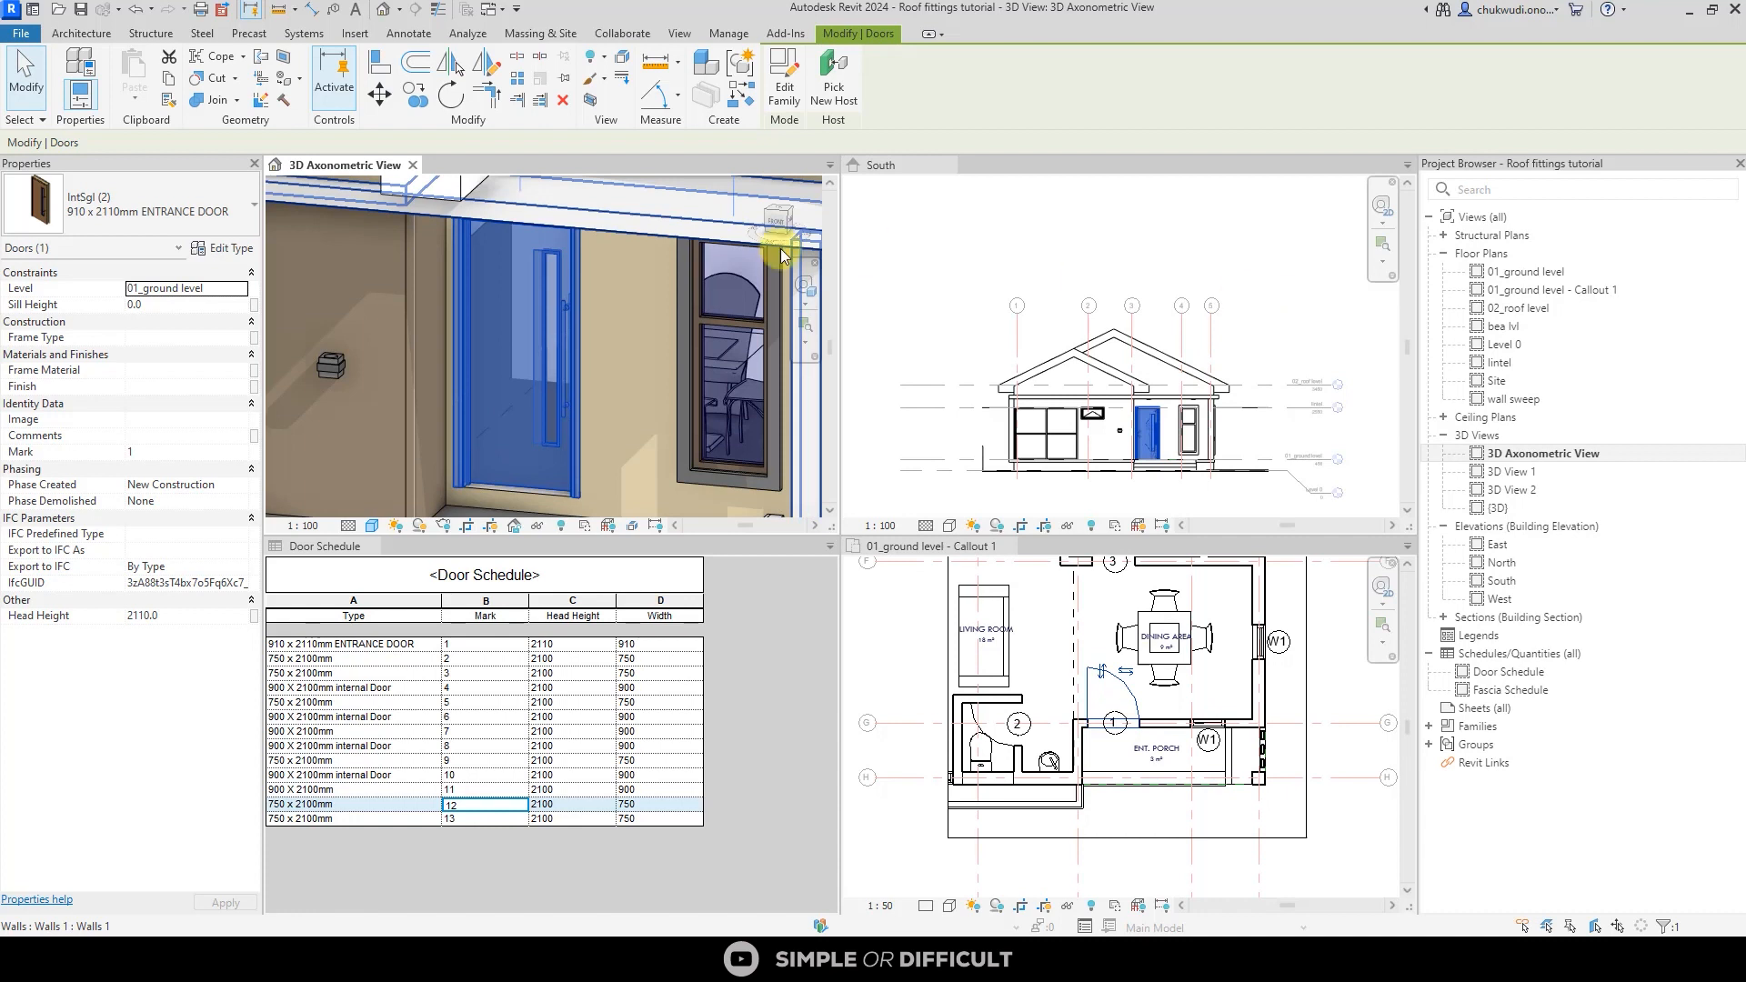
{"action": "mouse_move", "coordinate": [1142, 663]}
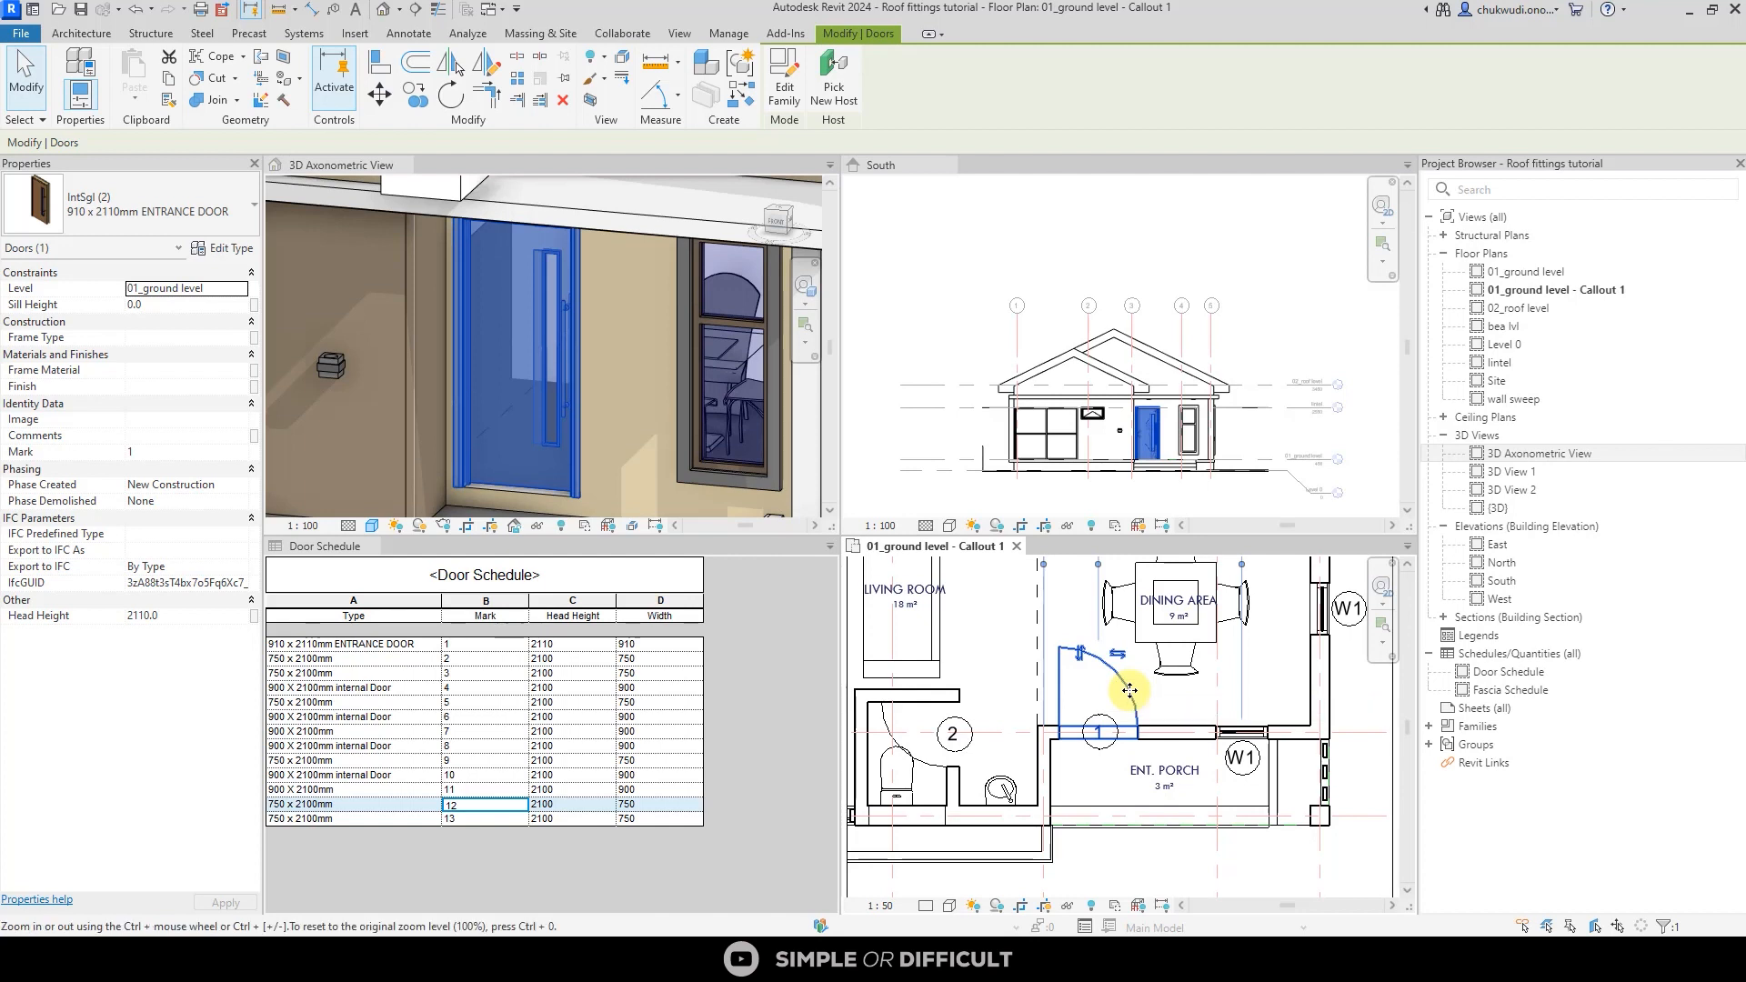
{"action": "mouse_move", "coordinate": [1128, 691]}
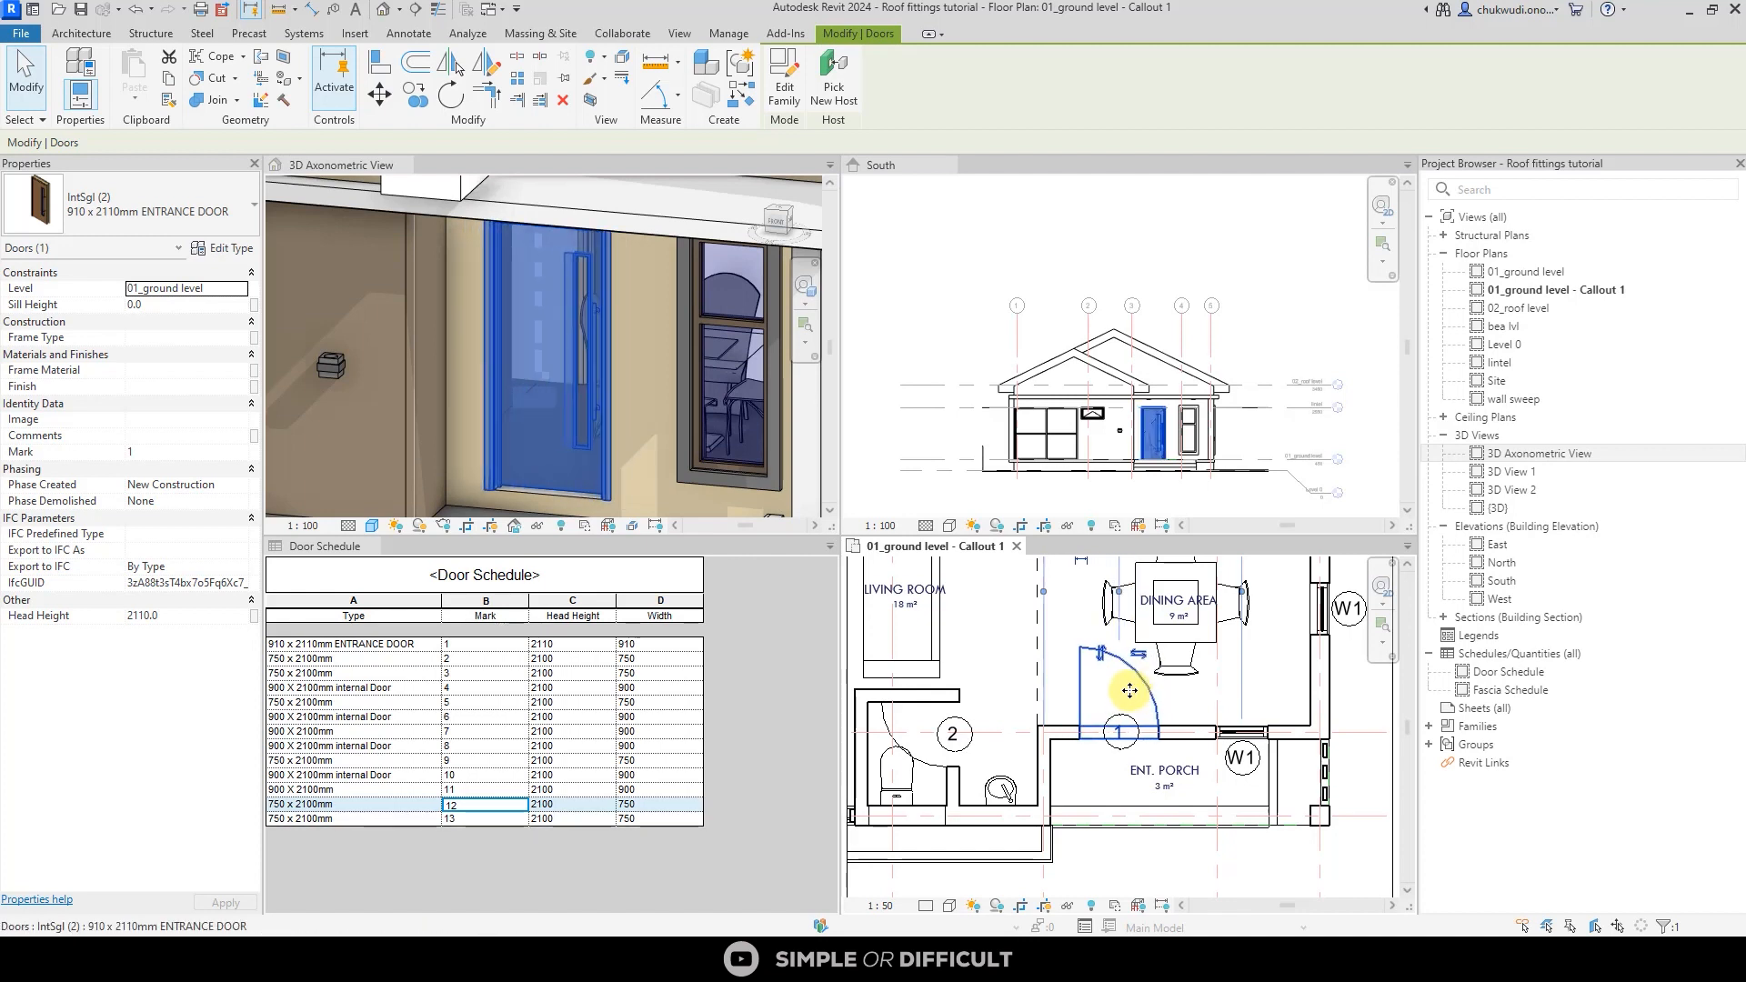
- Select the entrance door's tag and then the door in the porch callout plan
{"action": "left_click", "coordinate": [1107, 731]}
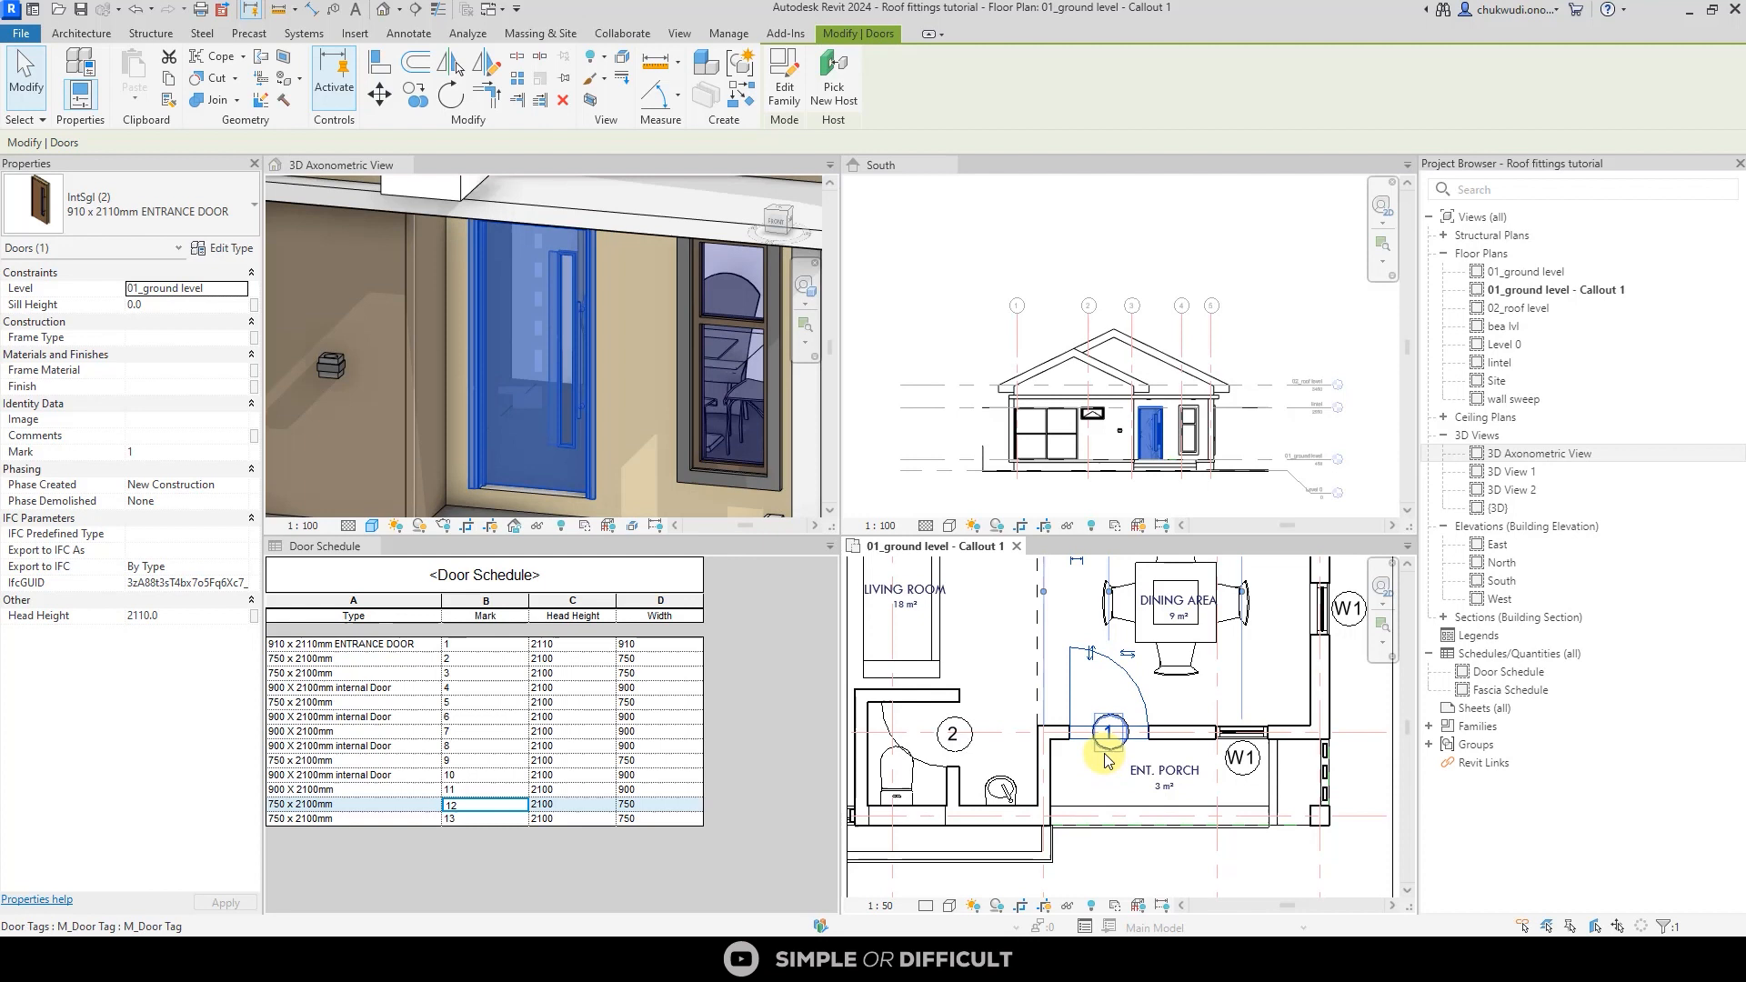
{"action": "left_click", "coordinate": [1110, 827]}
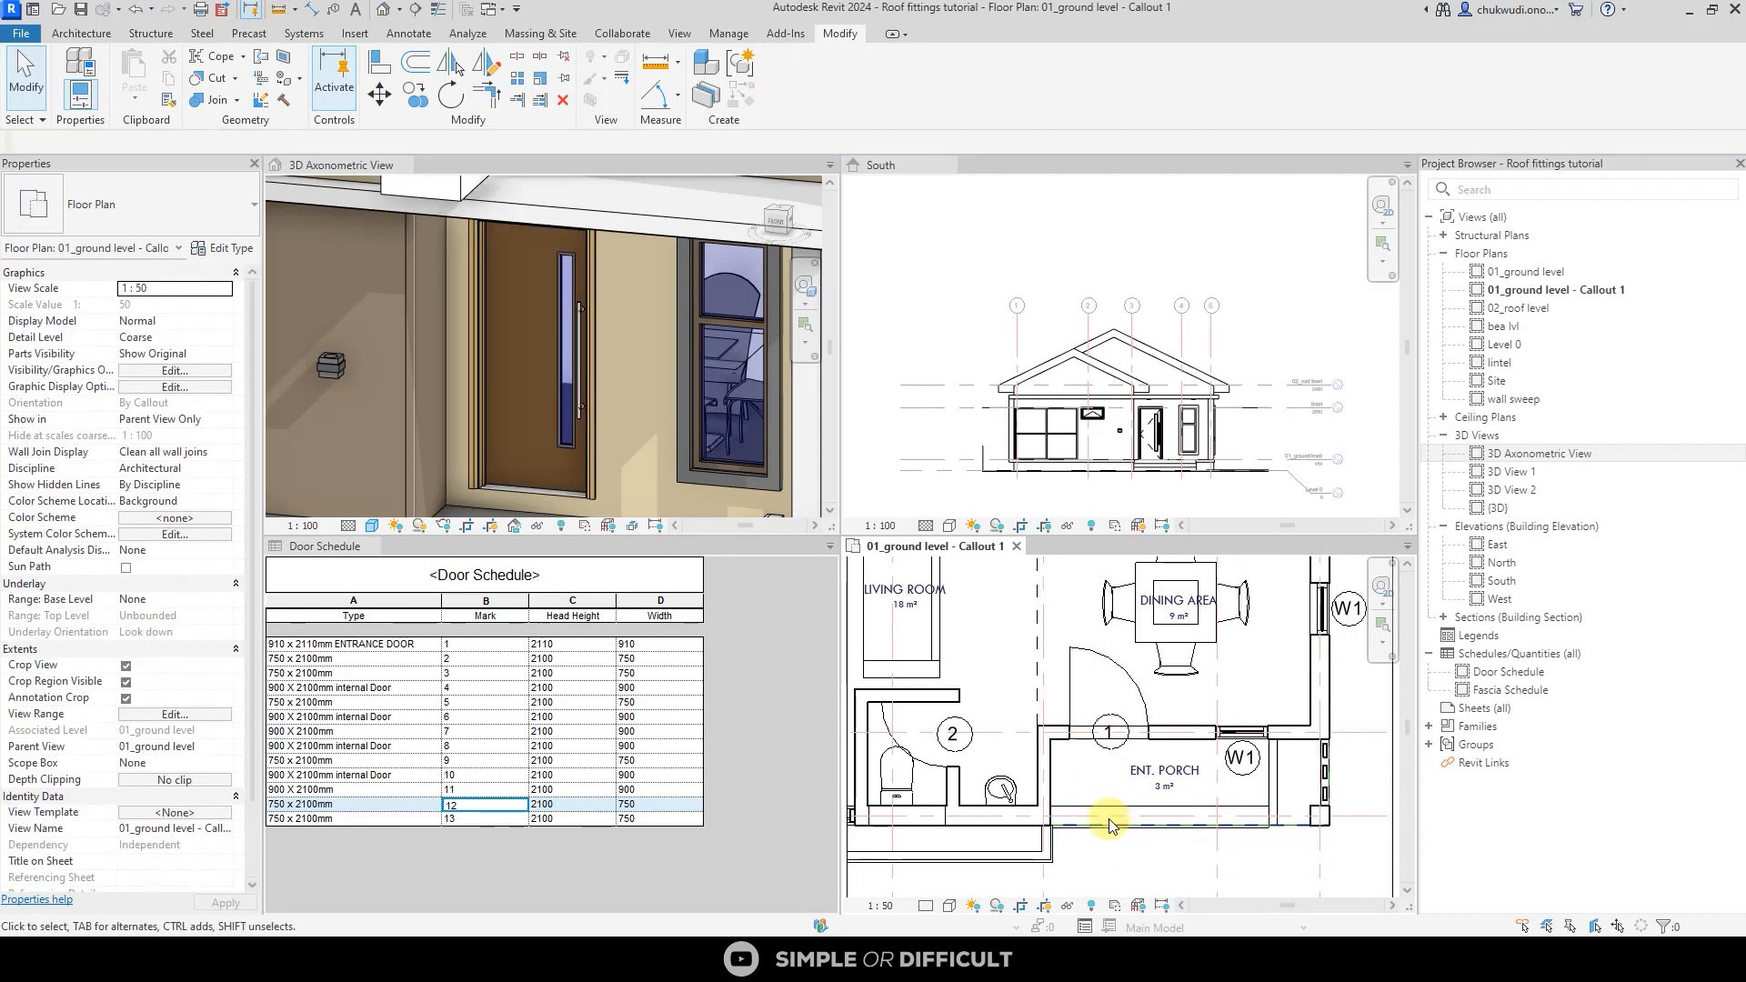
{"action": "left_click", "coordinate": [1107, 733]}
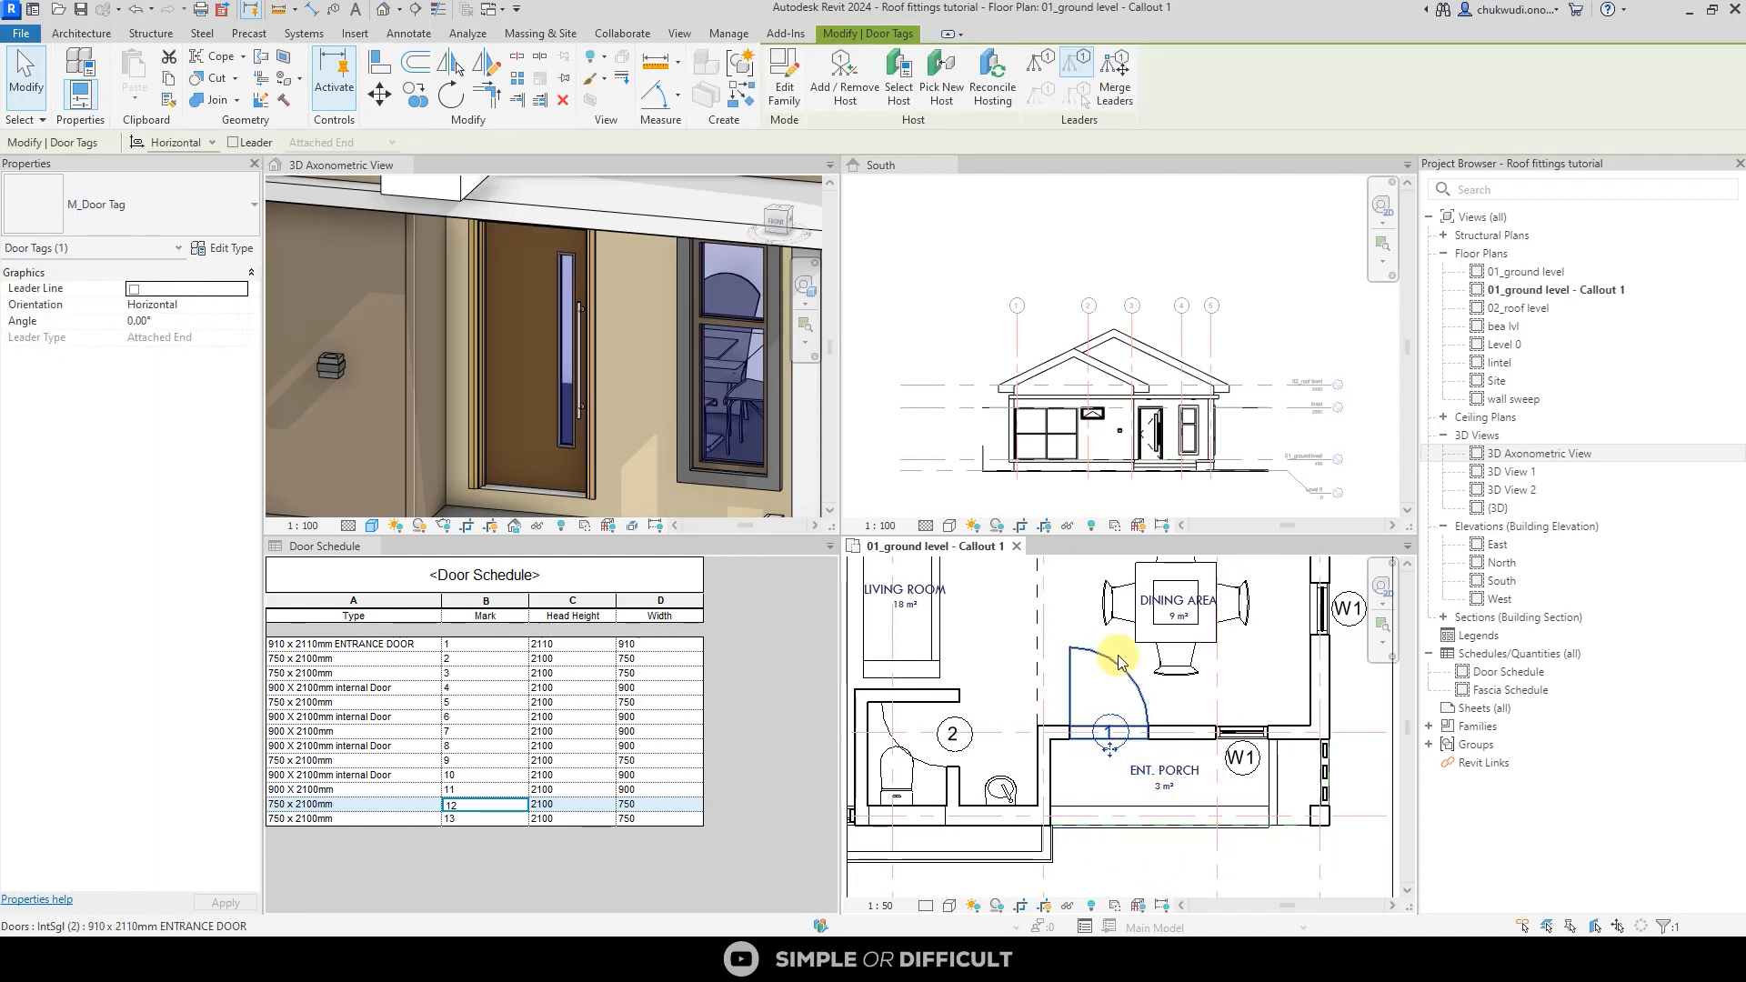
{"action": "left_click", "coordinate": [1113, 732]}
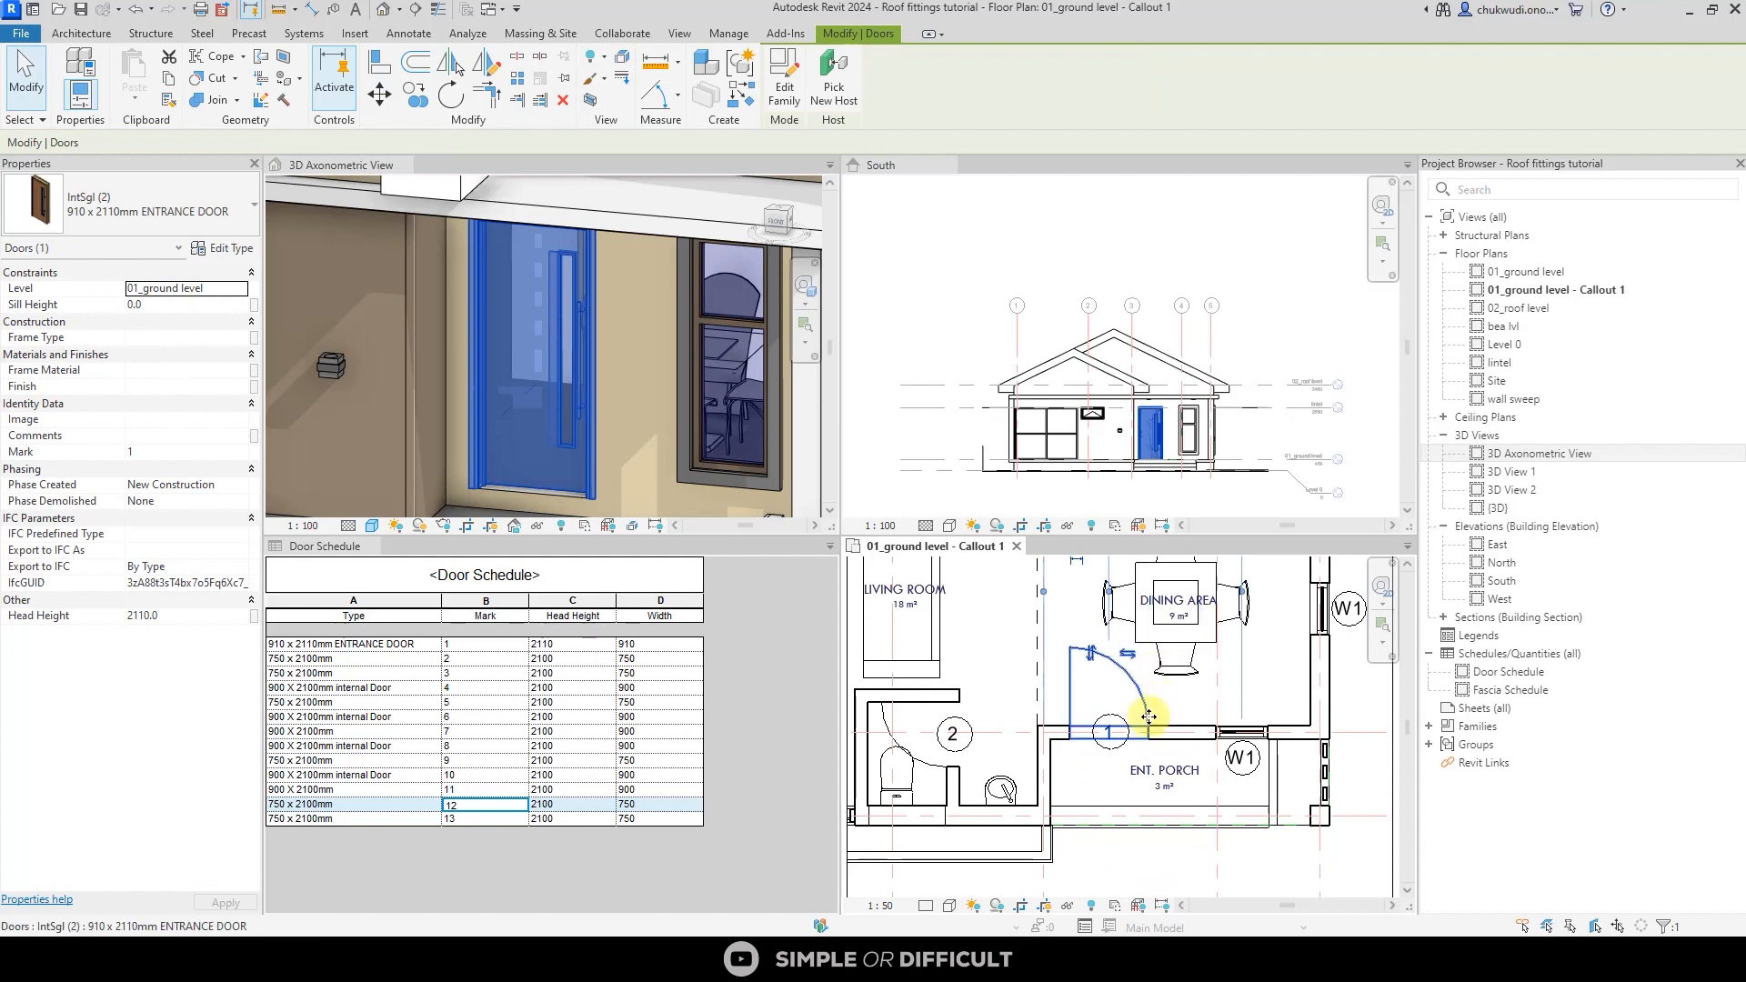
{"action": "left_click", "coordinate": [1171, 606]}
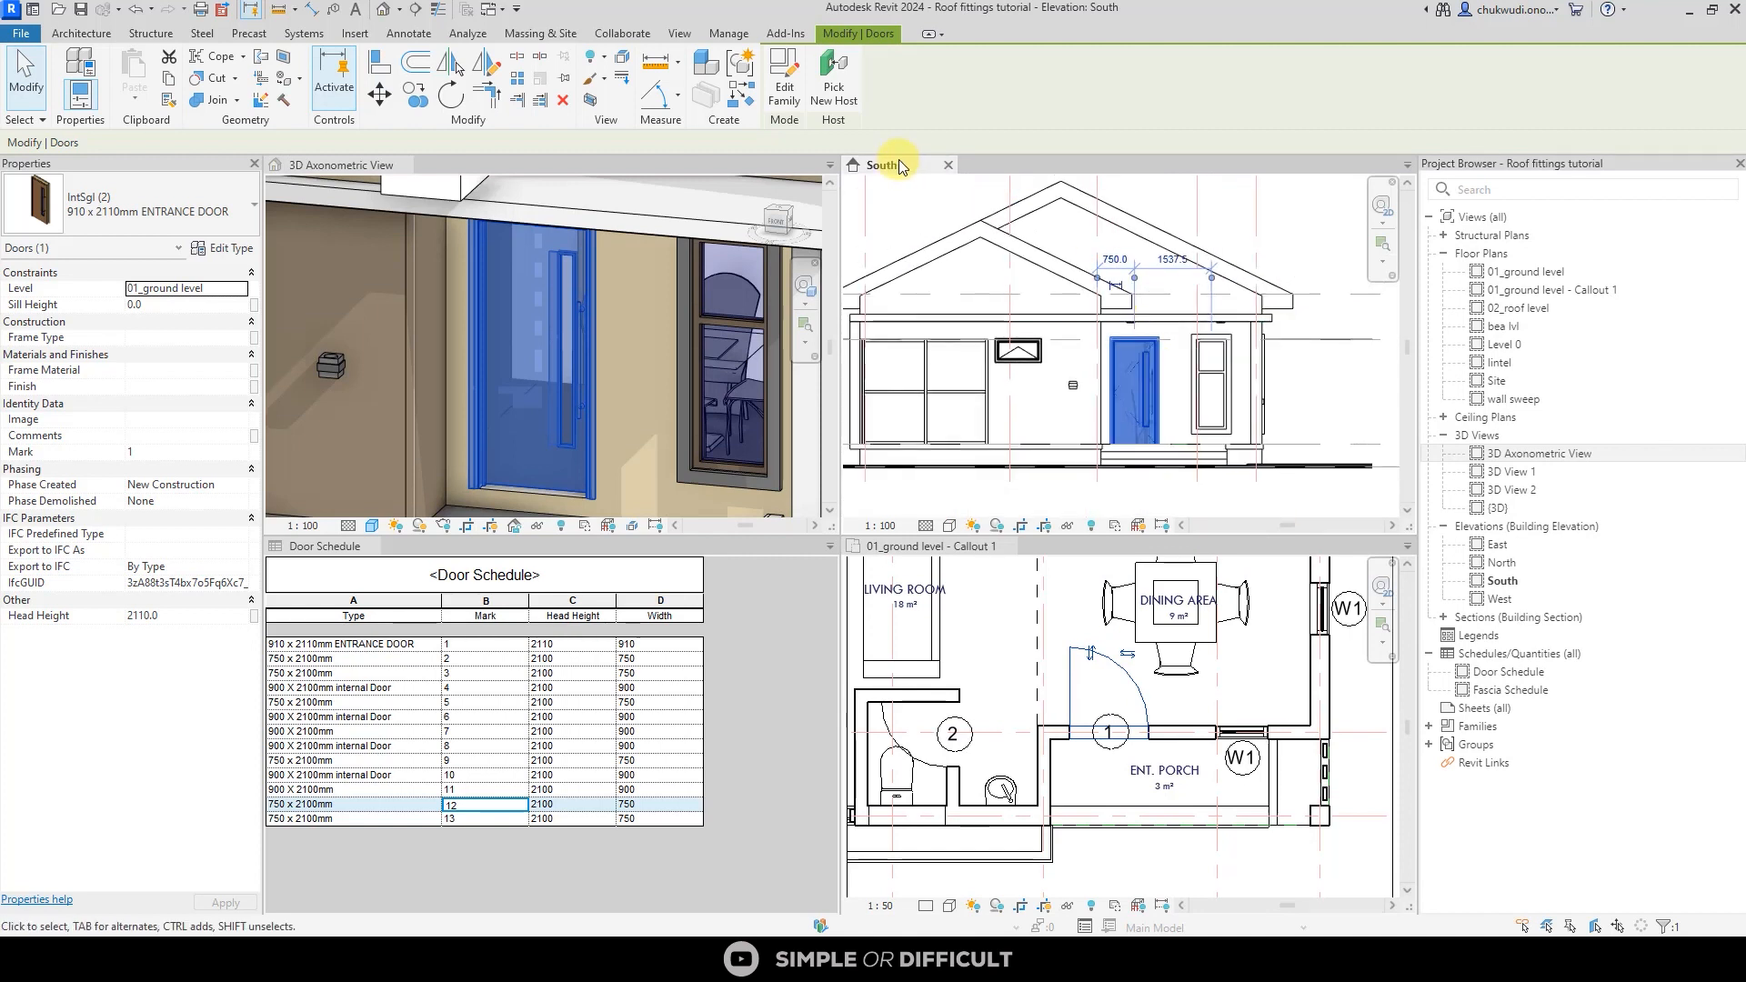
- Select the entrance door in the South elevation, showing dimensions 650.0 and 1437.5
{"action": "left_click", "coordinate": [1122, 383]}
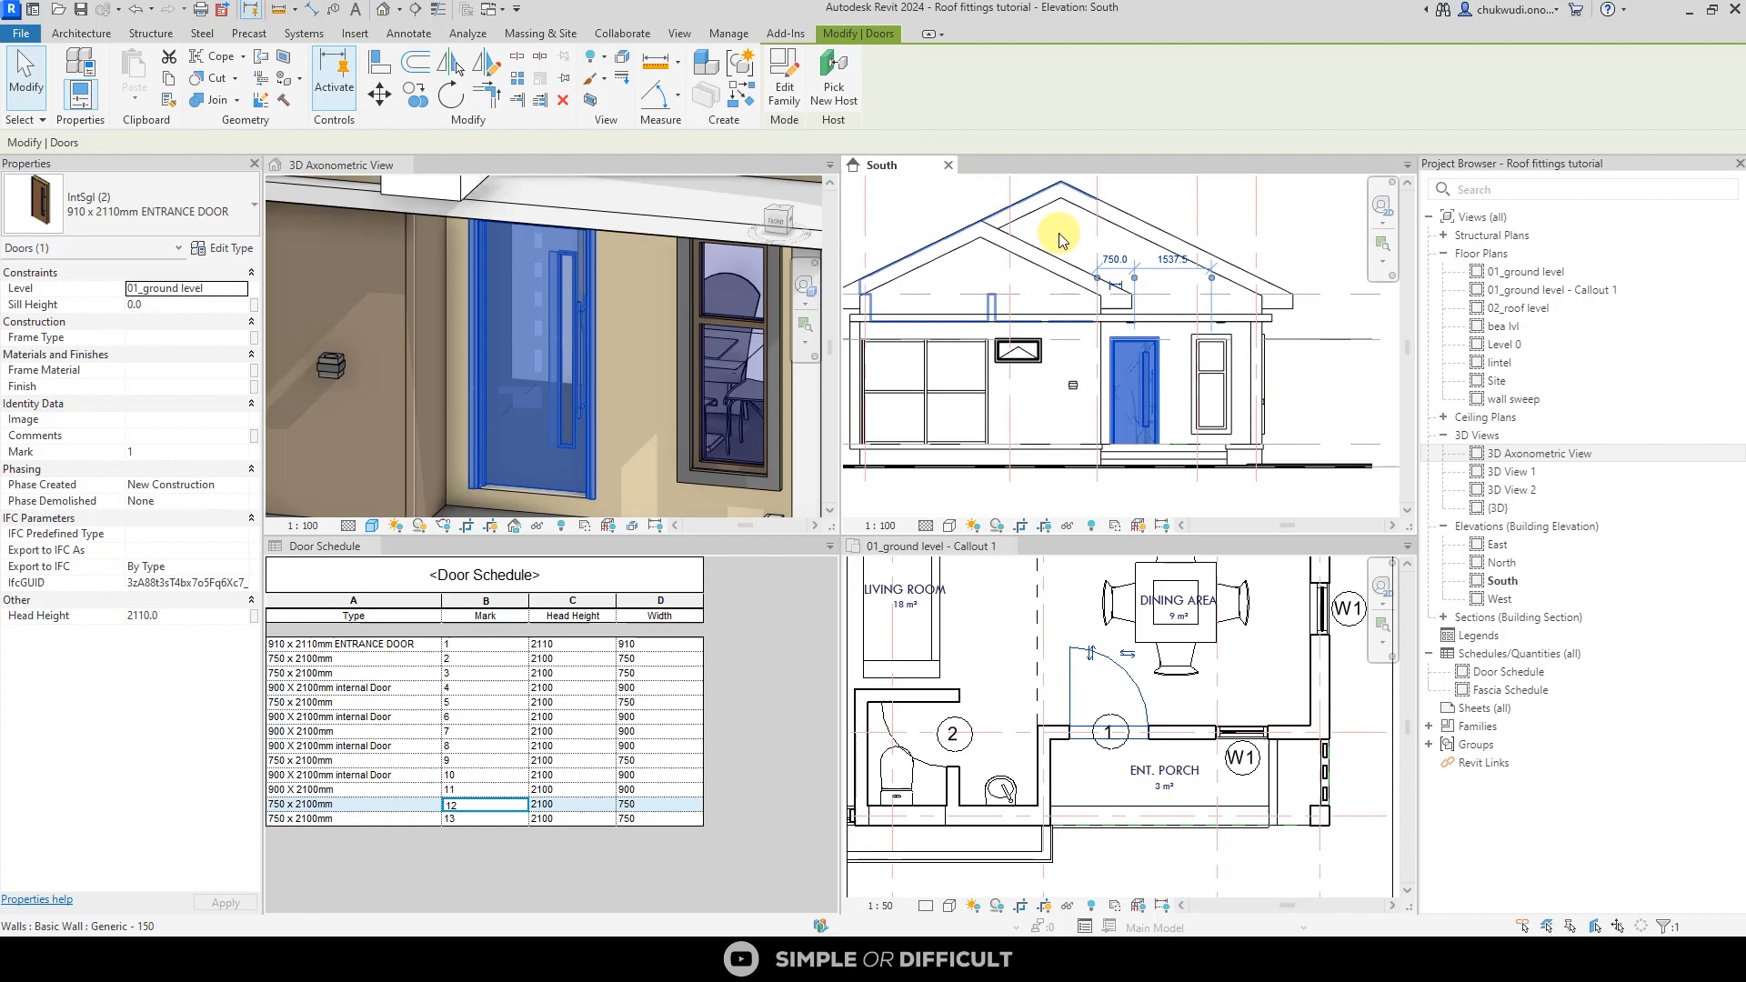
{"action": "mouse_move", "coordinate": [1068, 454]}
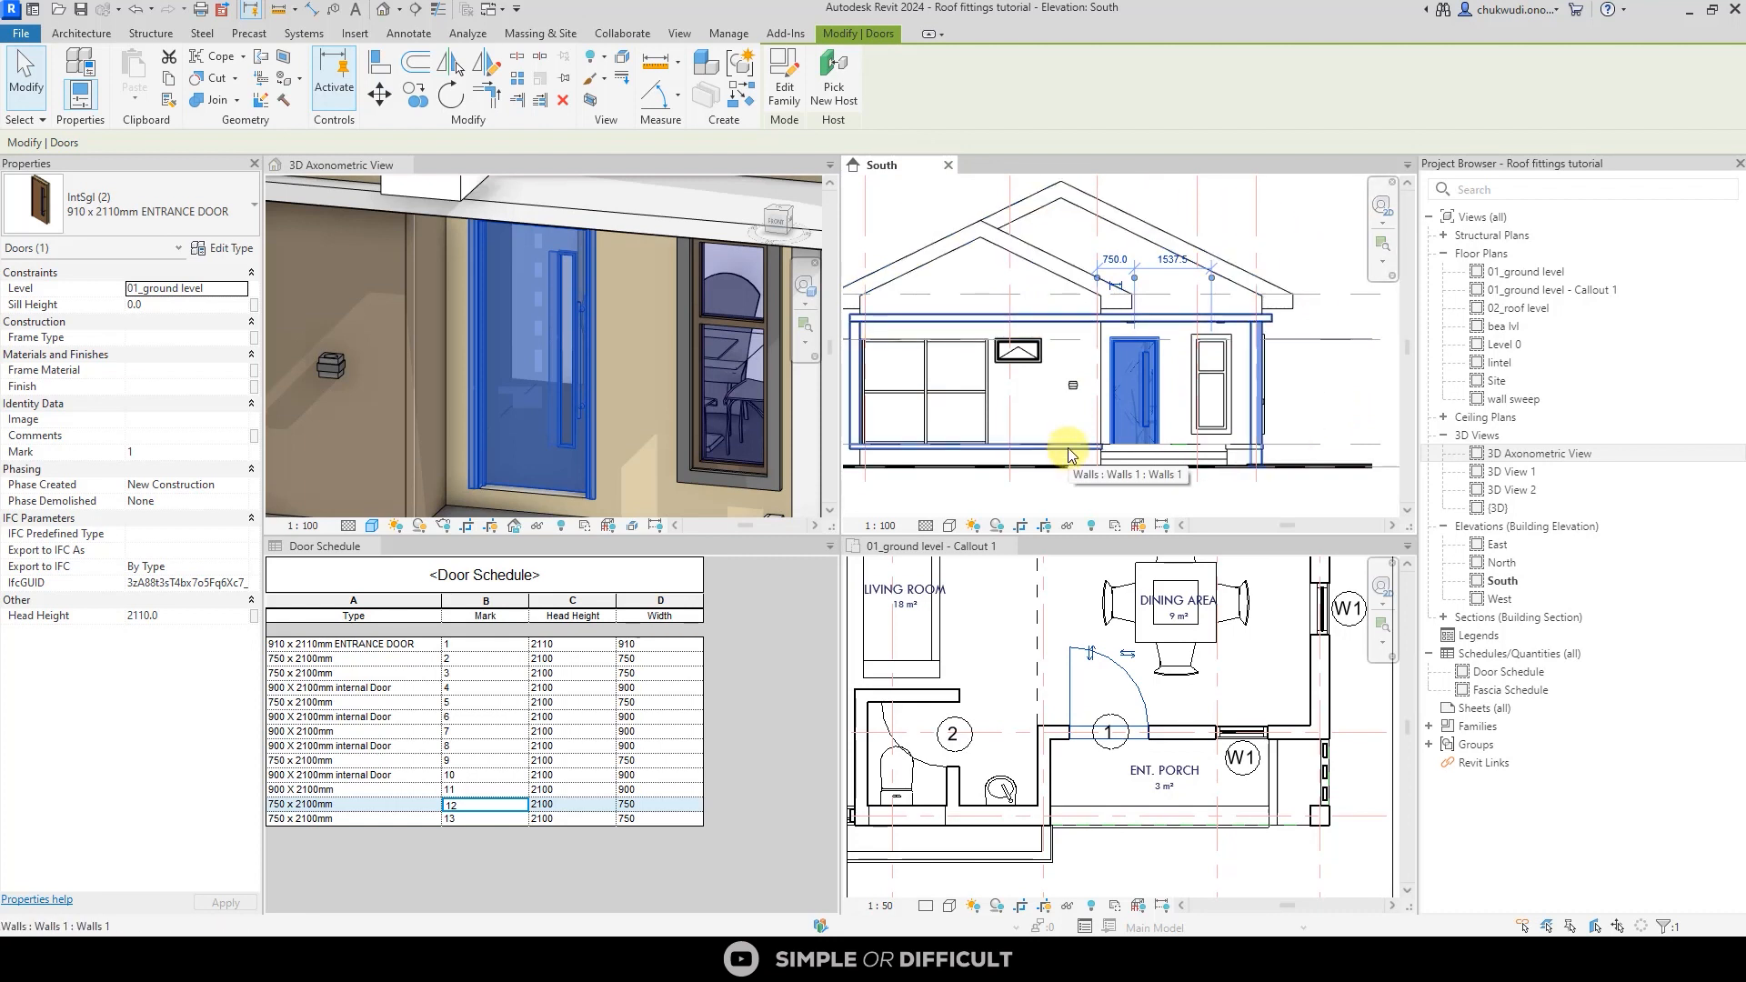
{"action": "left_click", "coordinate": [1128, 412]}
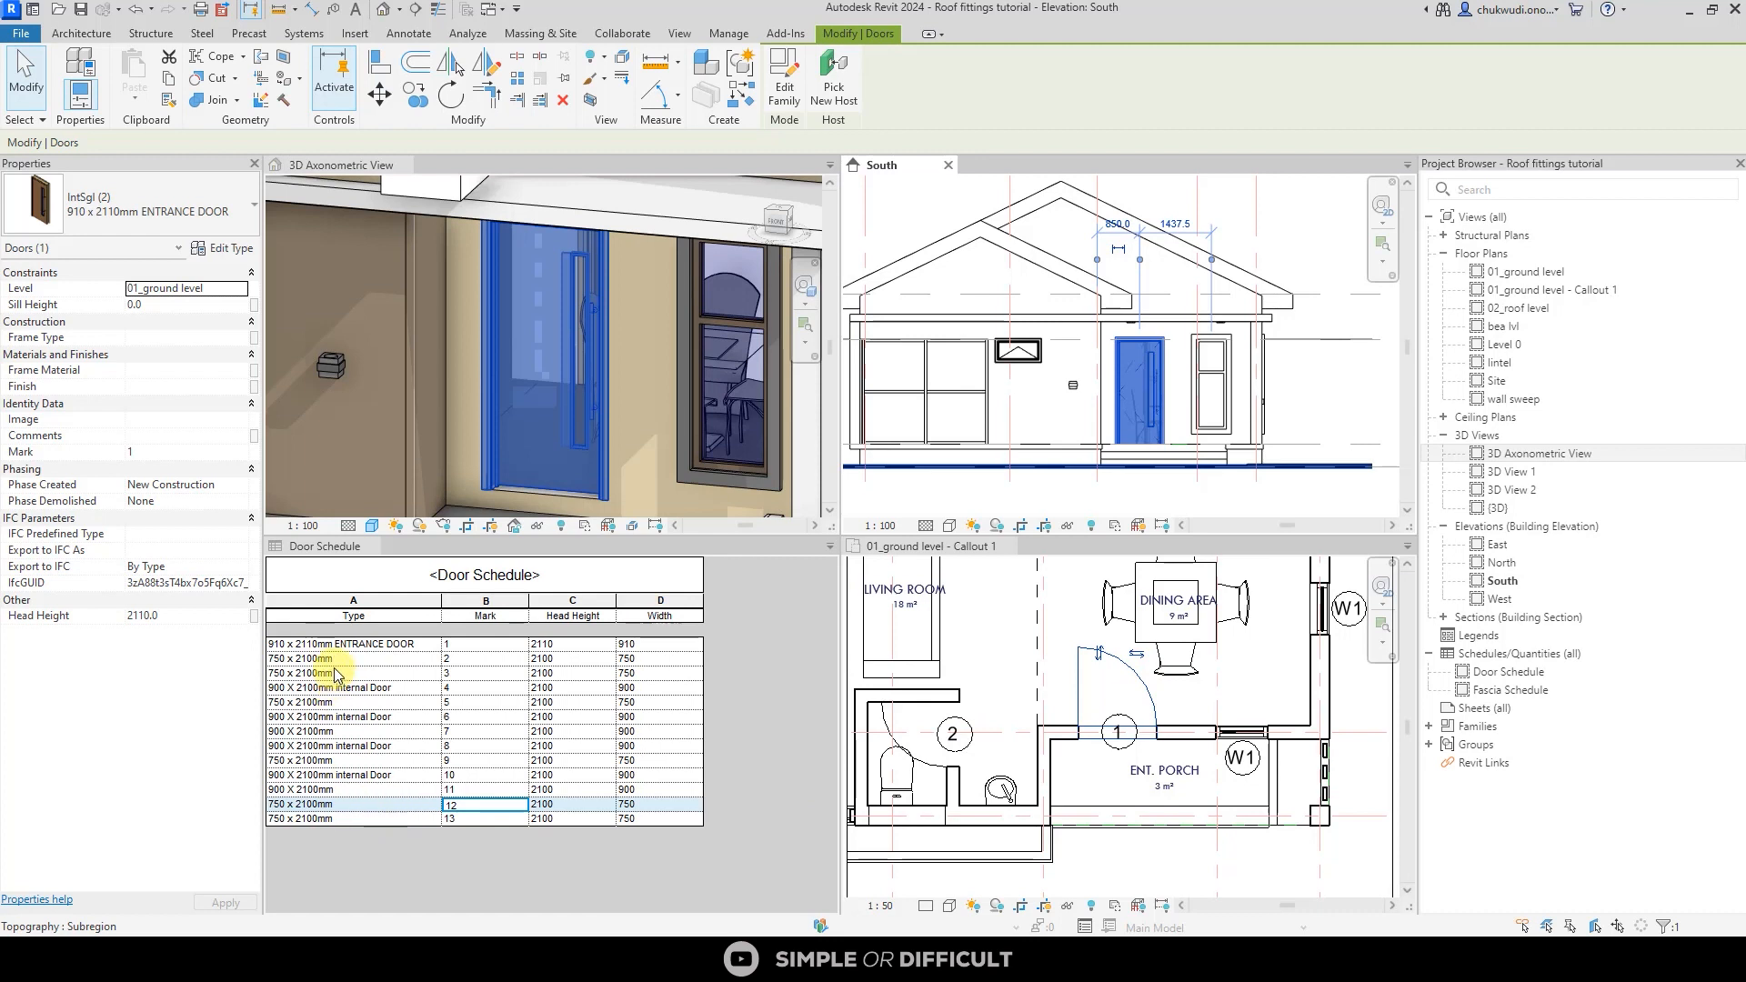
{"action": "mouse_move", "coordinate": [483, 646]}
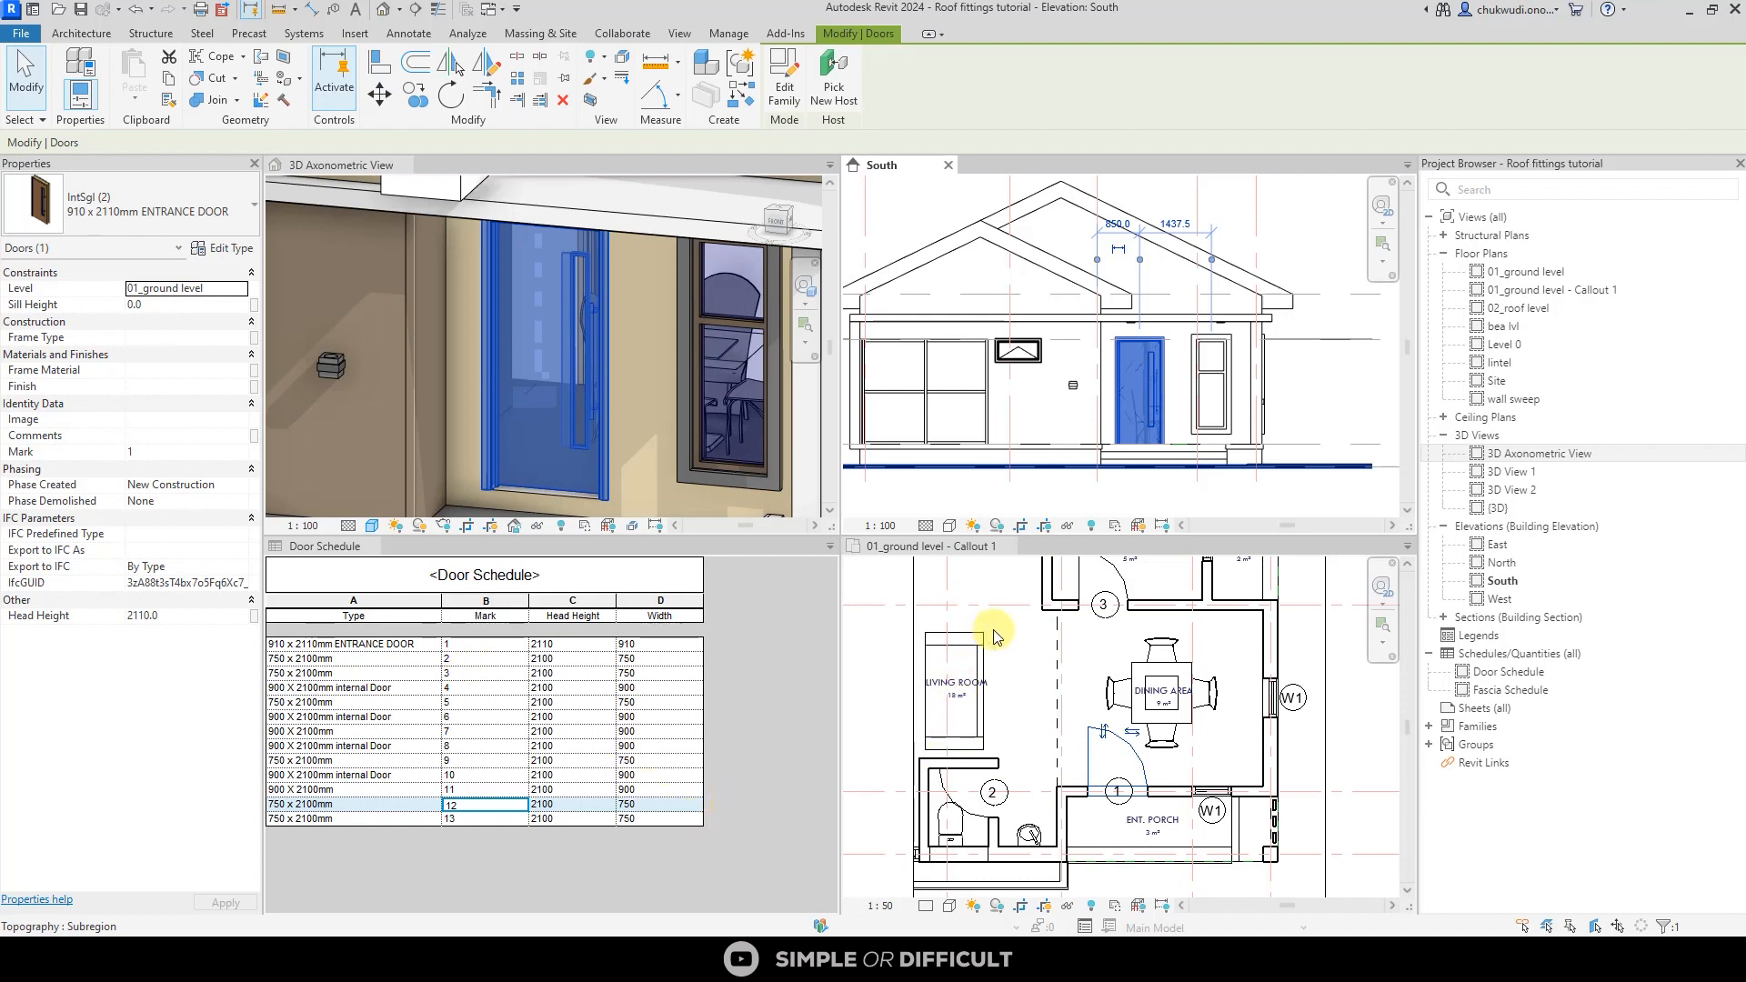
{"action": "mouse_move", "coordinate": [734, 665]}
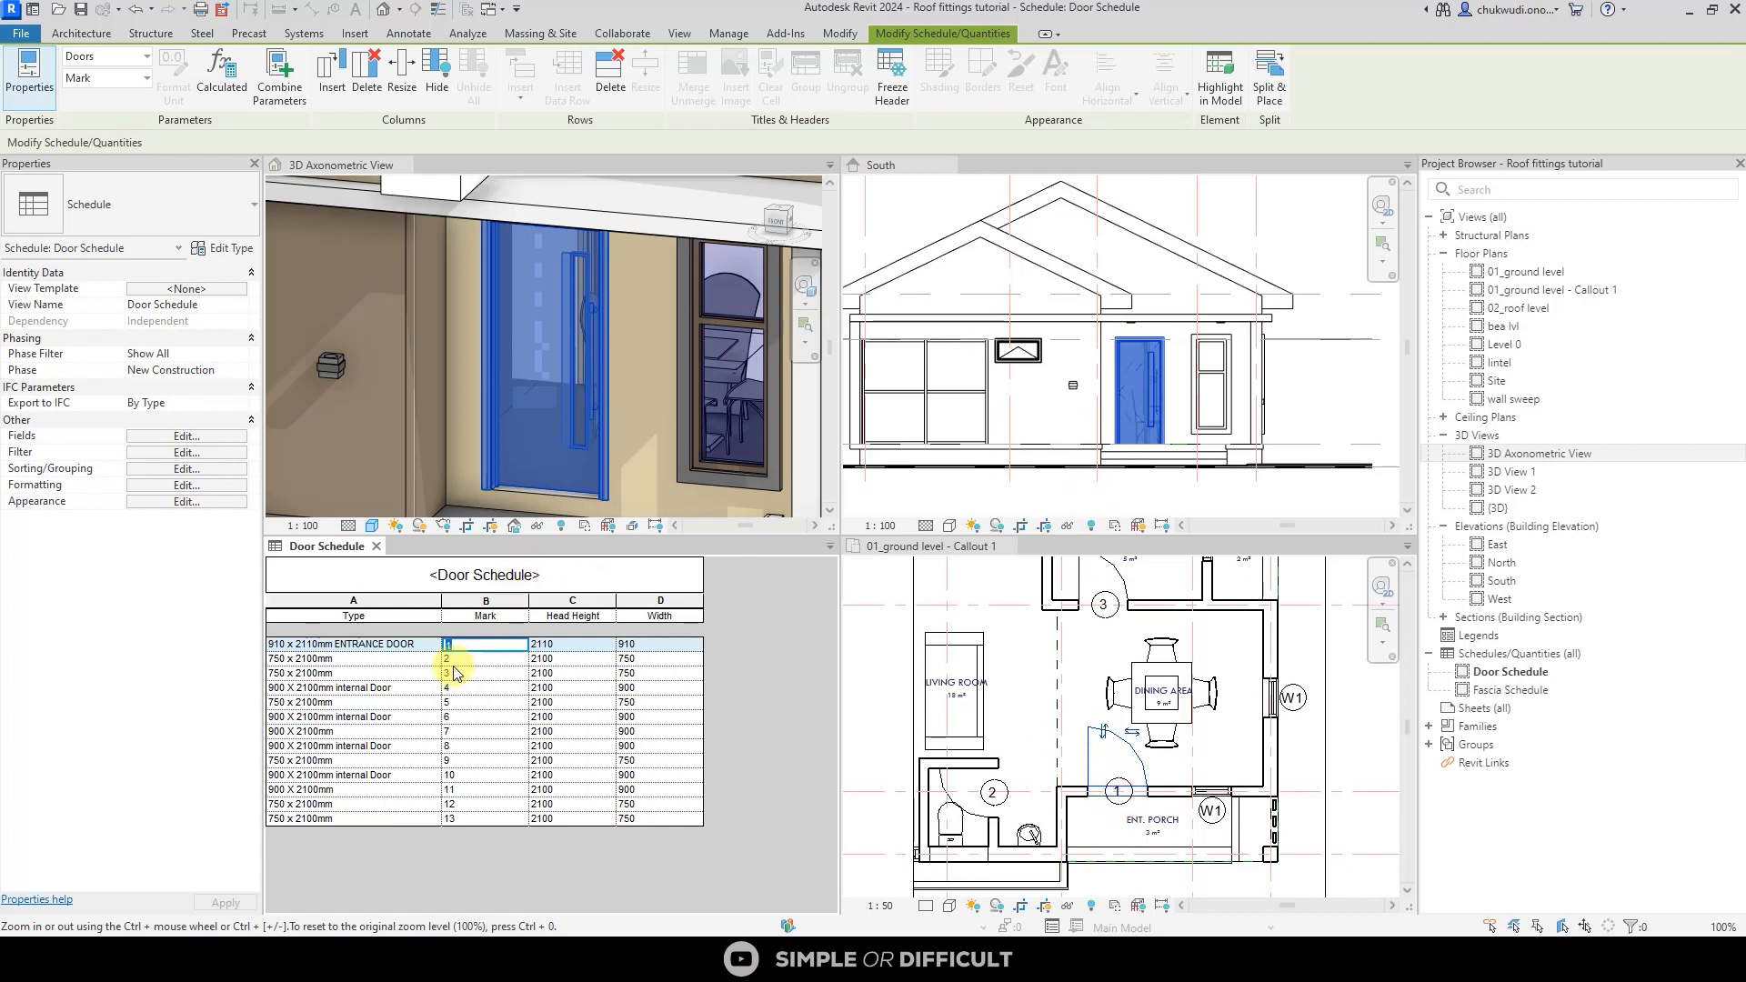
- Highlight doors 2 and 3 via schedule rows, then pick the entrance door's Mark cell
{"action": "left_click", "coordinate": [484, 659]}
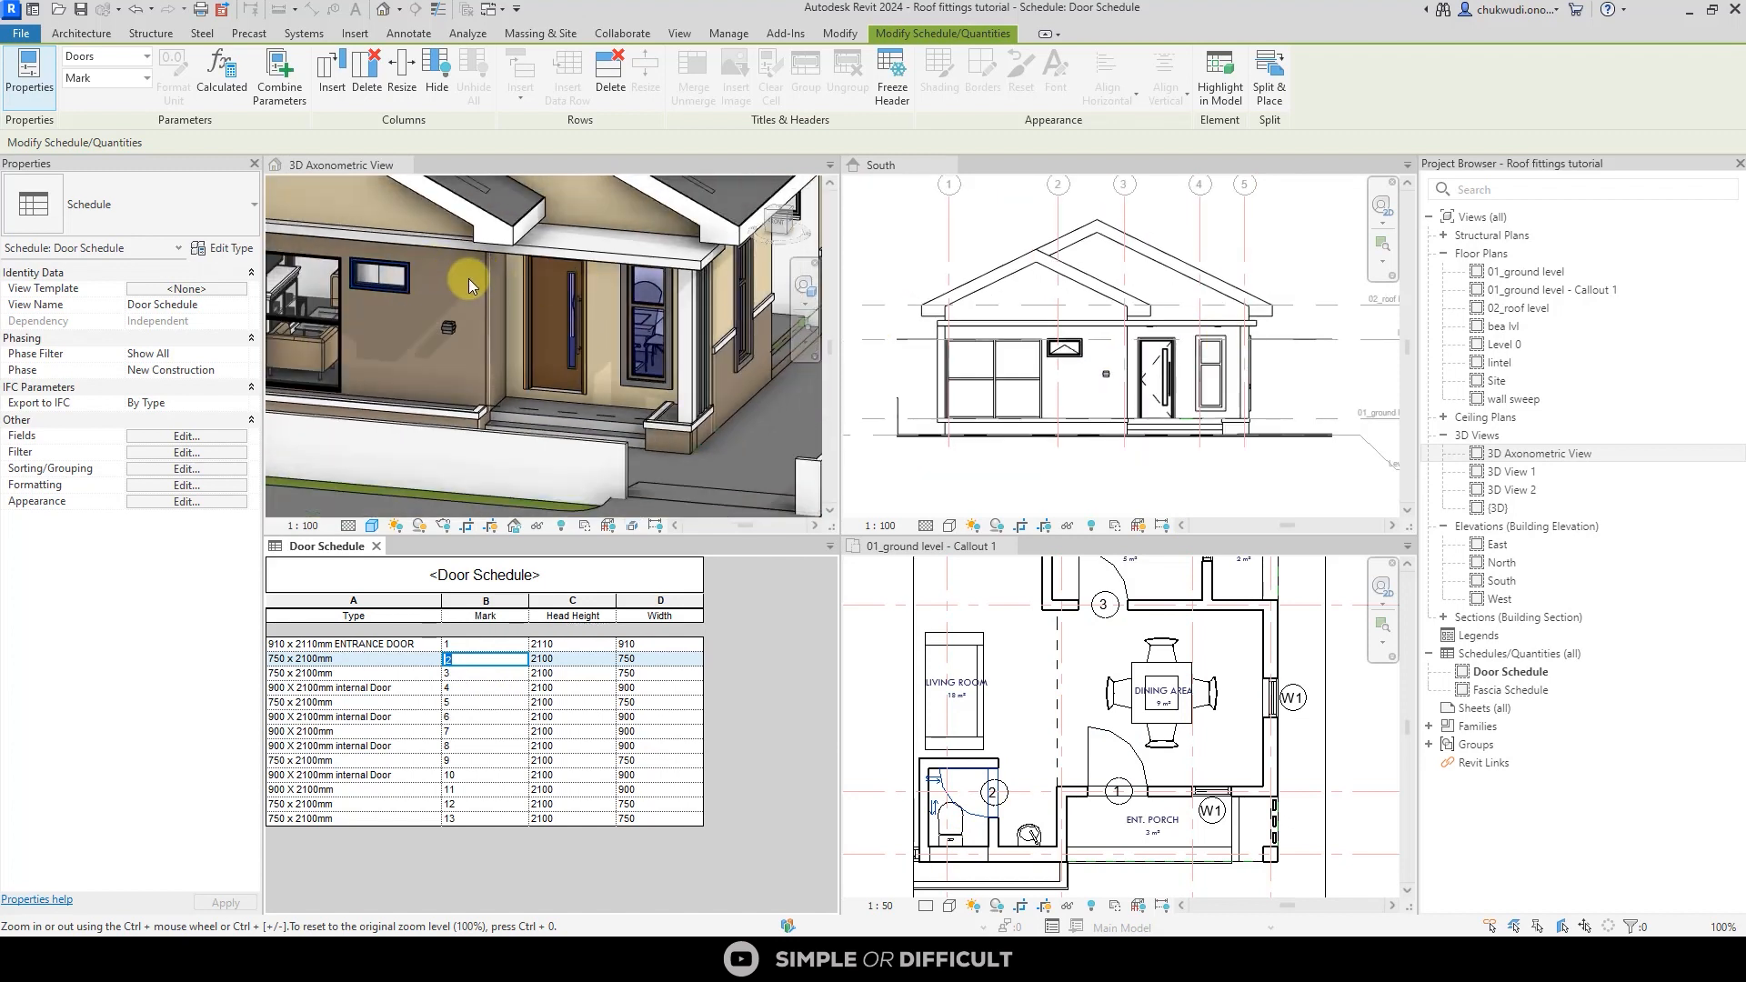
{"action": "left_click", "coordinate": [562, 334]}
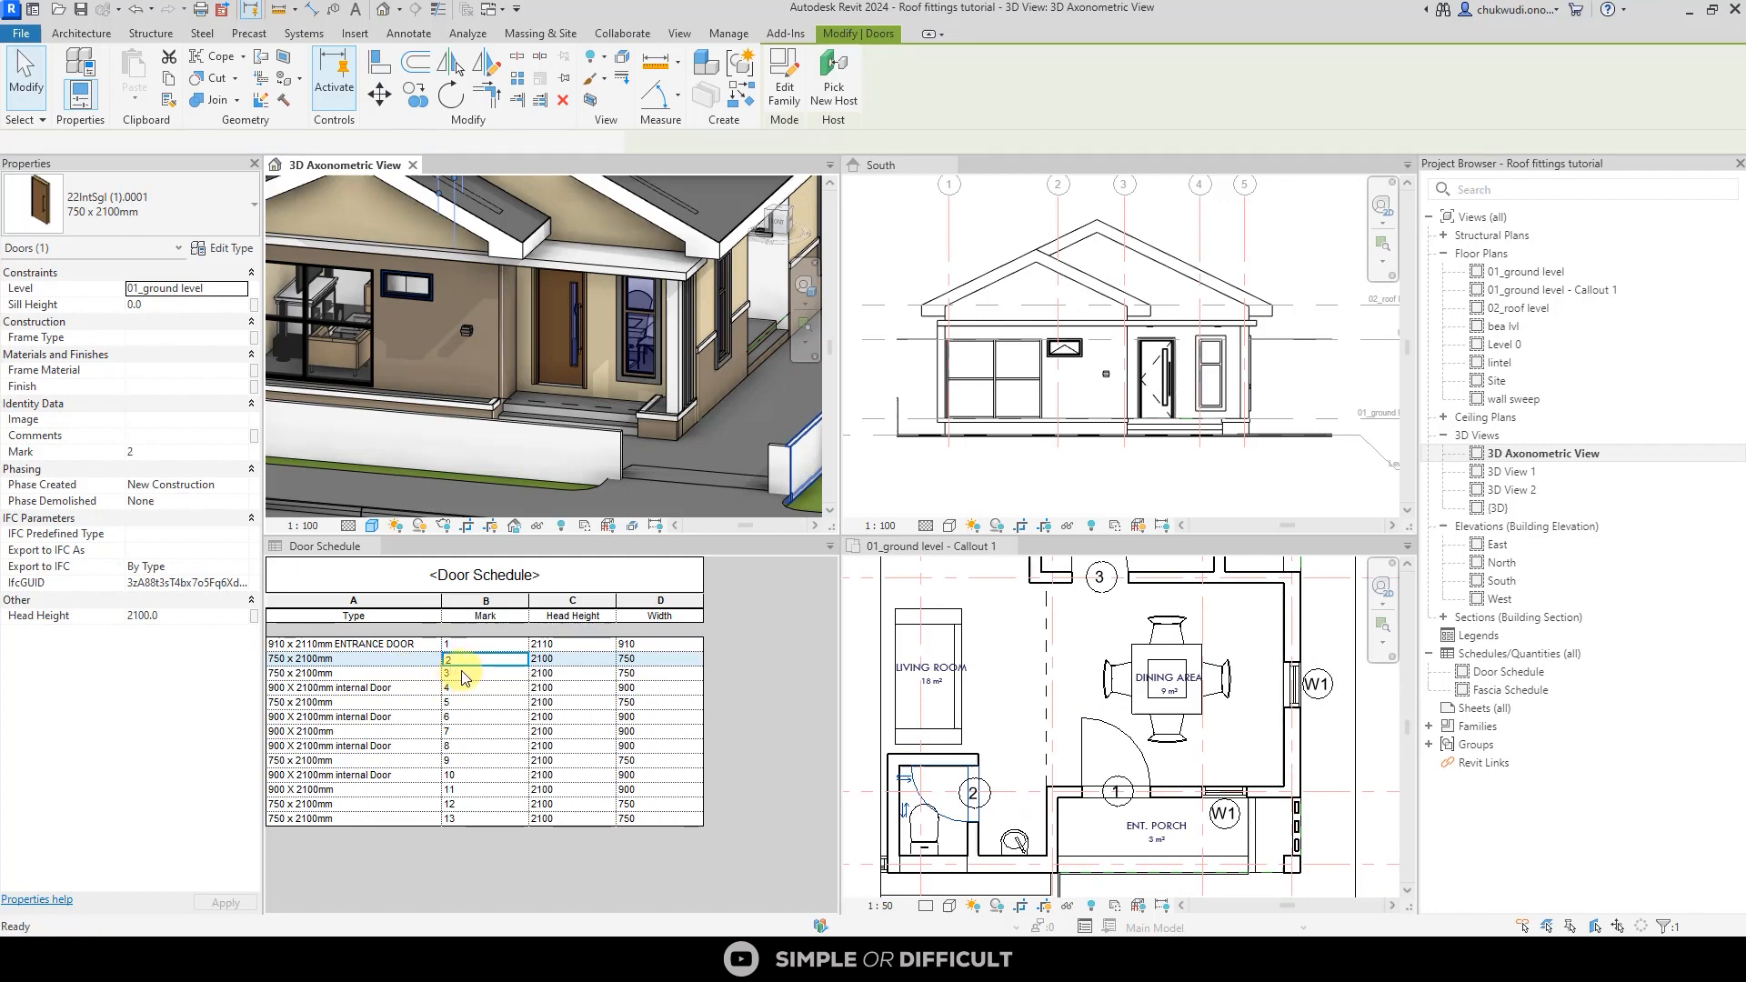
{"action": "left_click", "coordinate": [485, 673]}
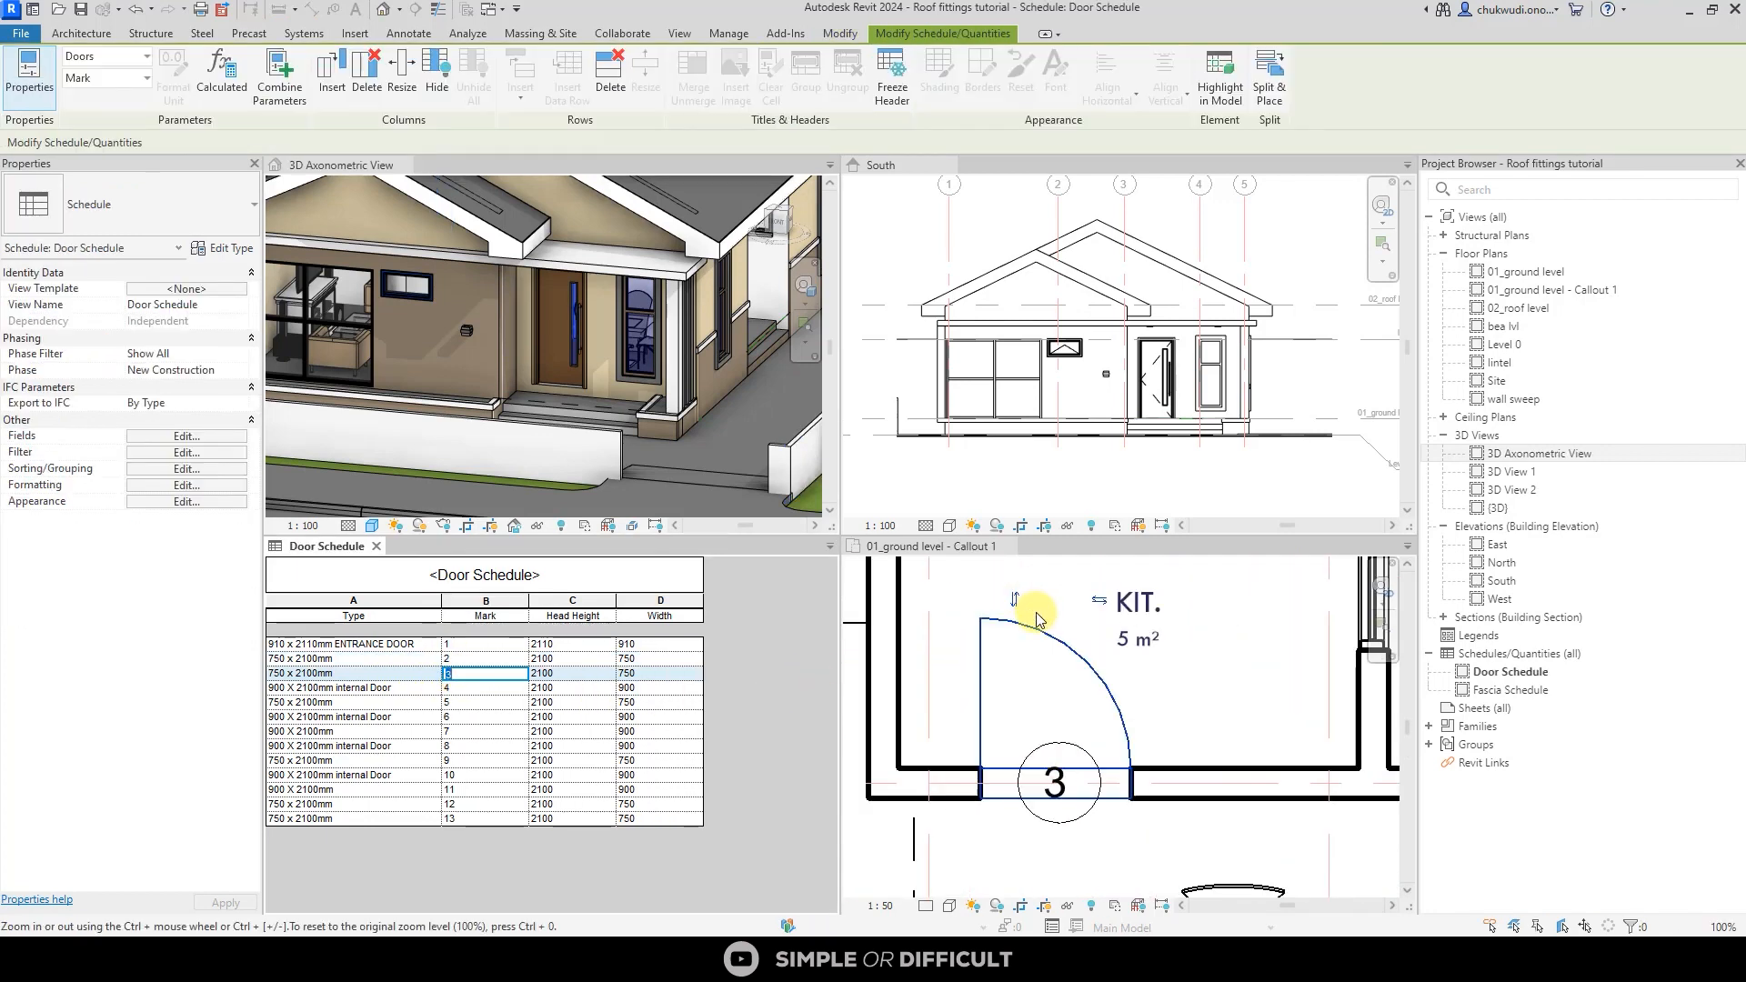
{"action": "scroll", "scroll_direction": "down", "scroll_amount": 3}
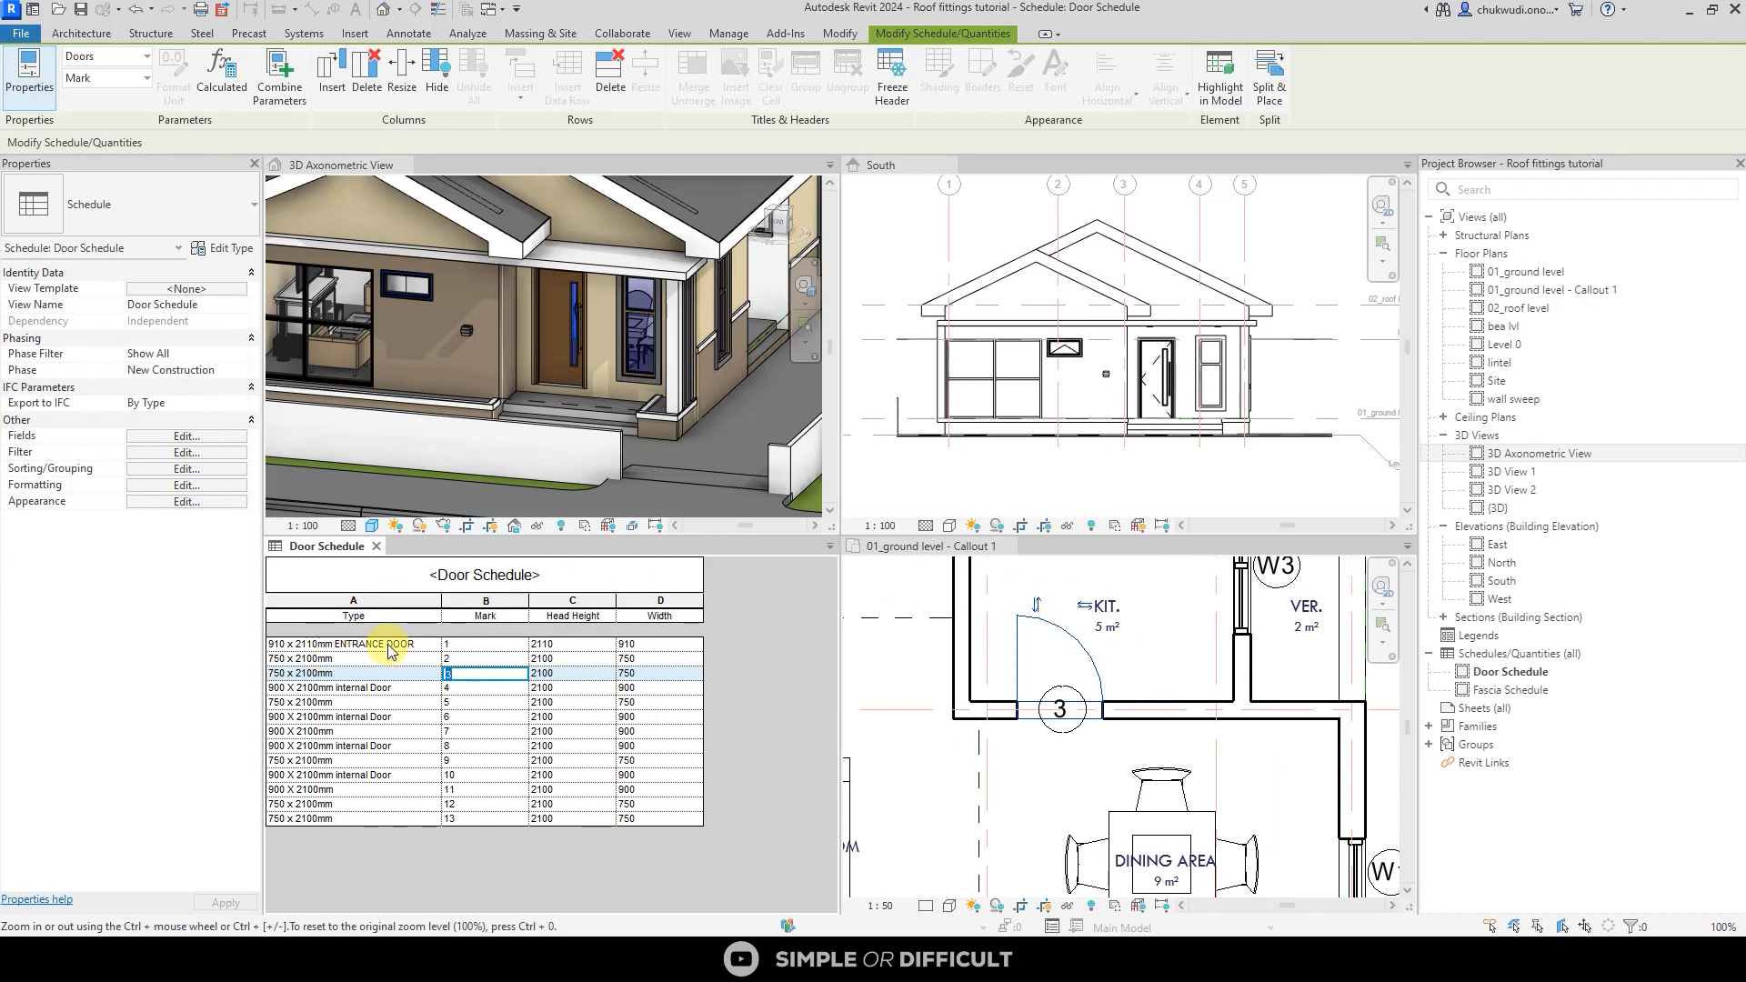
{"action": "mouse_move", "coordinate": [1056, 738]}
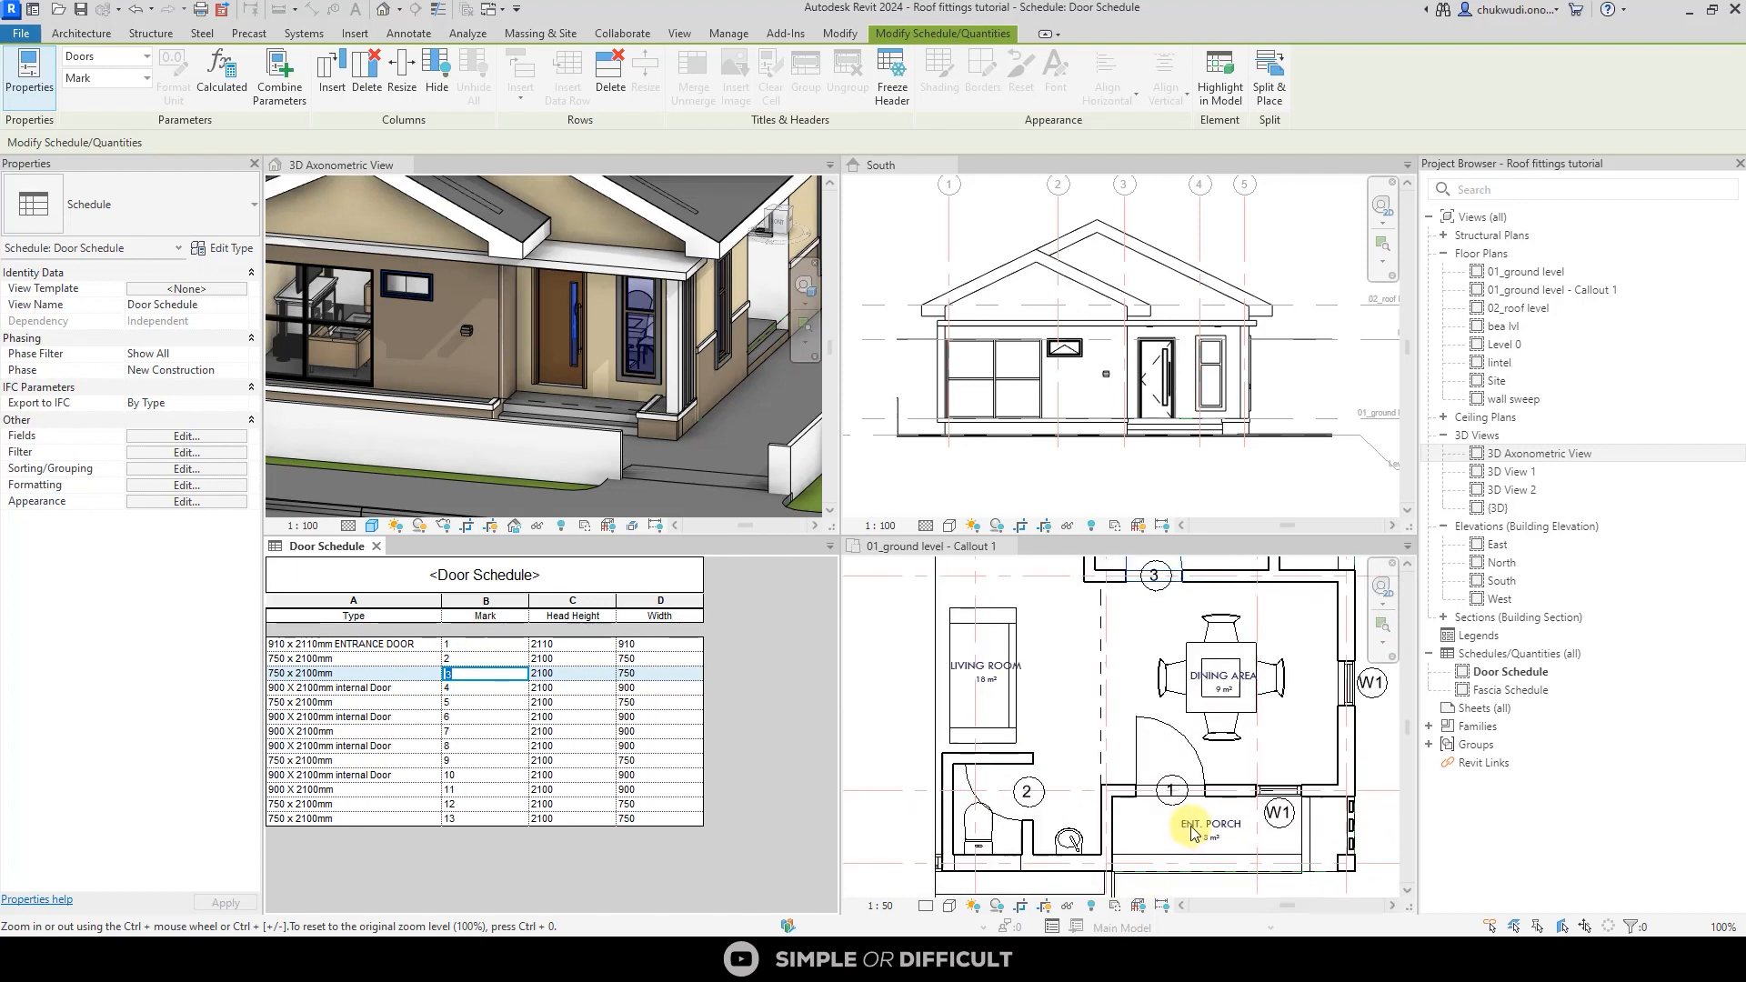
{"action": "left_click", "coordinate": [485, 644]}
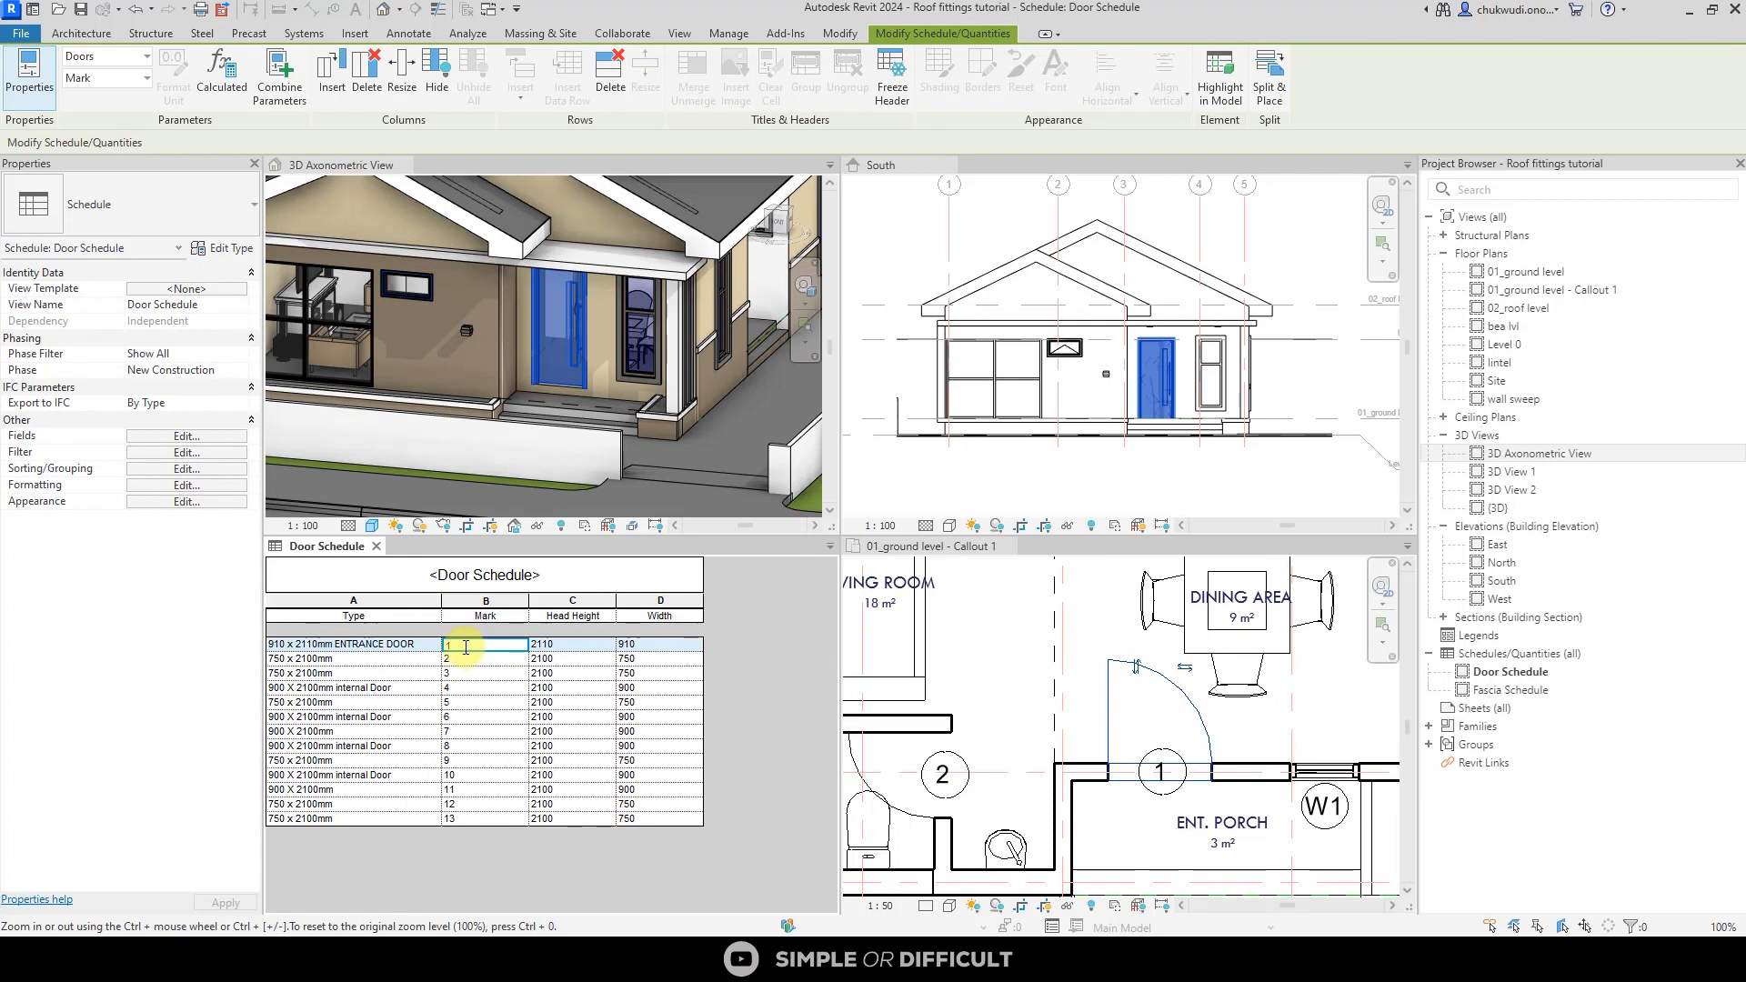
{"action": "type", "text": "10"}
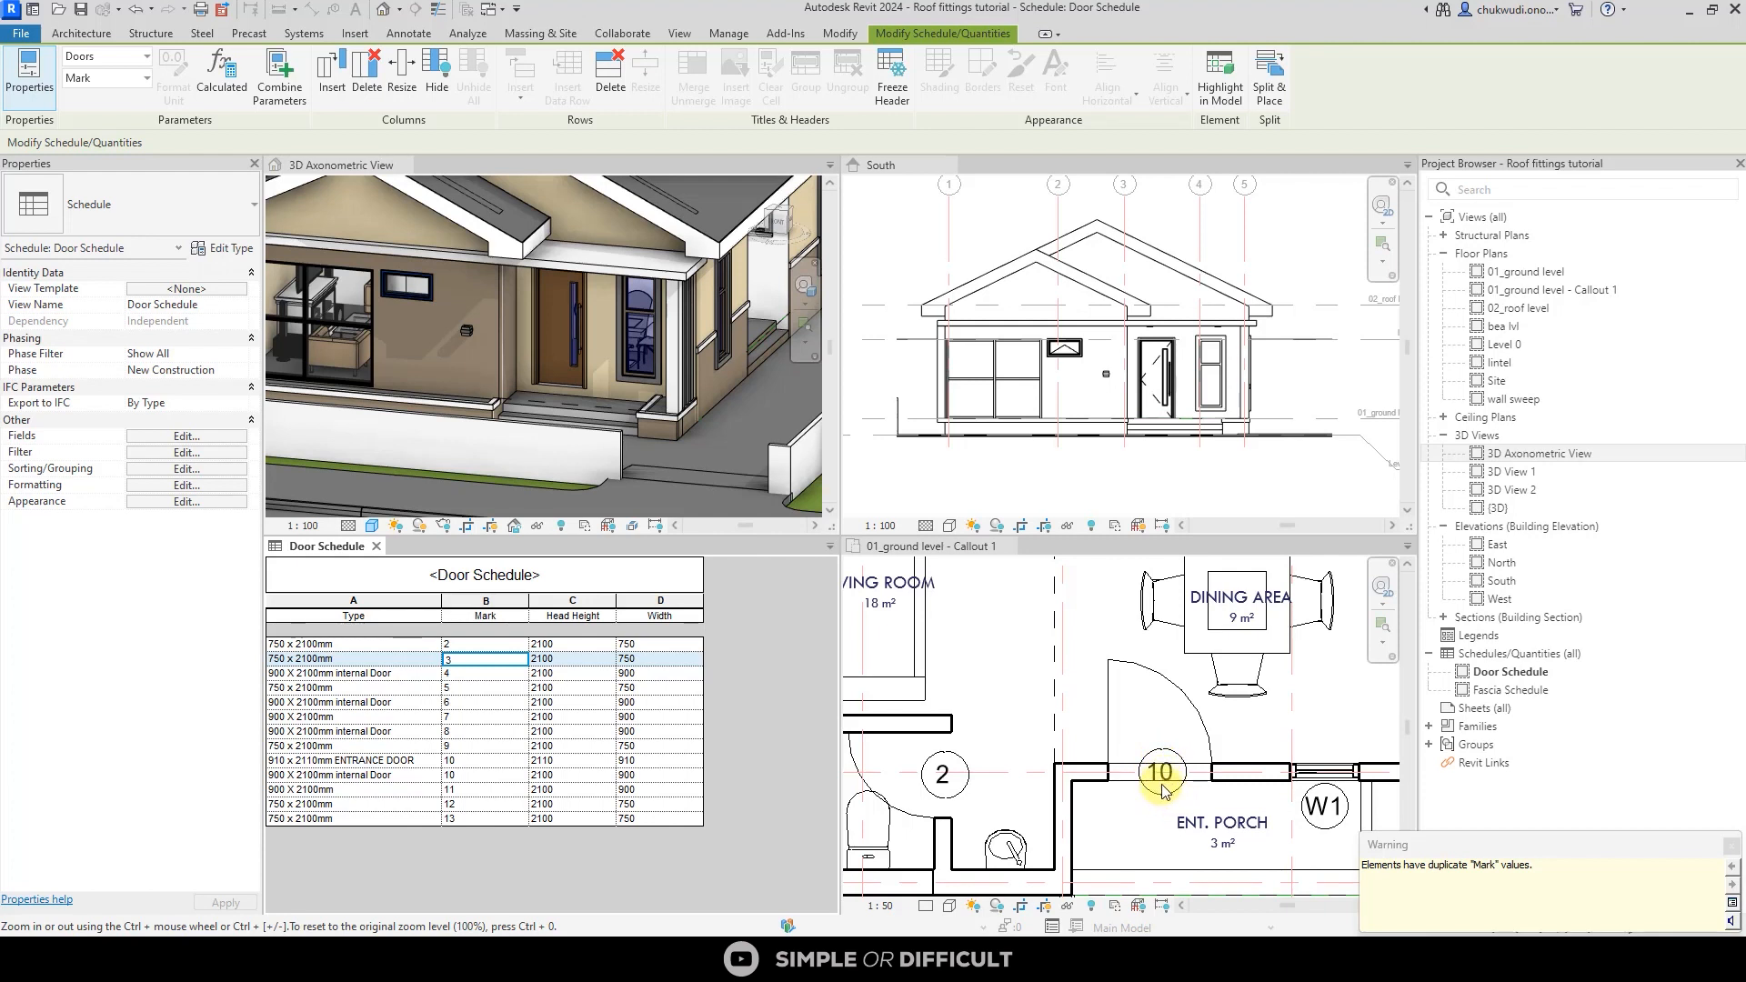
{"action": "mouse_move", "coordinate": [1158, 779]}
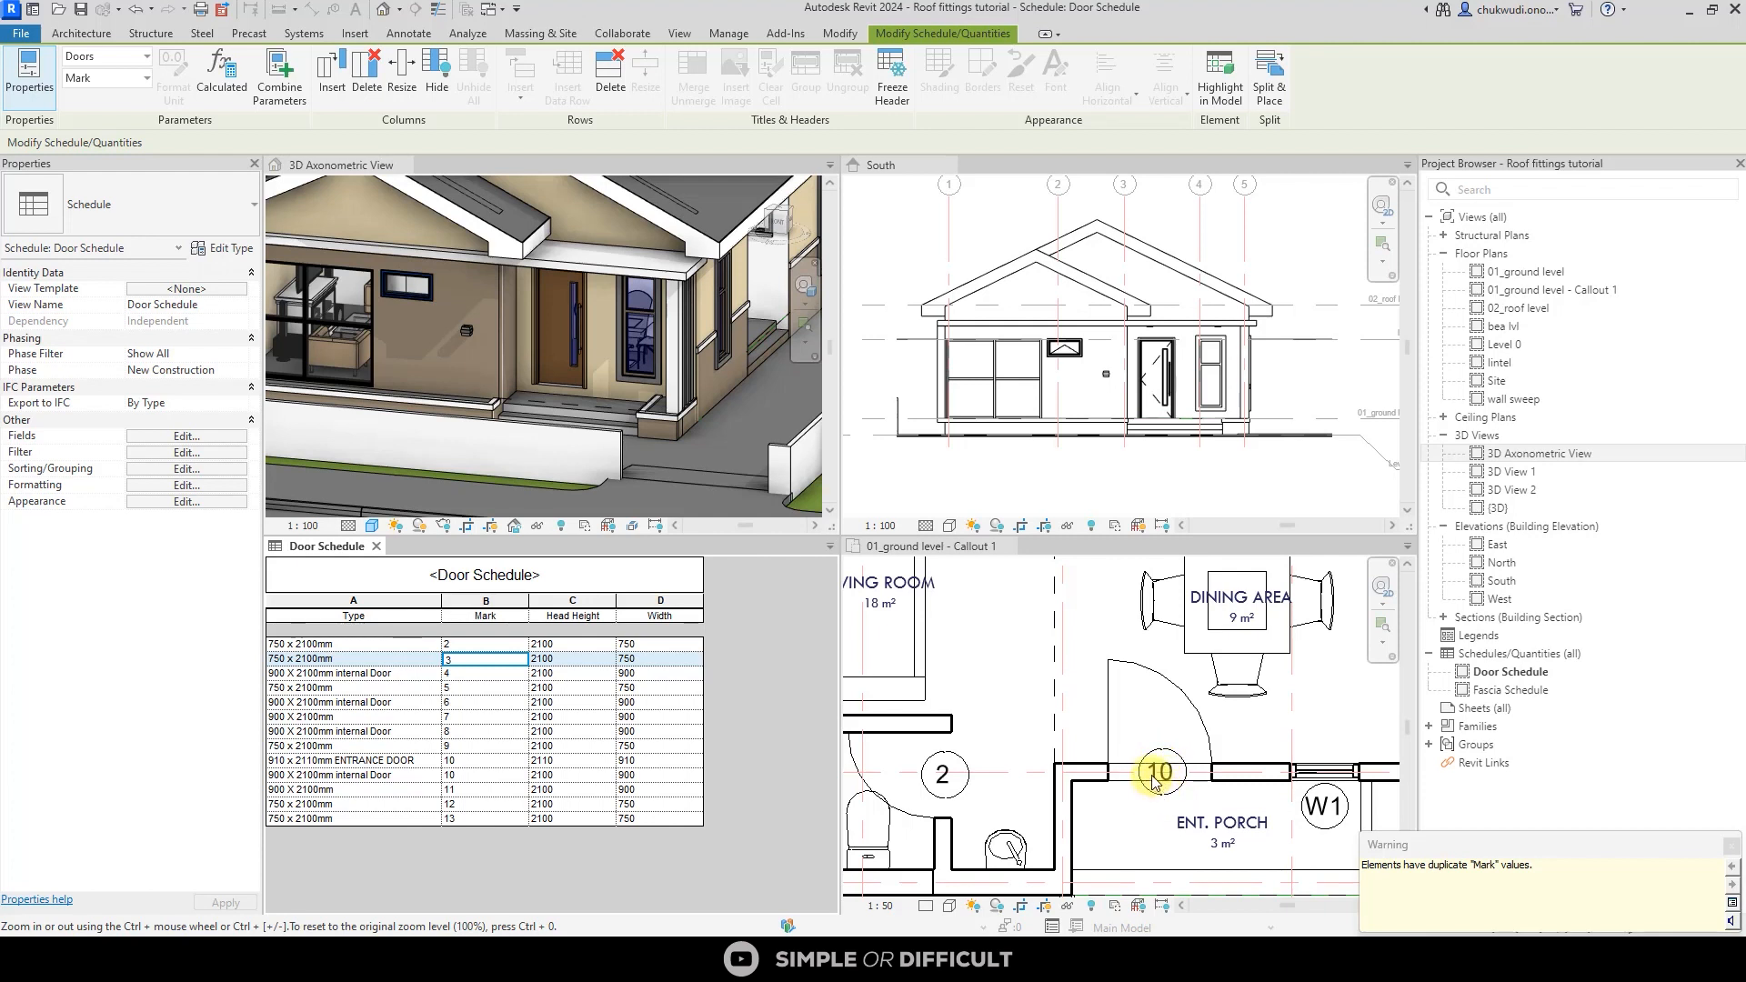
{"action": "mouse_move", "coordinate": [1138, 701]}
{"action": "type", "text": "1"}
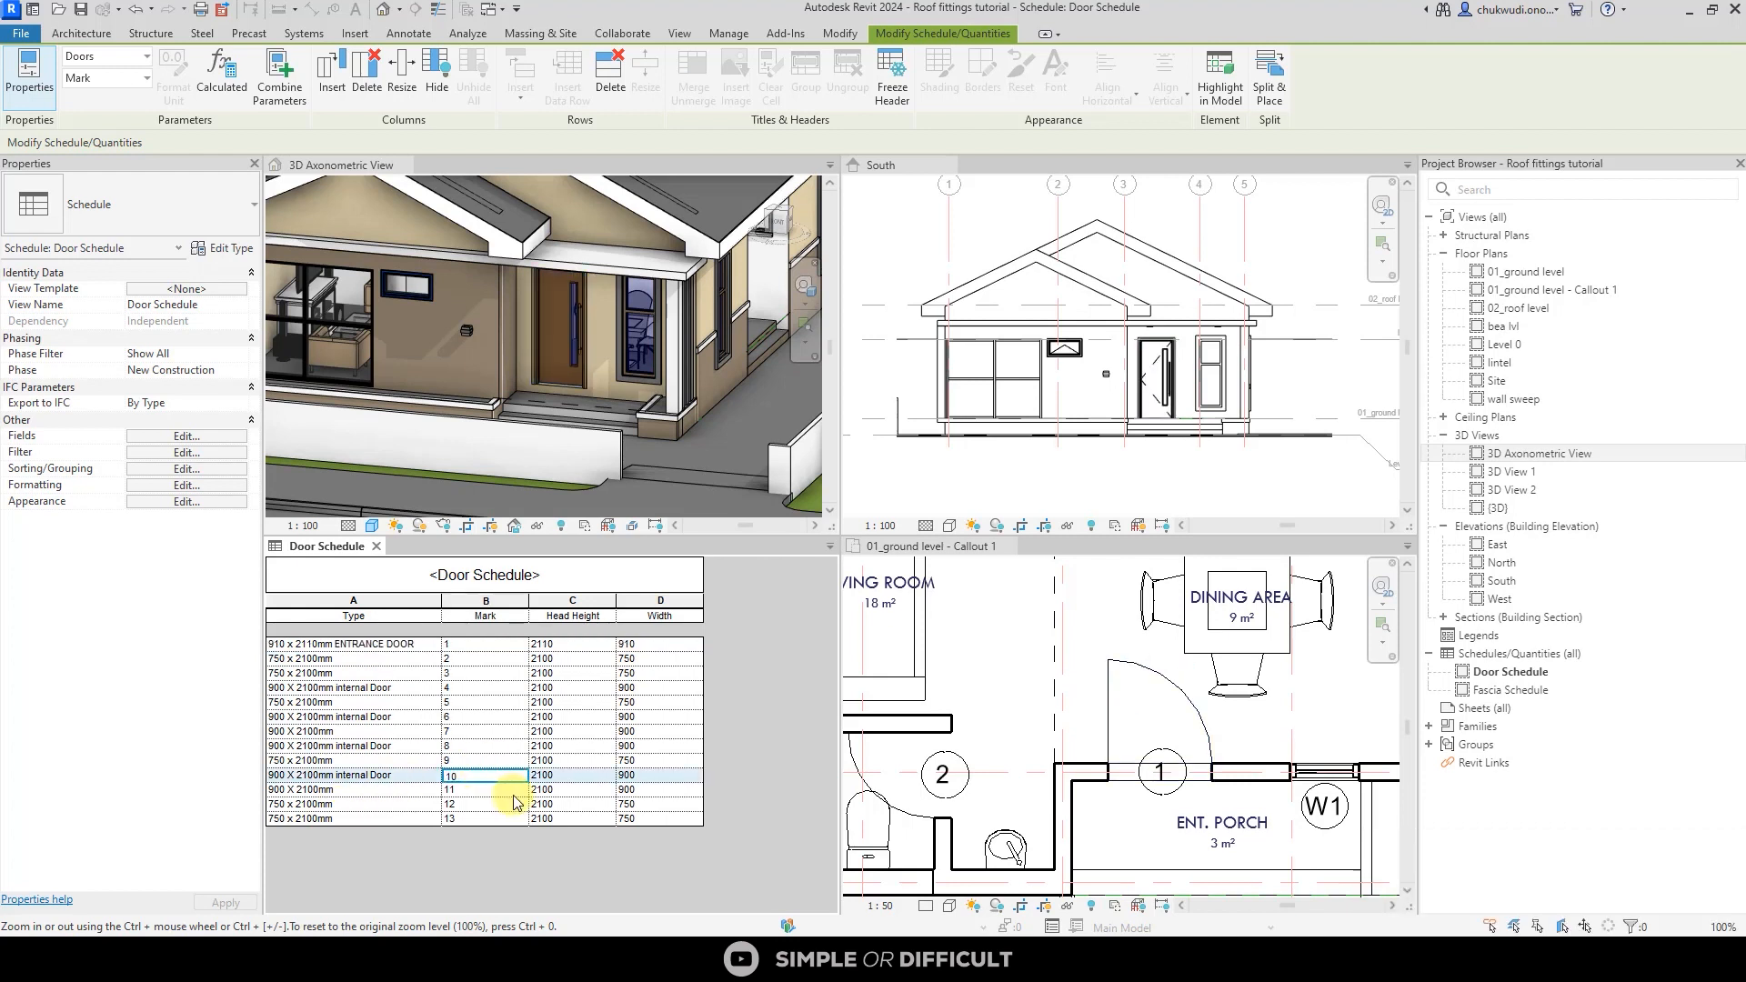
{"action": "mouse_move", "coordinate": [404, 683]}
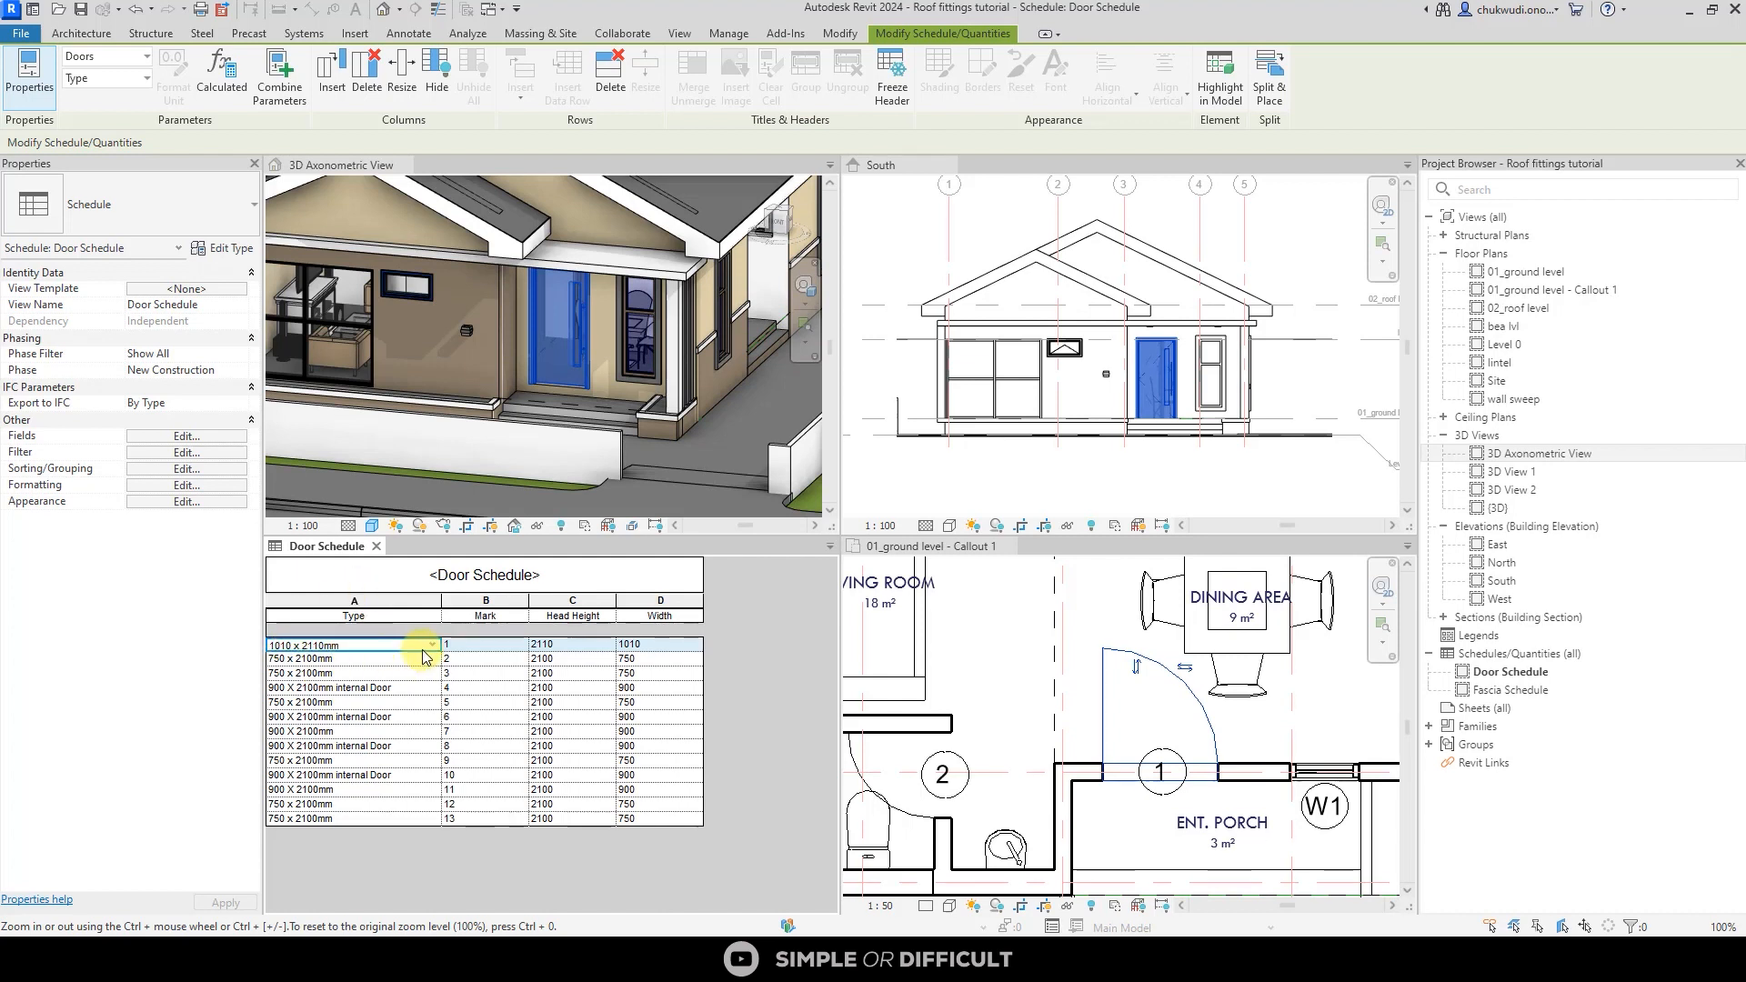
- Open the entrance door's Type dropdown and keep the 910 x 2110mm type
{"action": "left_click", "coordinate": [430, 644]}
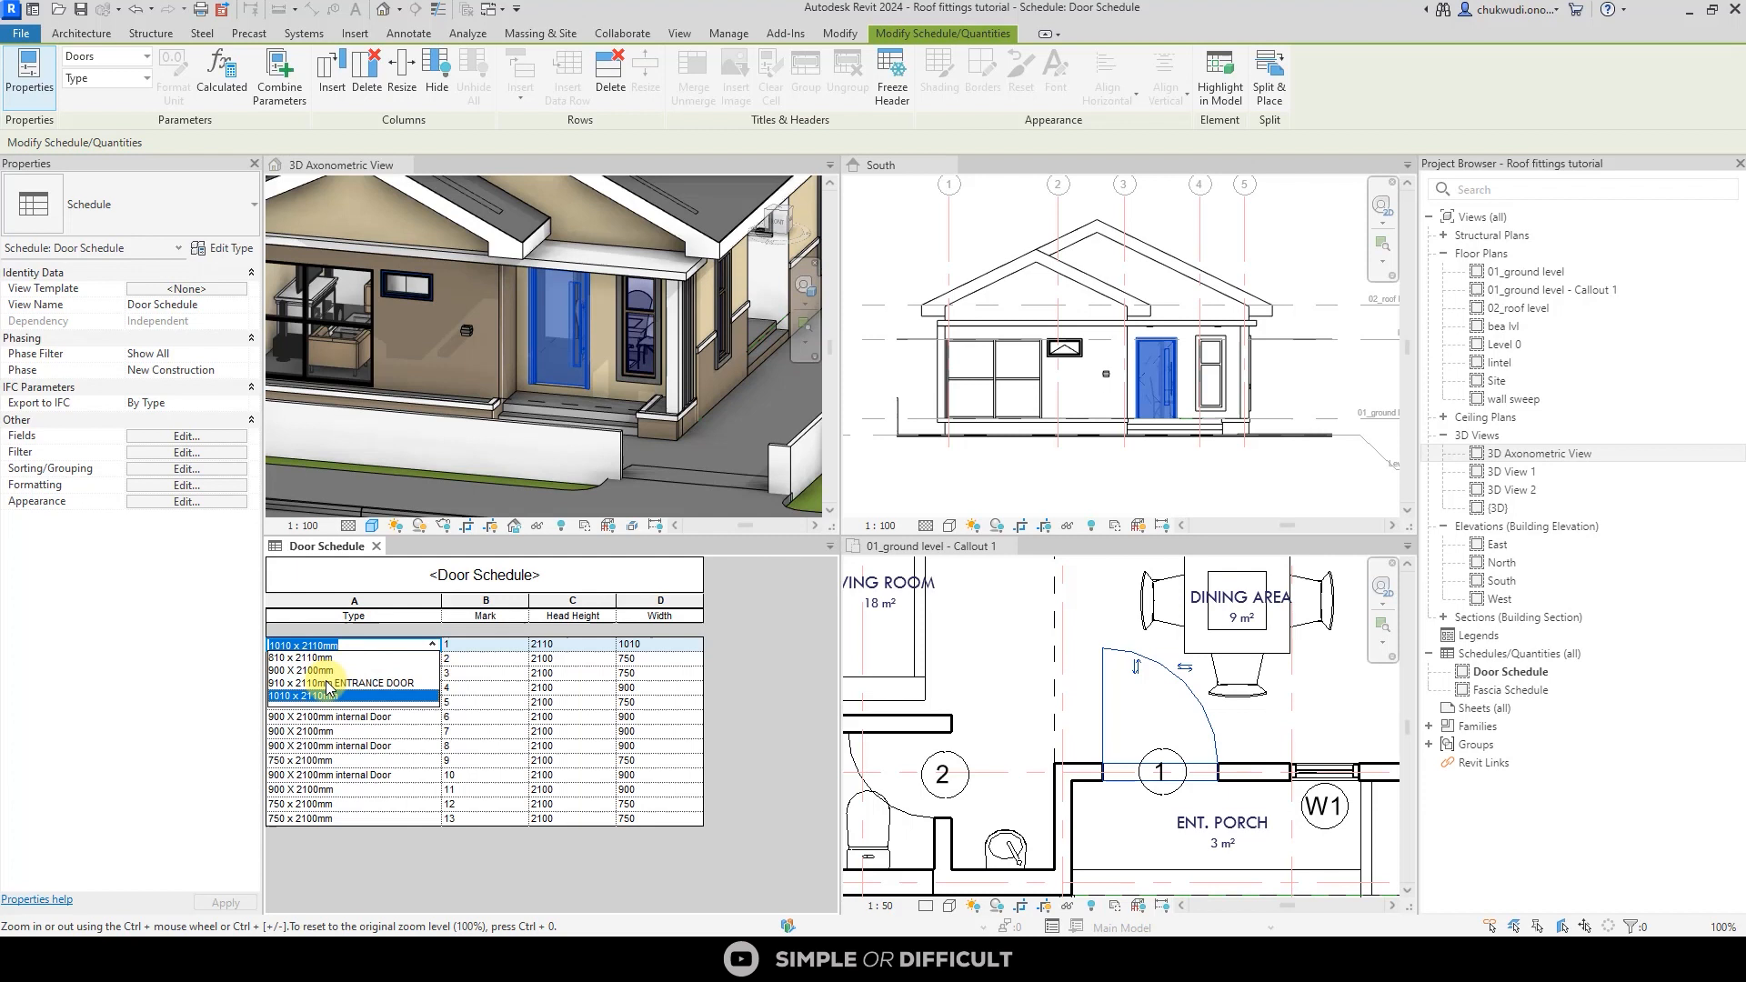
{"action": "left_click", "coordinate": [323, 689]}
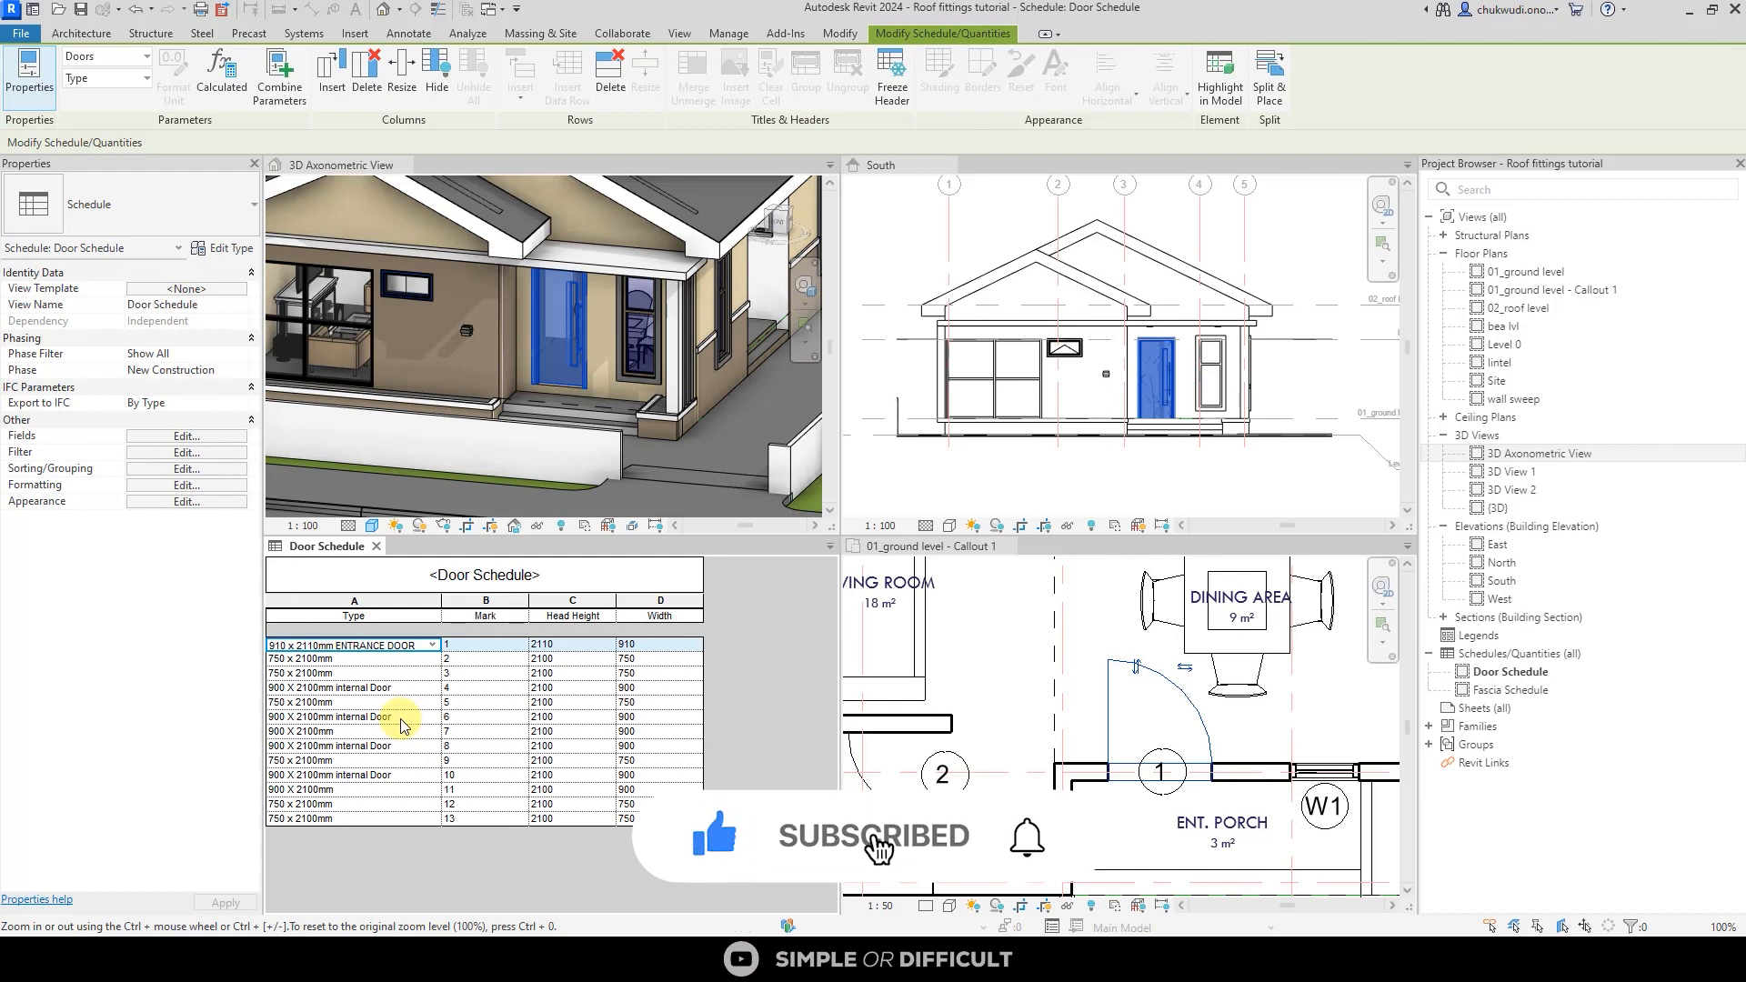
{"action": "mouse_move", "coordinate": [1026, 880]}
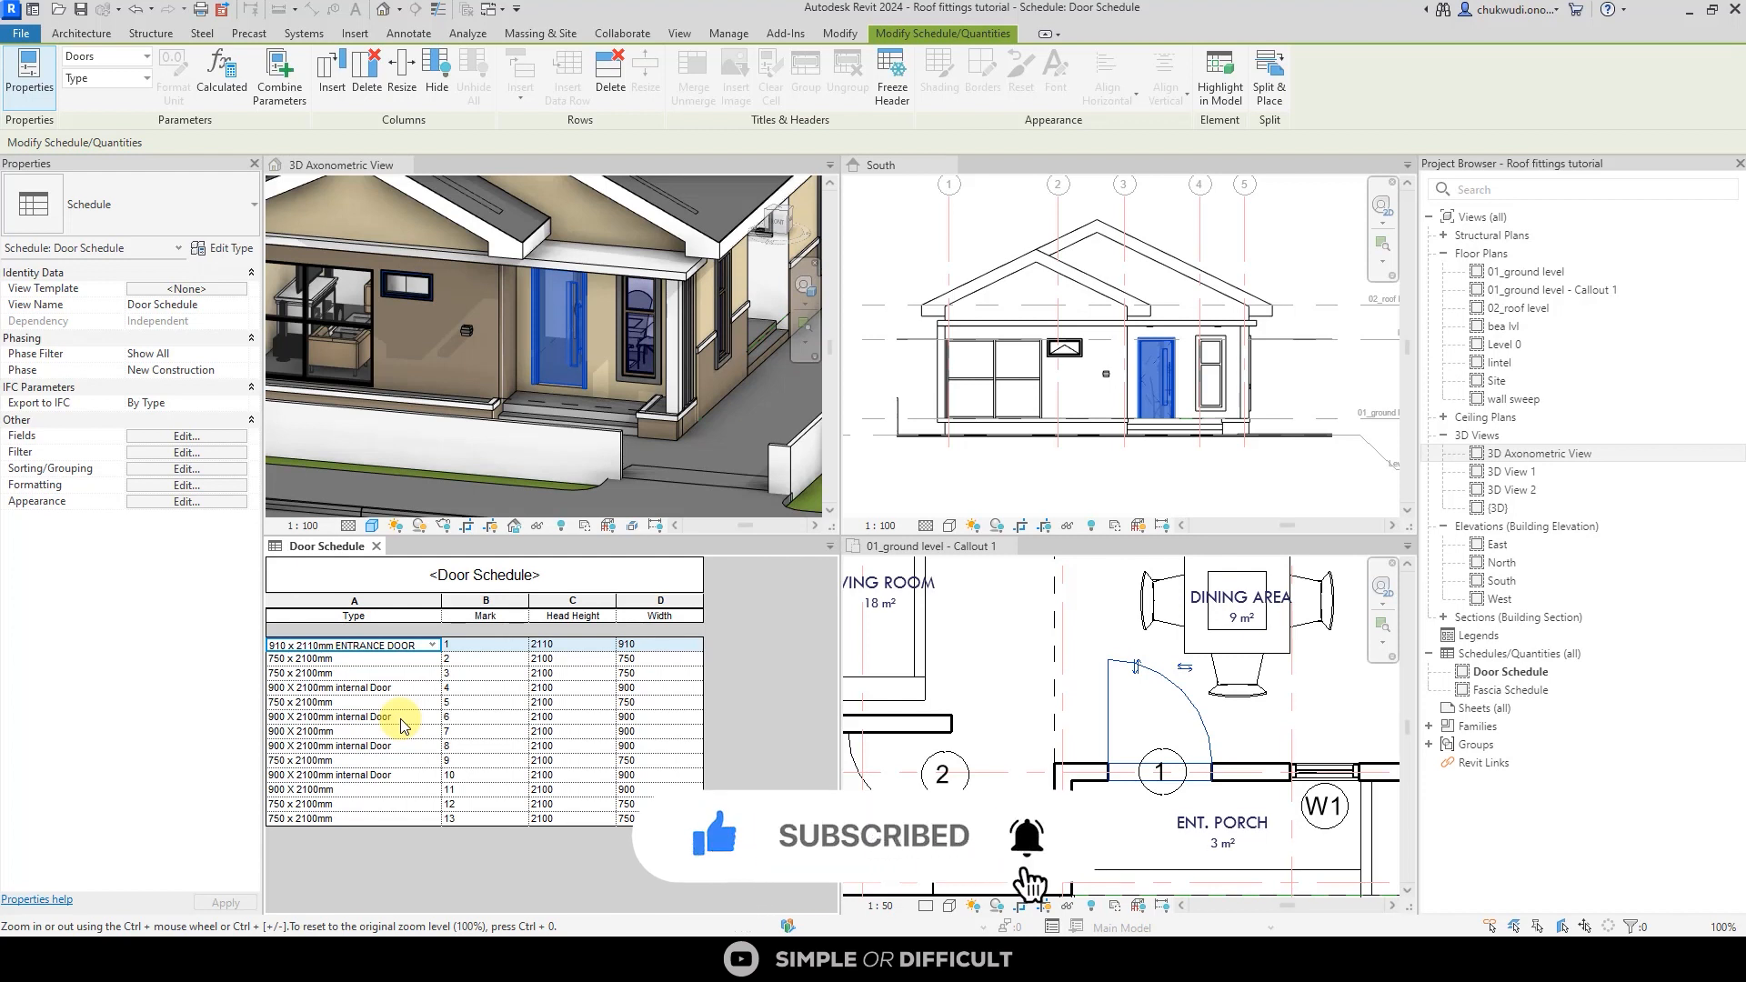